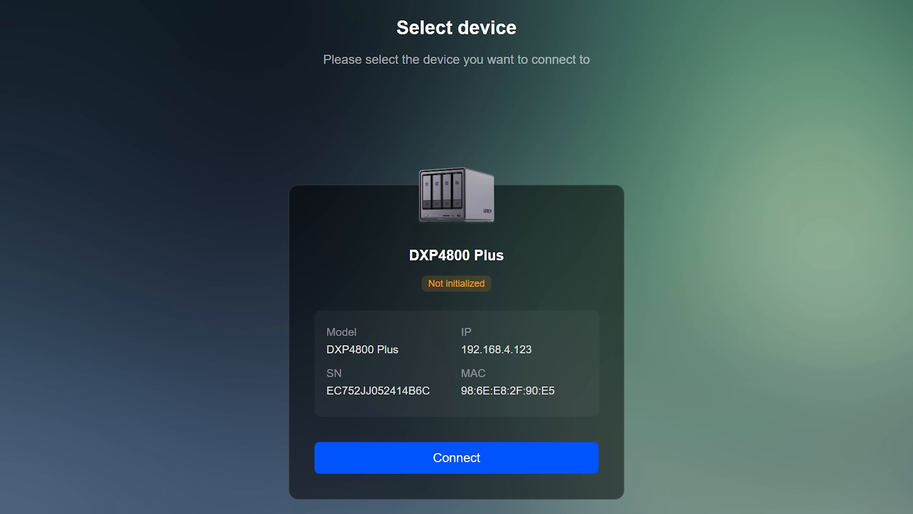
Connect to the DXP4800 Plus, name it YOUTHMANNAS and submit the administrator account and password
click(457, 457)
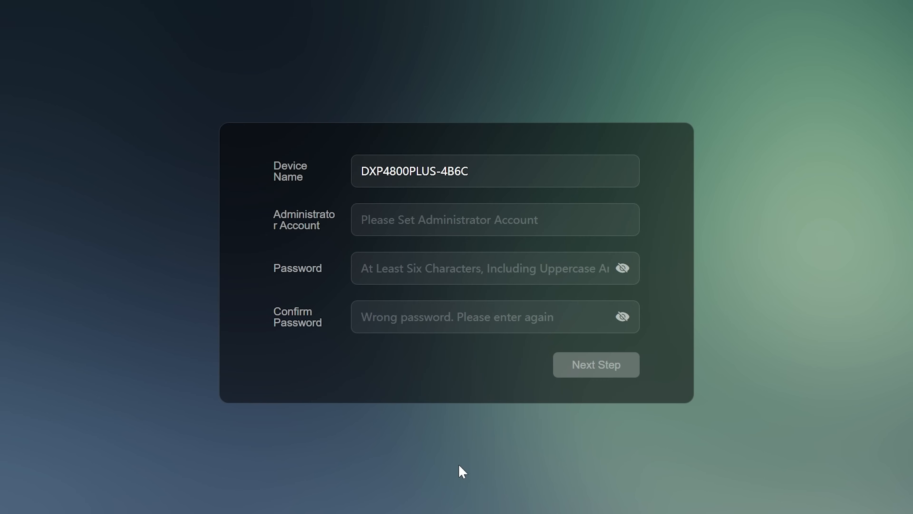
click(495, 171)
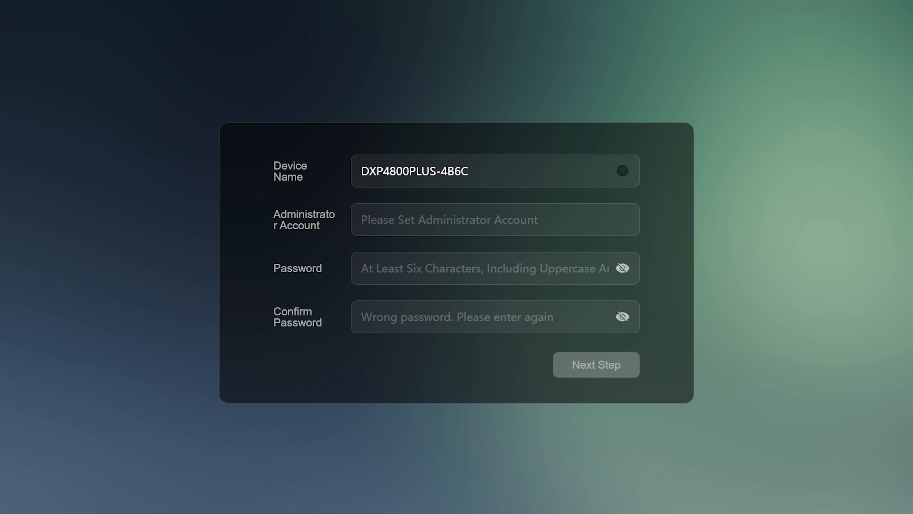
triple_click(414, 171)
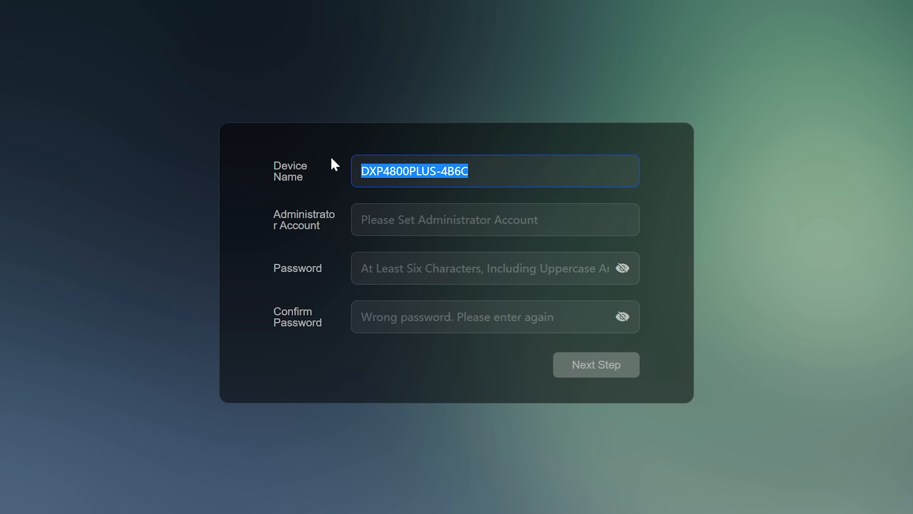
text(YOUTHMANNAS)
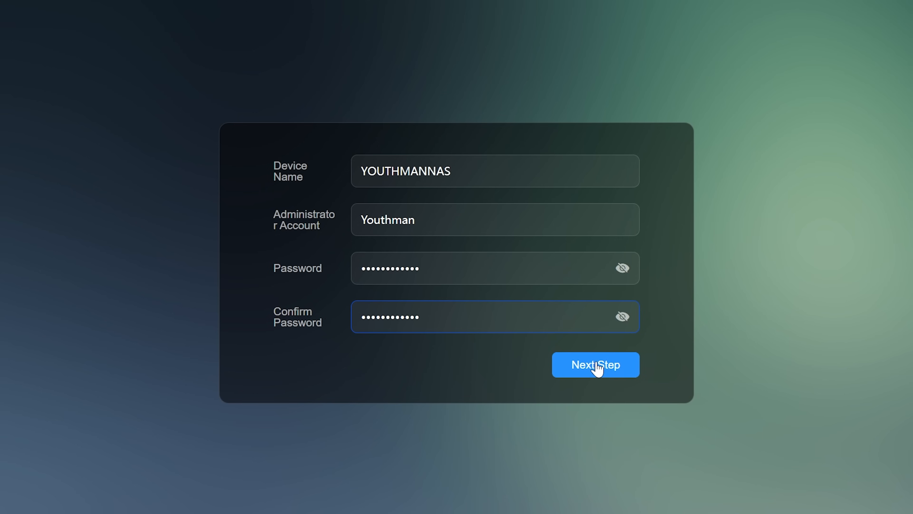
click(594, 365)
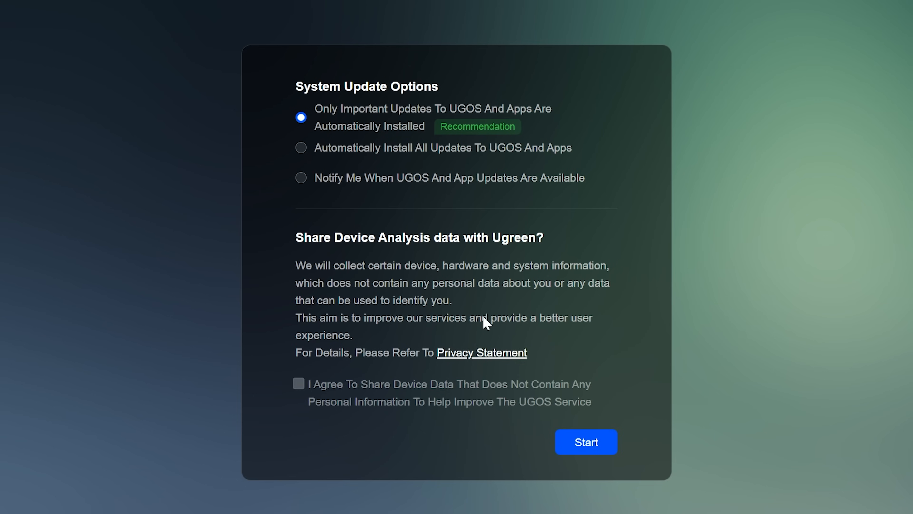
Choose 'Automatically Install All Updates', agree to data sharing, start and acknowledge initialization is finished
click(301, 147)
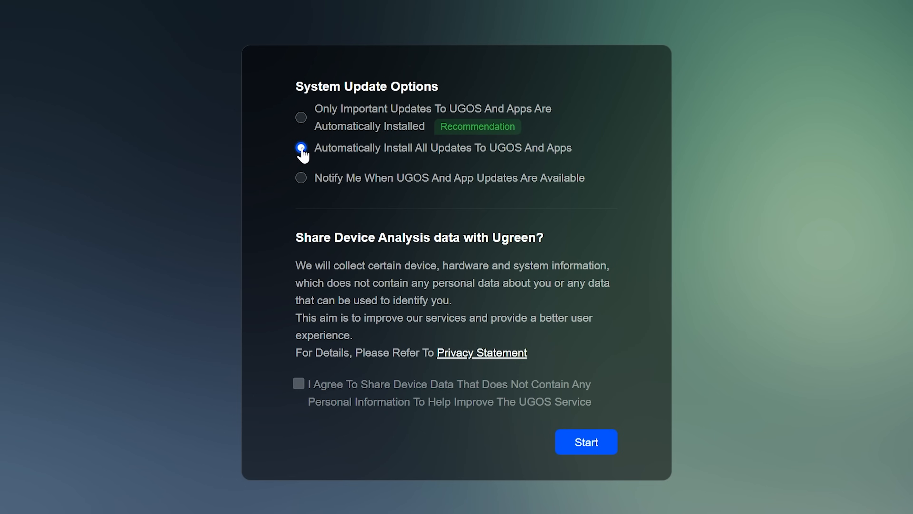
click(301, 147)
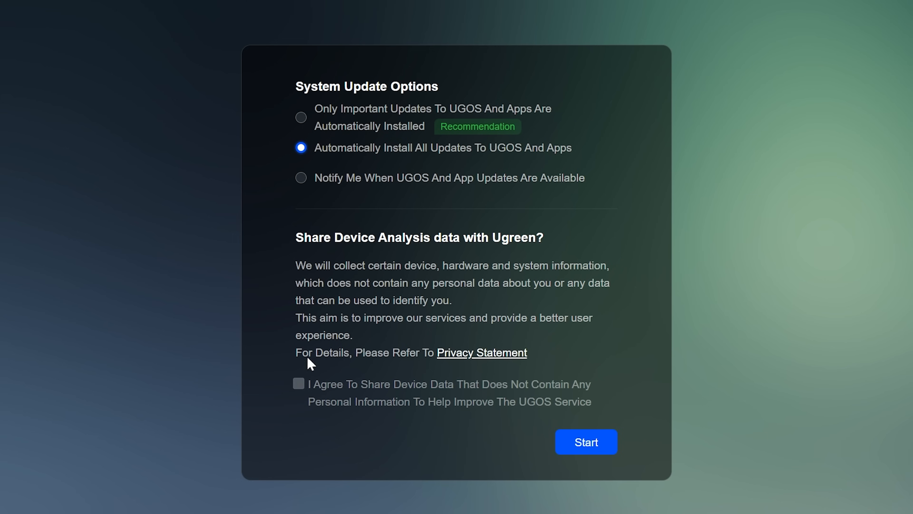
click(299, 383)
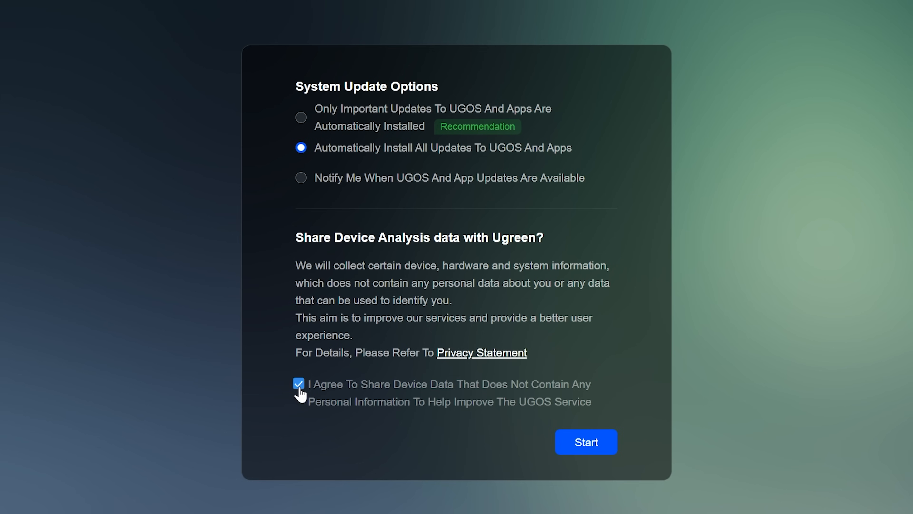
click(586, 441)
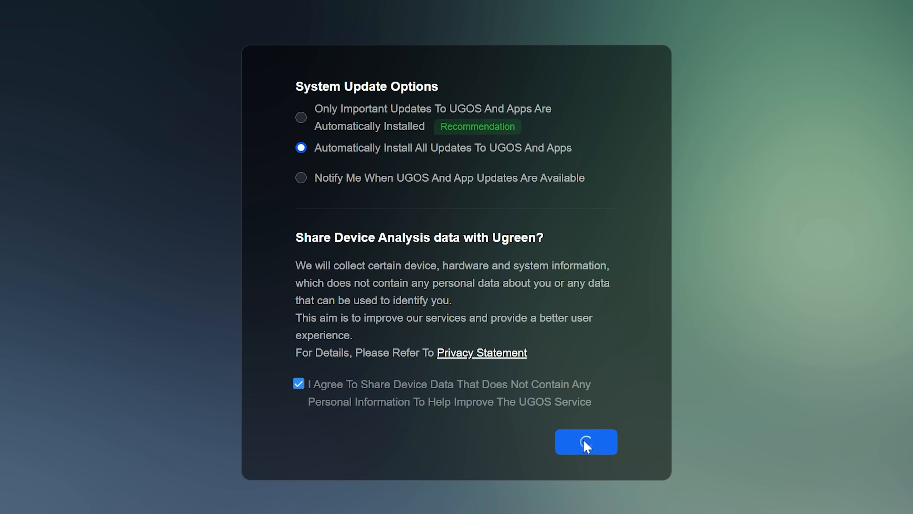
click(586, 441)
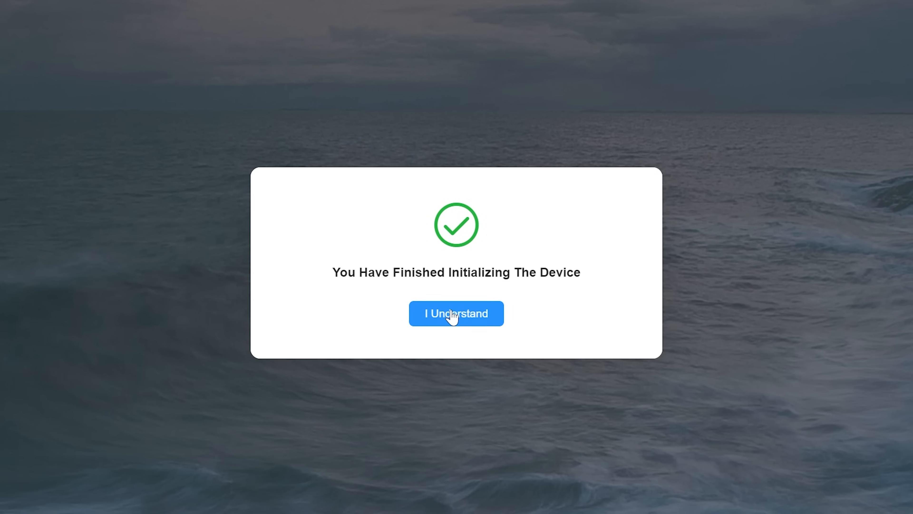
click(457, 313)
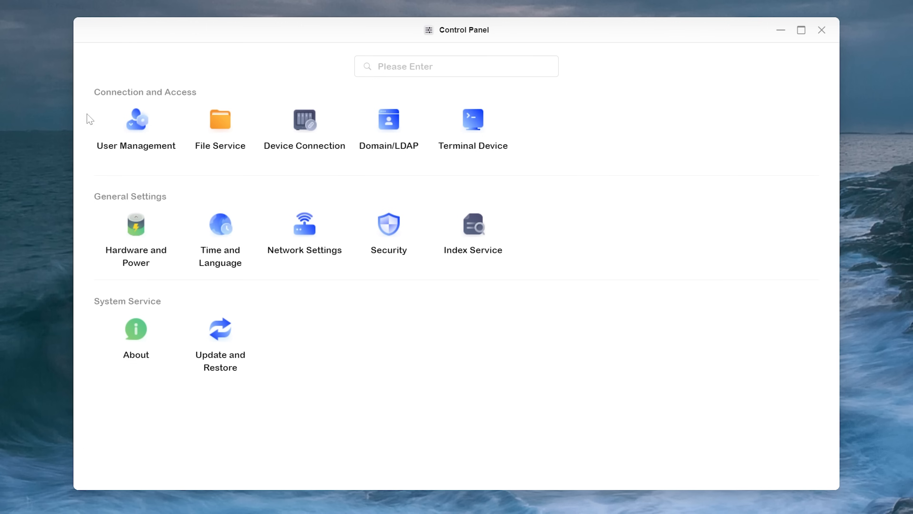
Install the system update from Update and Restore and confirm restarting the NAS
click(220, 329)
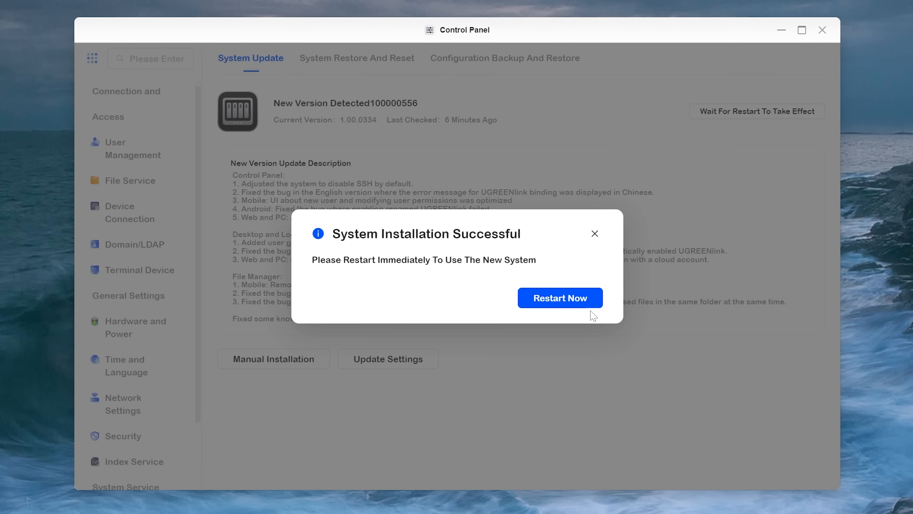
click(560, 298)
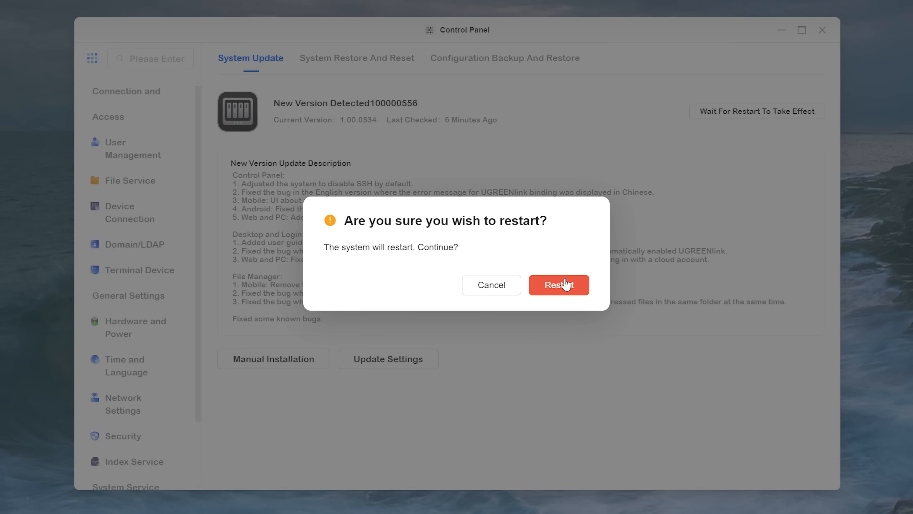
click(558, 285)
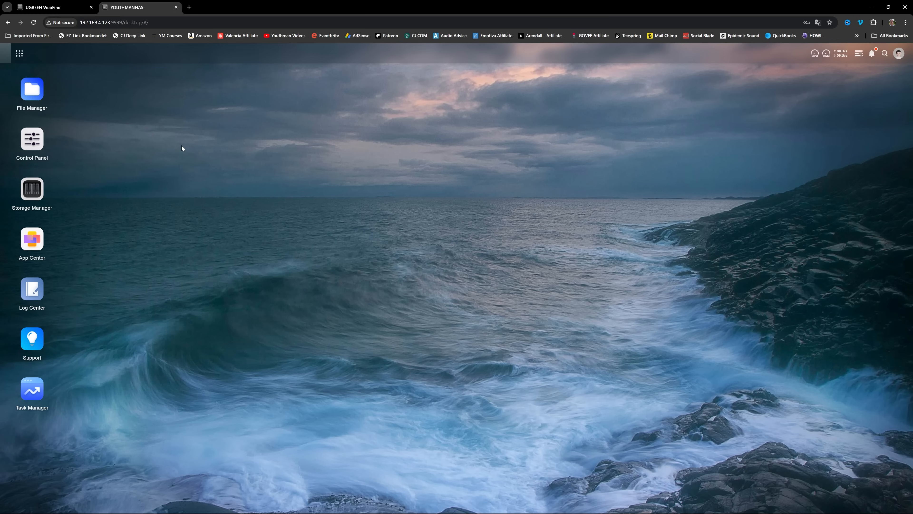
mouse_move(145, 186)
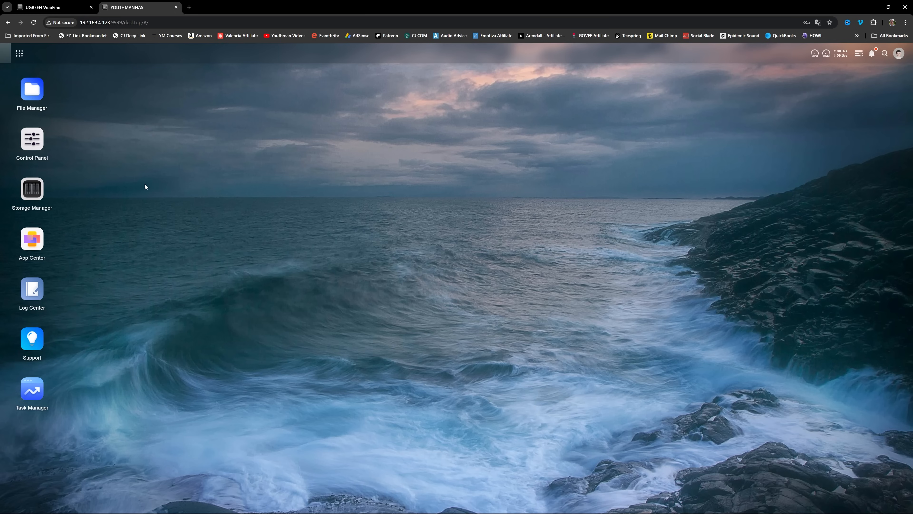
mouse_move(139, 190)
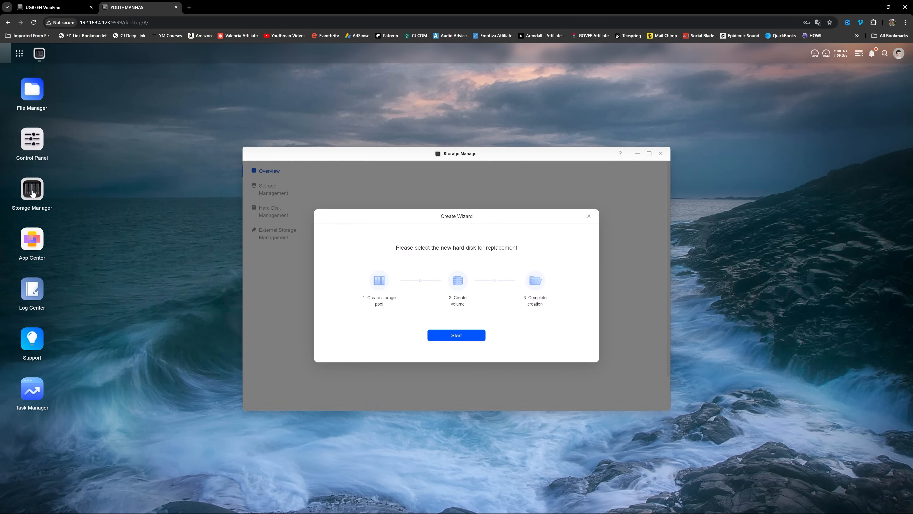
Start the Storage Manager create wizard and list the RAID type choices
click(649, 153)
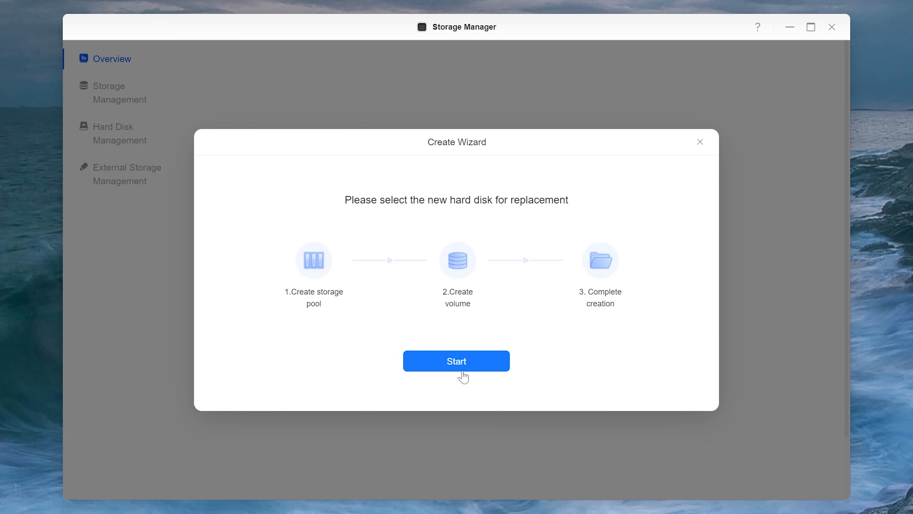
click(456, 361)
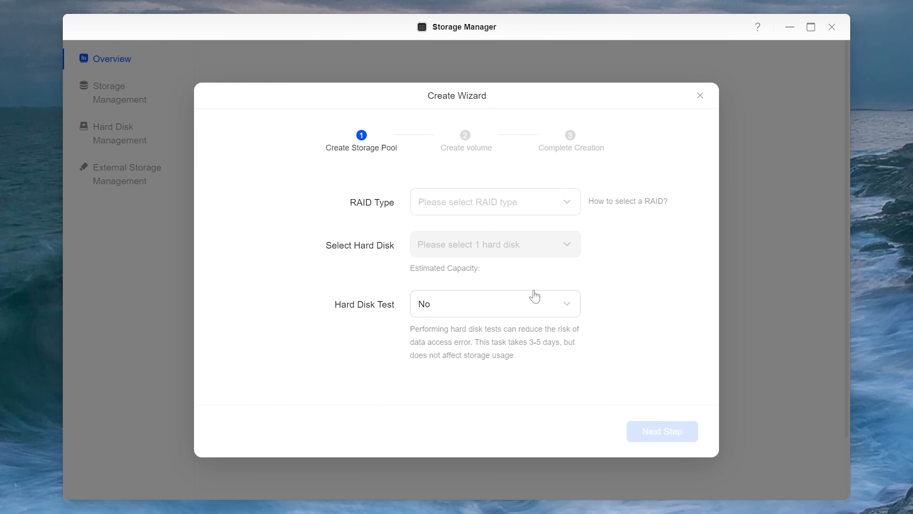
click(494, 202)
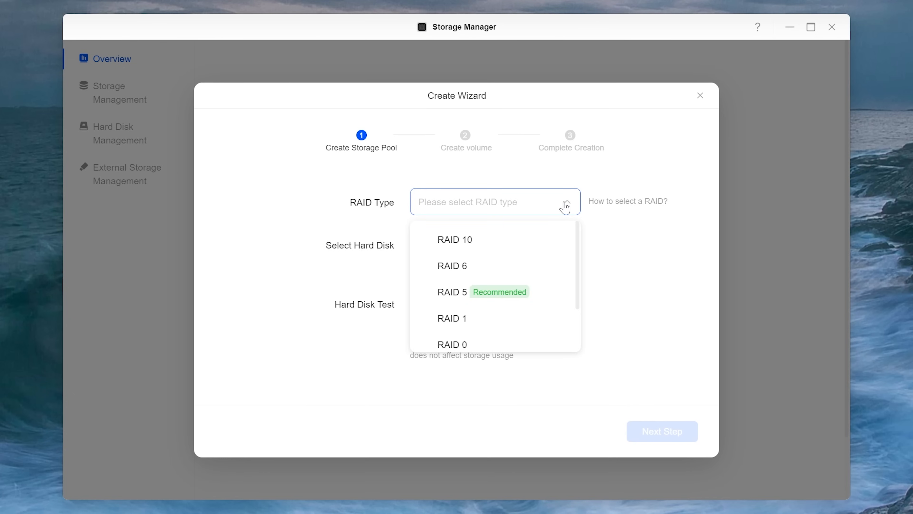
click(627, 200)
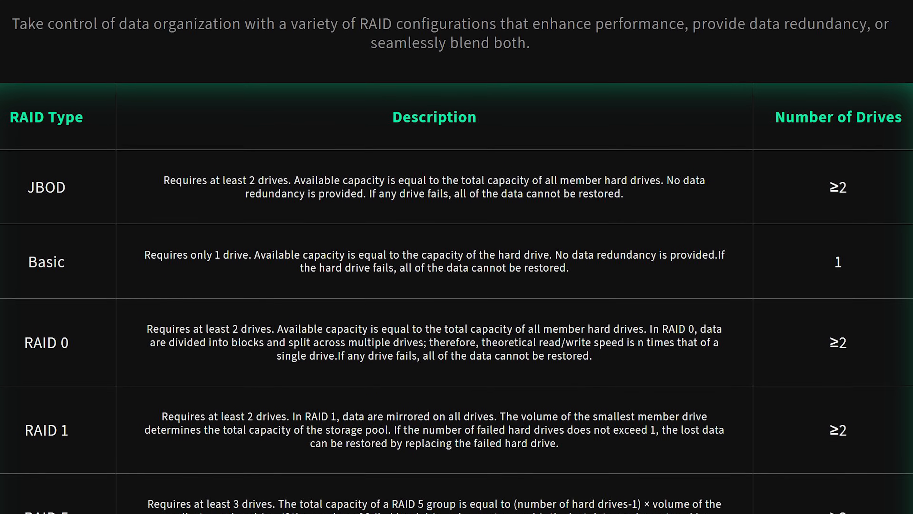
scroll(down, 3)
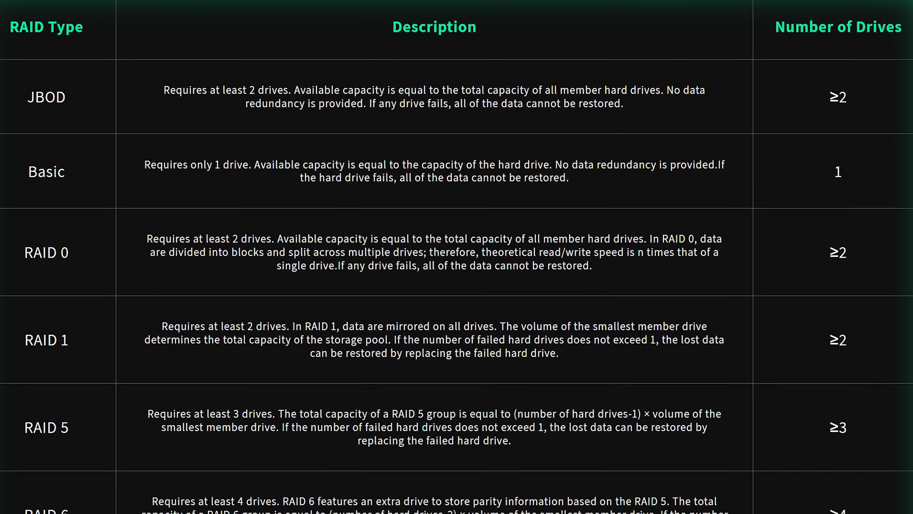
scroll(down, 3)
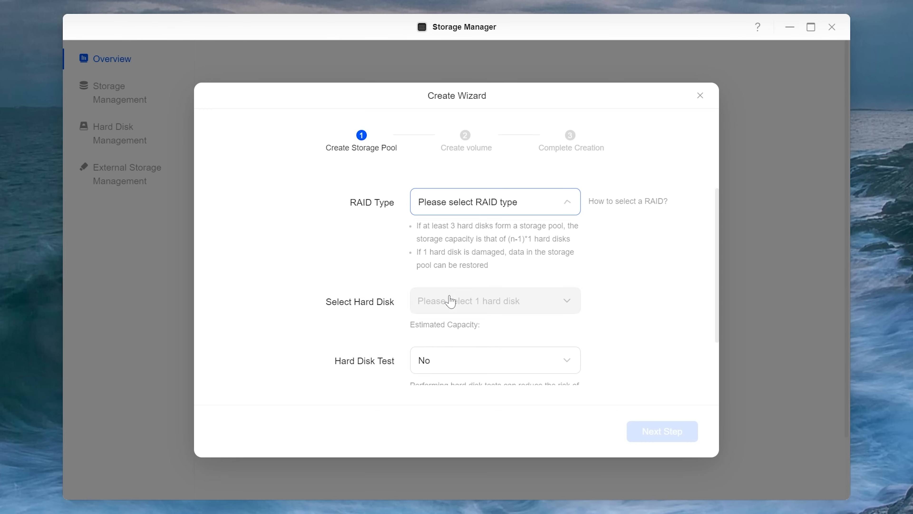
Add all four 9.1TB hard disks to the storage pool and continue to volume creation
click(494, 301)
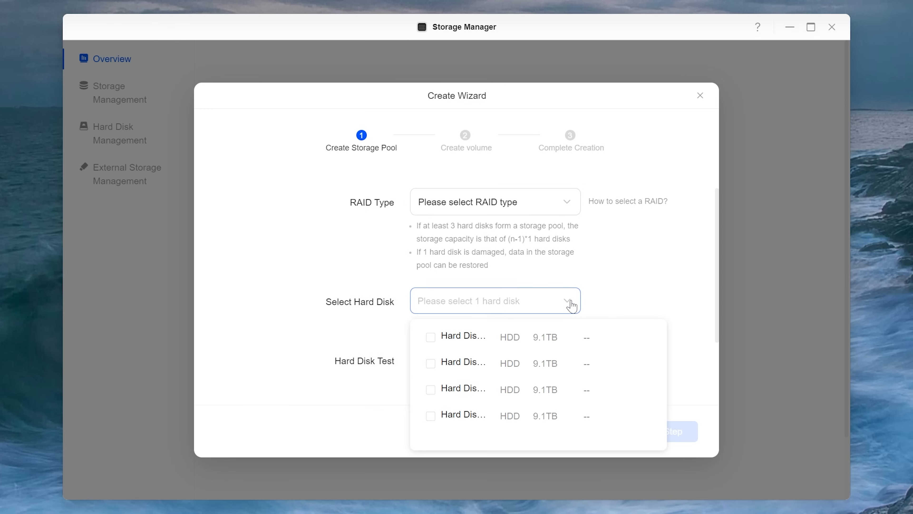
click(431, 337)
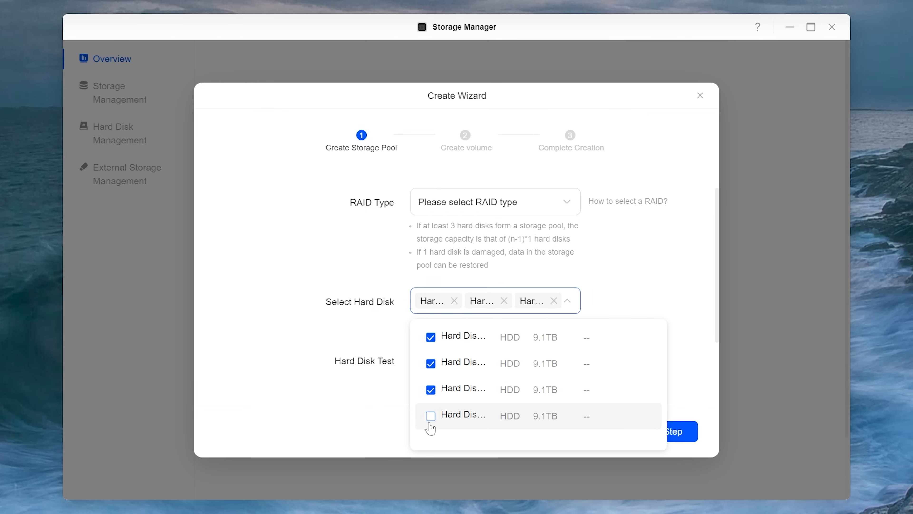
click(431, 415)
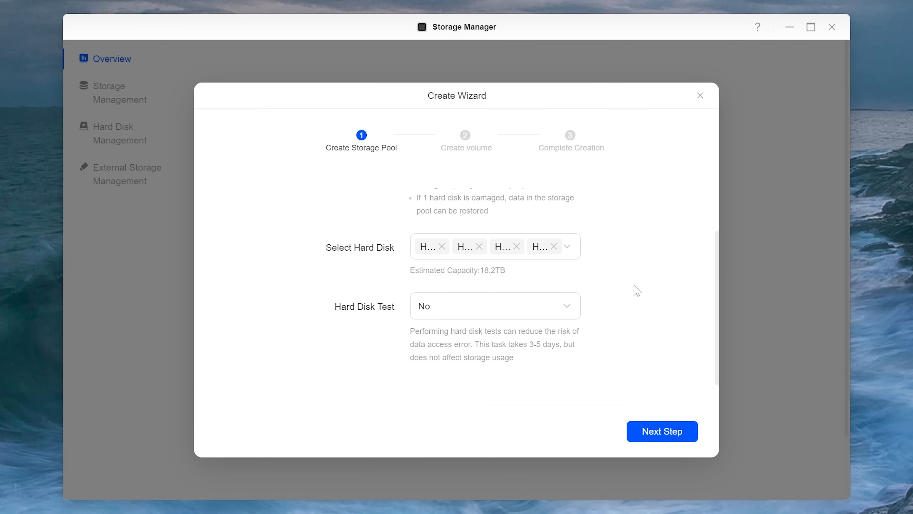
mouse_move(543, 353)
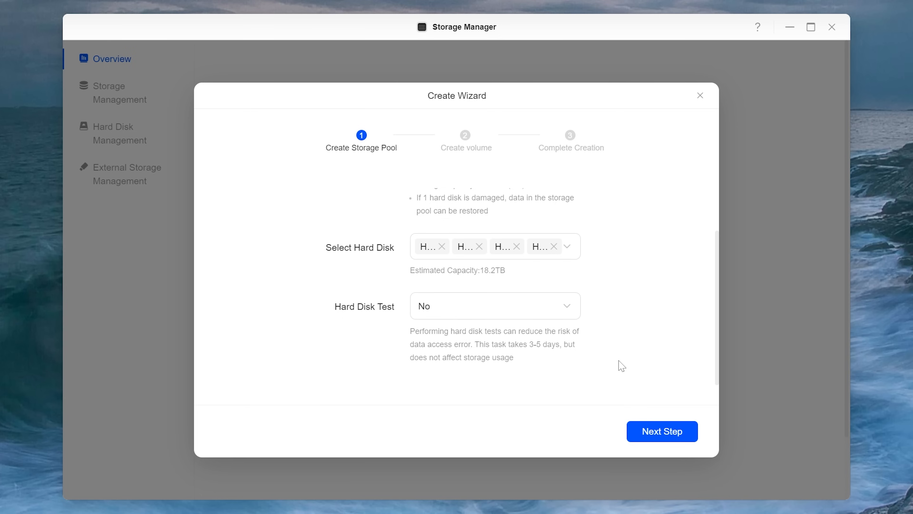
click(662, 431)
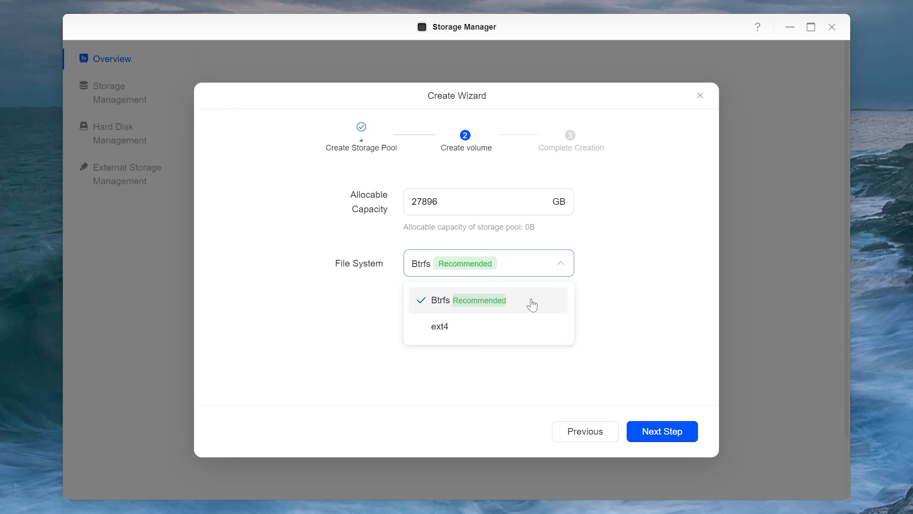
Keep Btrfs, accept the 27.2TB RAID 5 Storage Pool 1 summary and reach the Format Hard Disk warning
click(462, 300)
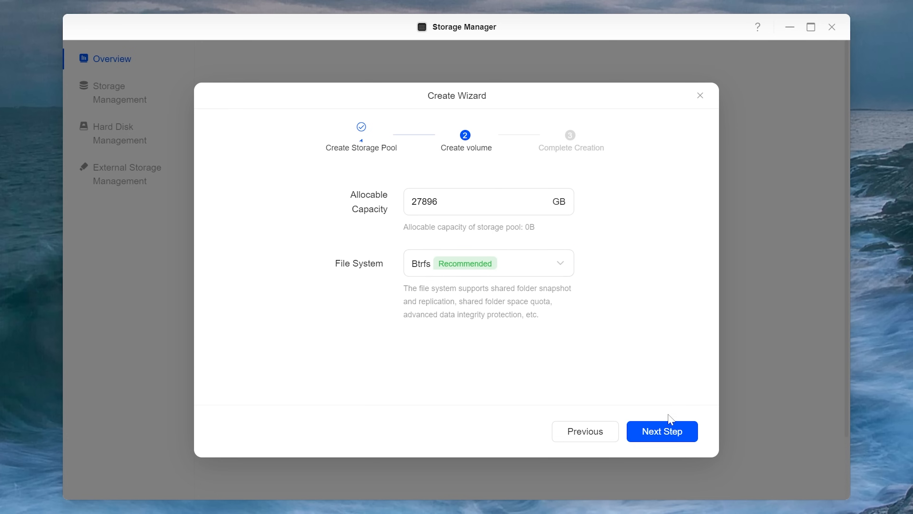
click(662, 431)
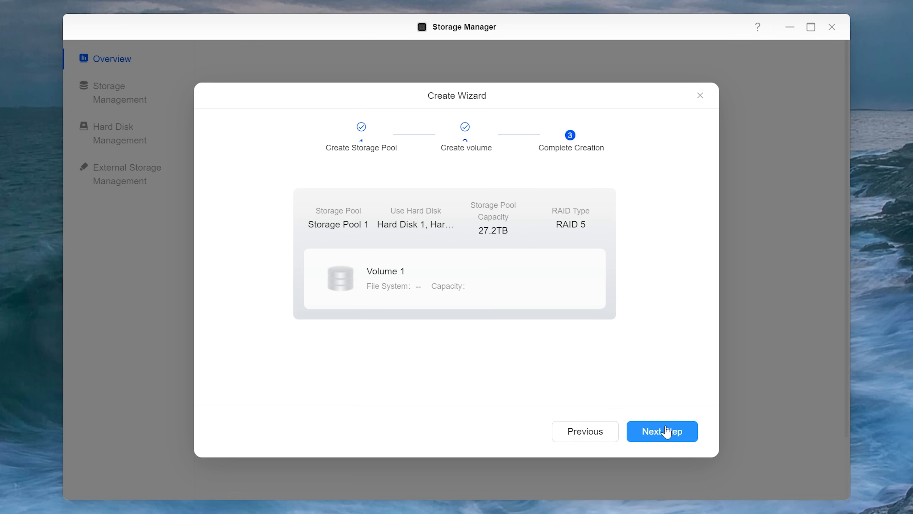
click(662, 431)
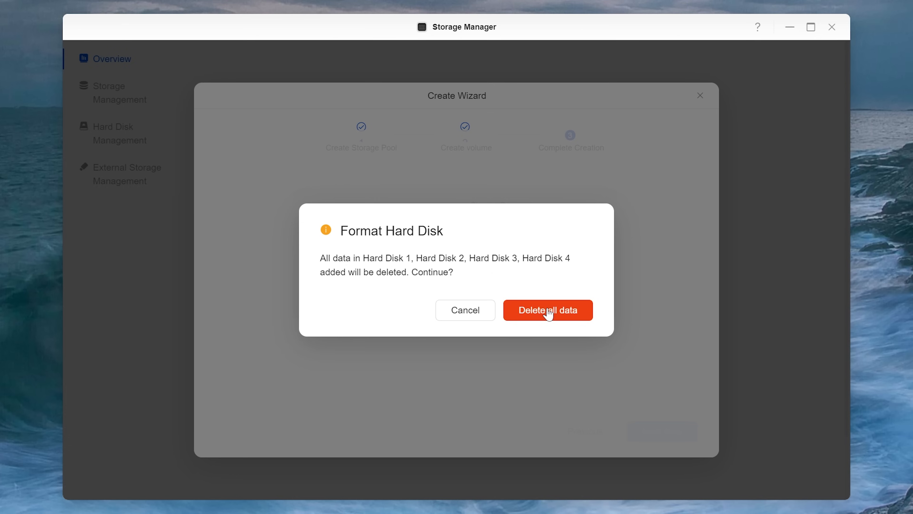
Validate the account password to finish creating RAID 5 Storage Pool 1 with Volume 1
click(547, 310)
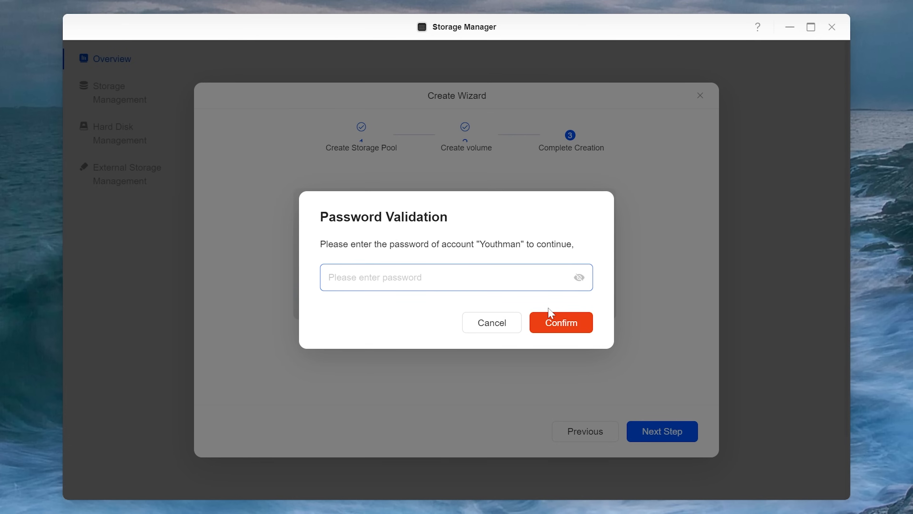
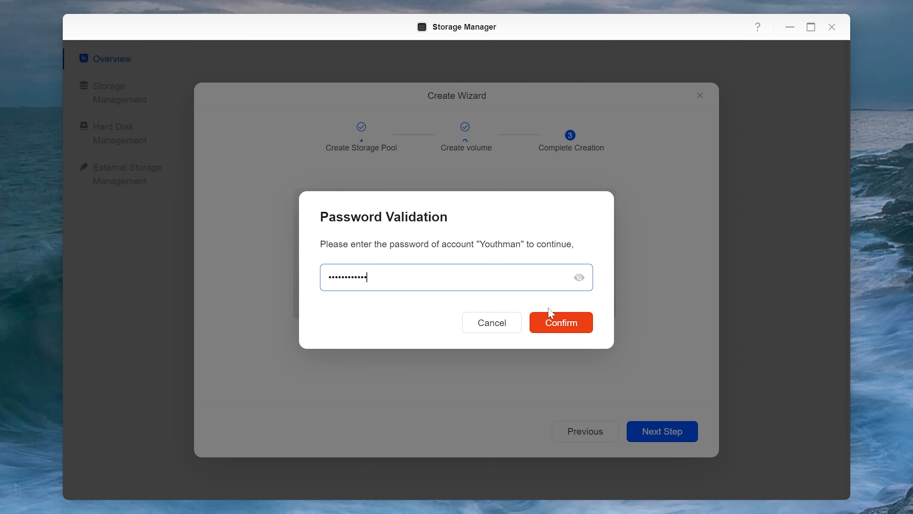
click(561, 322)
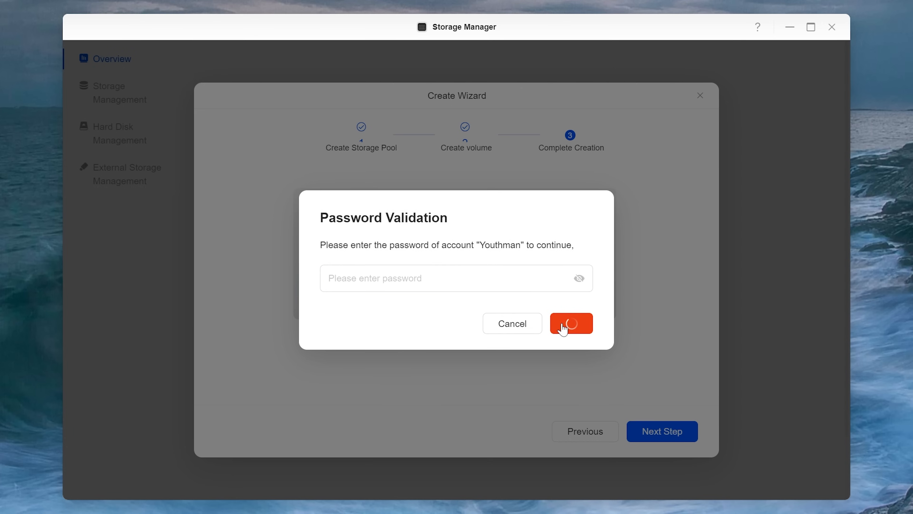
click(571, 324)
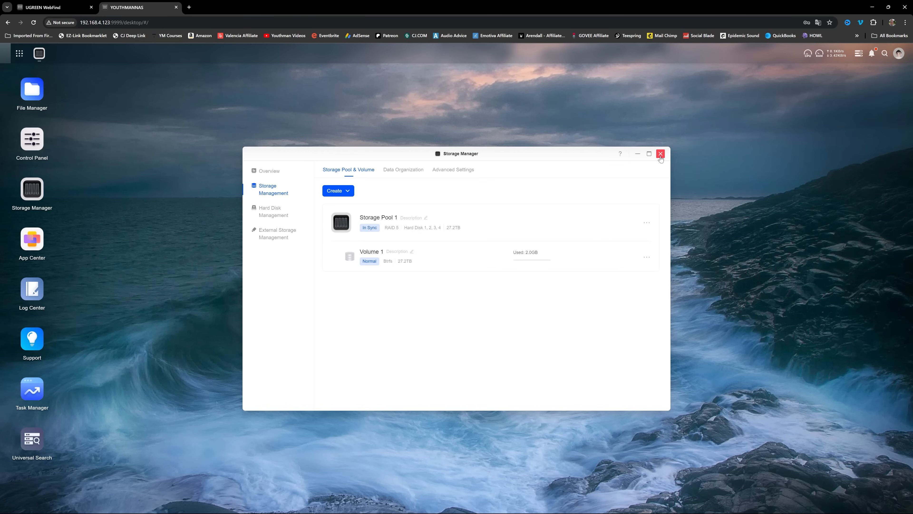
Enable the SMB file service under File Services, apply it and return to the desktop
click(661, 154)
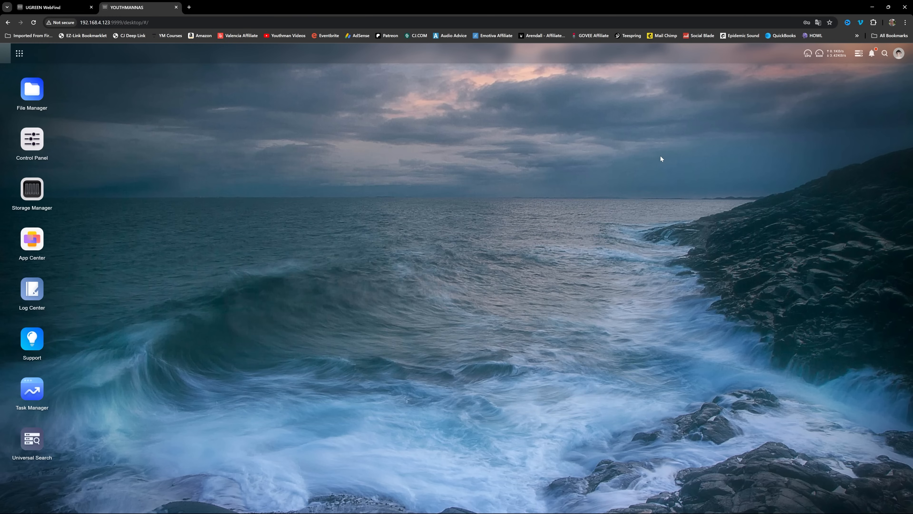
click(31, 139)
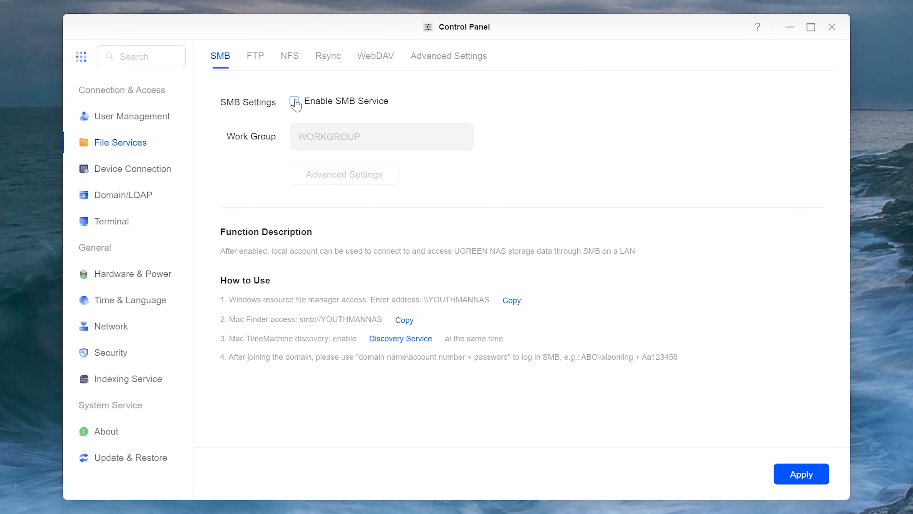
click(295, 101)
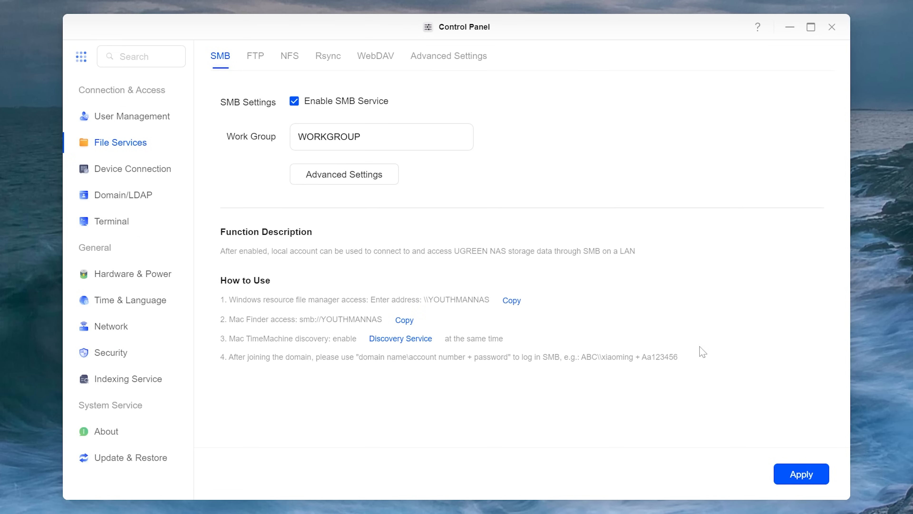
click(801, 473)
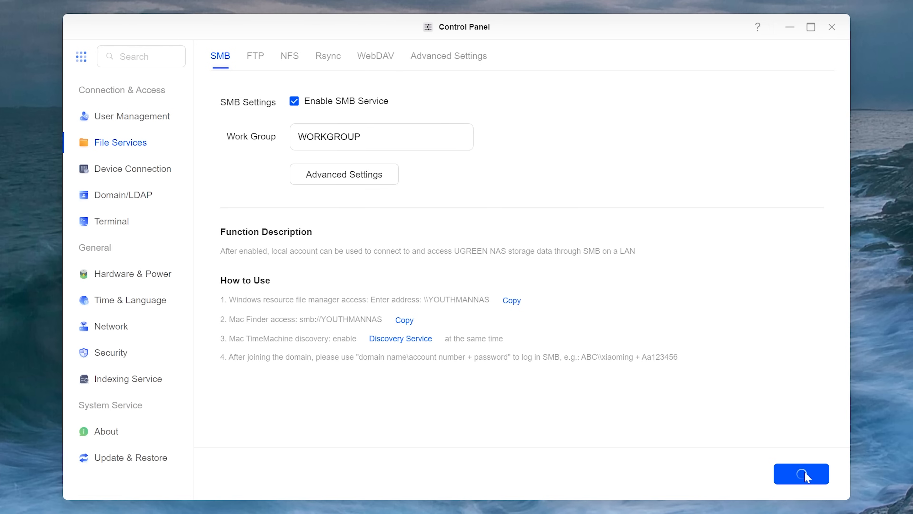
click(801, 474)
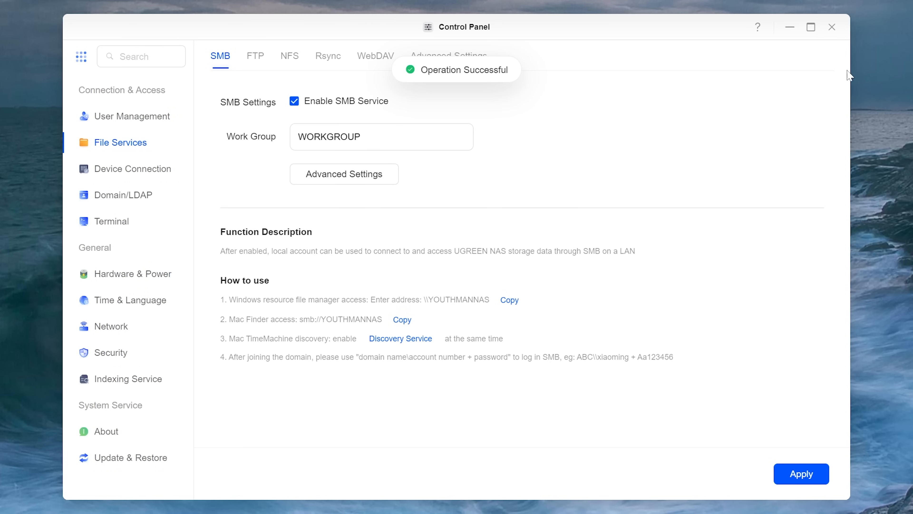
click(832, 27)
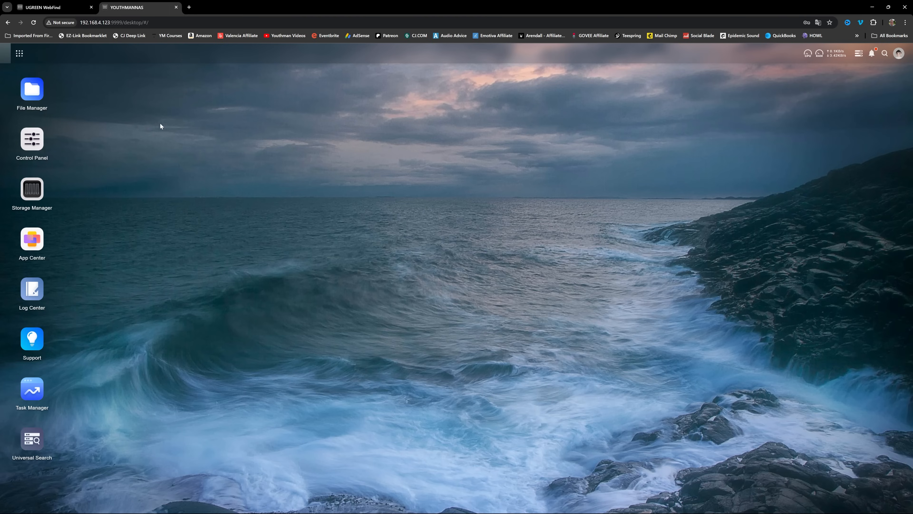
mouse_move(83, 154)
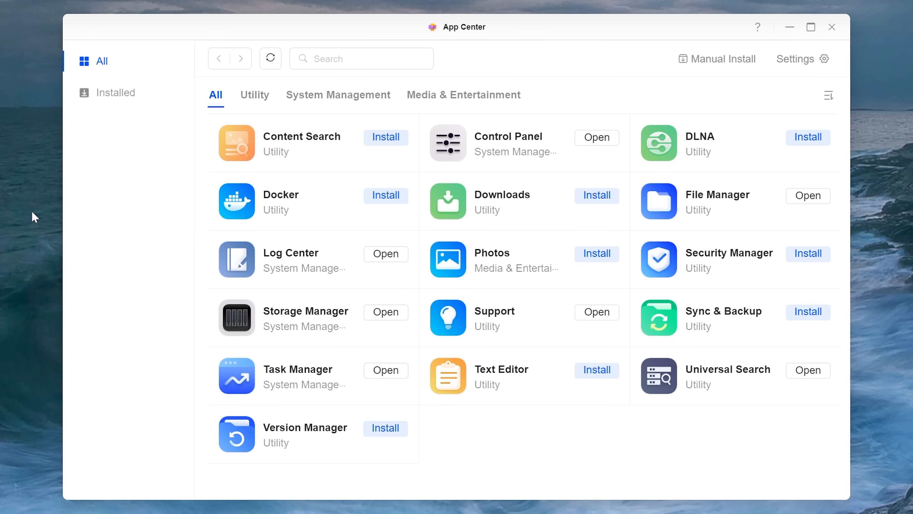
mouse_move(448, 508)
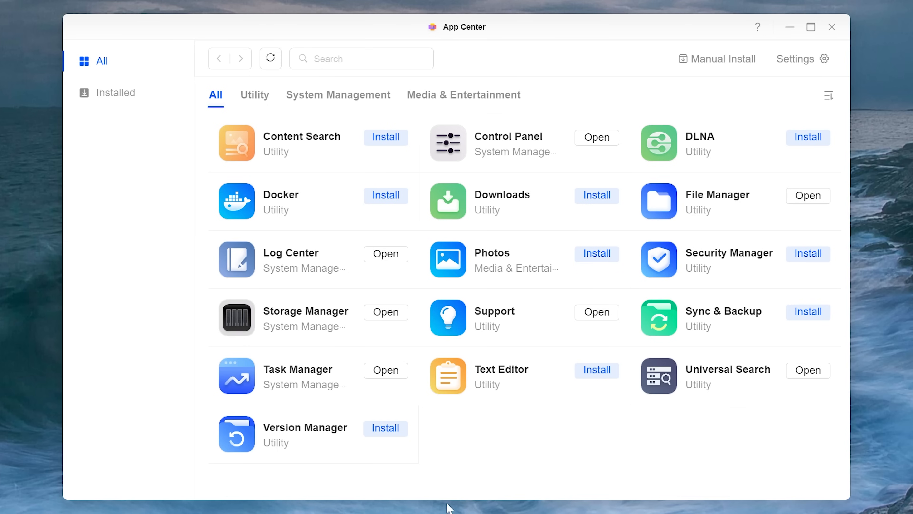
mouse_move(750, 490)
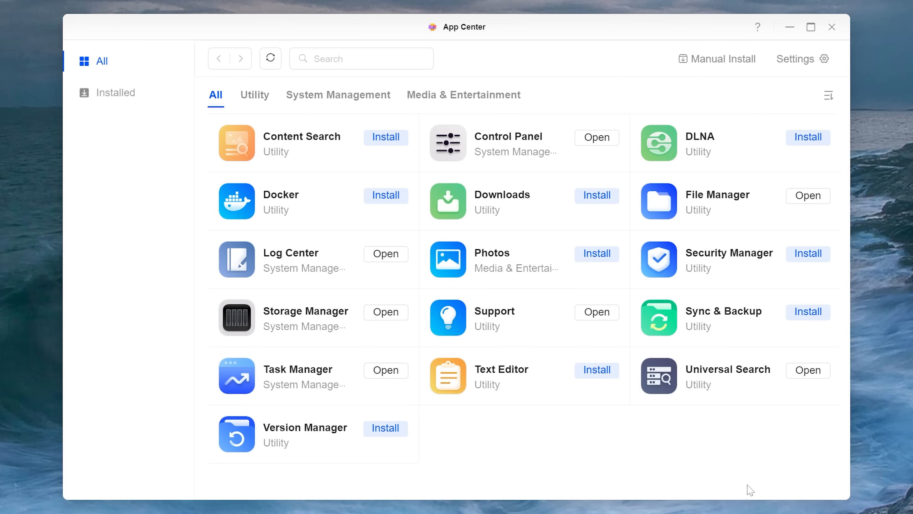
mouse_move(561, 447)
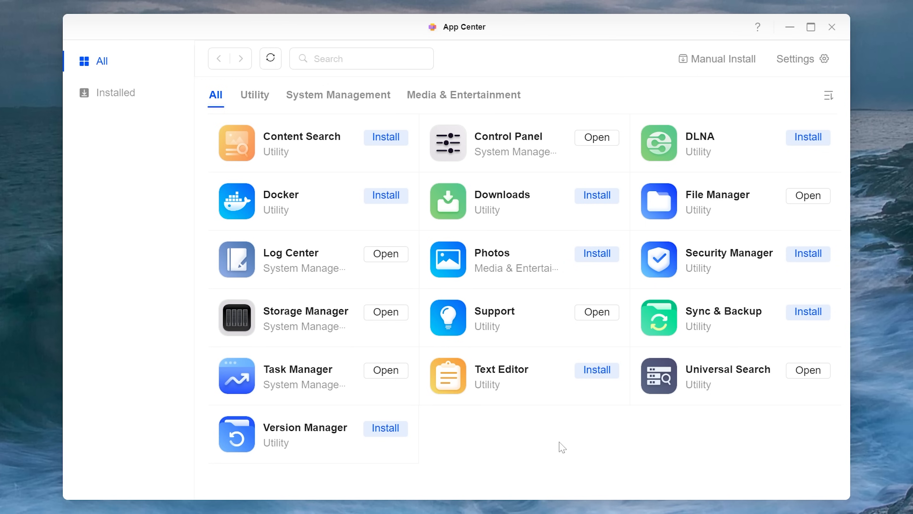
mouse_move(114, 306)
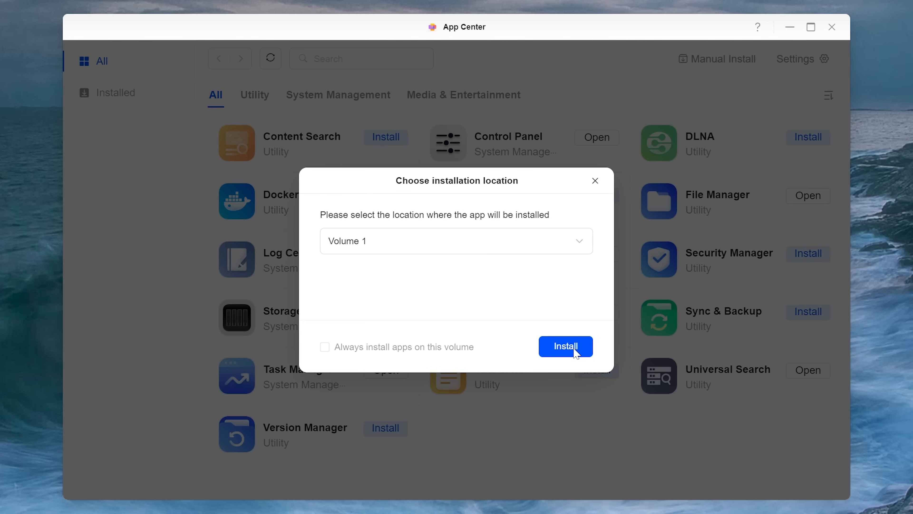
Install Photos on Volume 1 and Sync & Backup along with the required Version Manager
click(565, 346)
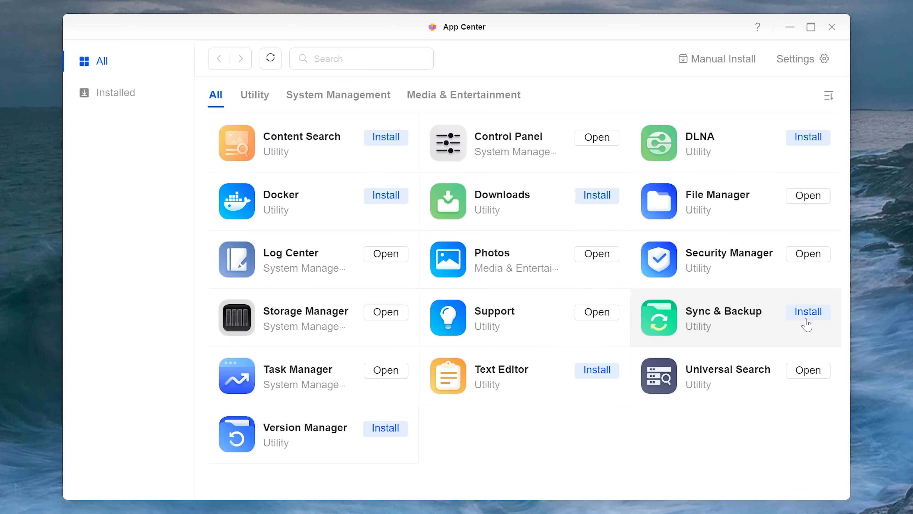
click(807, 311)
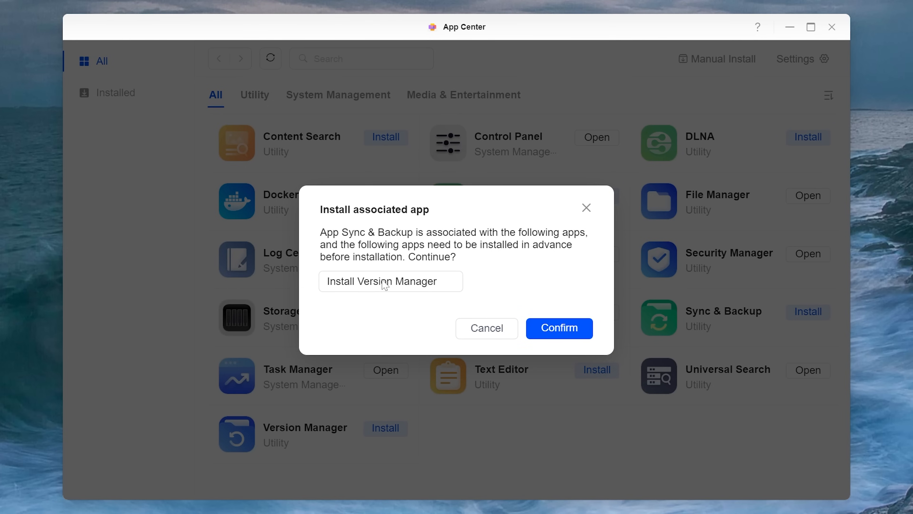
mouse_move(552, 323)
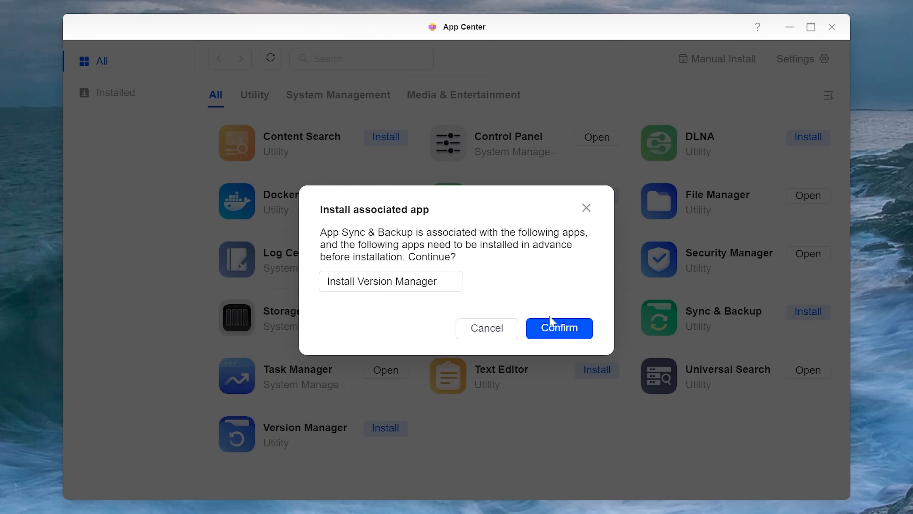
click(558, 328)
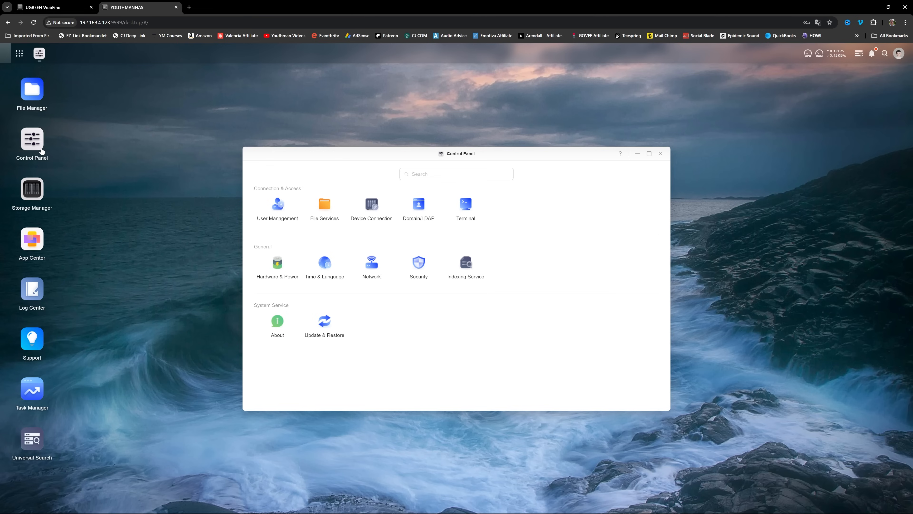
mouse_move(162, 200)
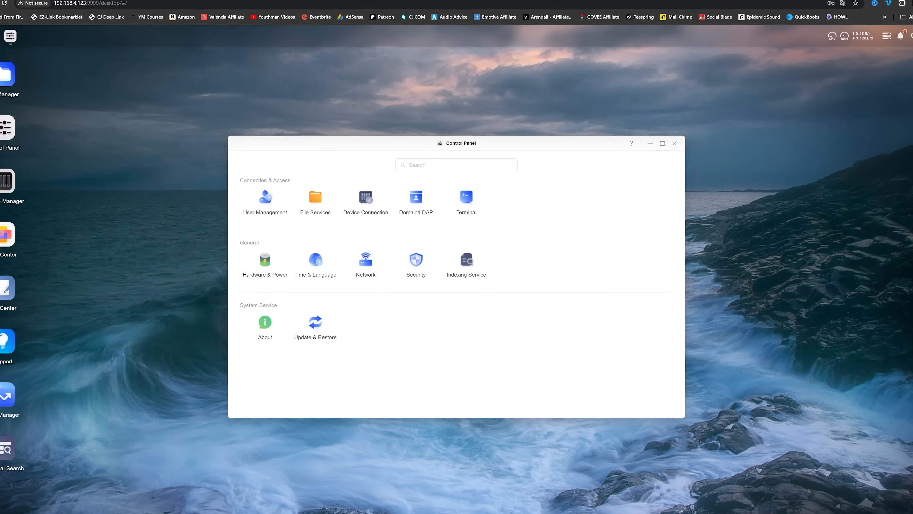
Review the fan modes under Hardware & Power and cancel, leaving Default mode
click(265, 265)
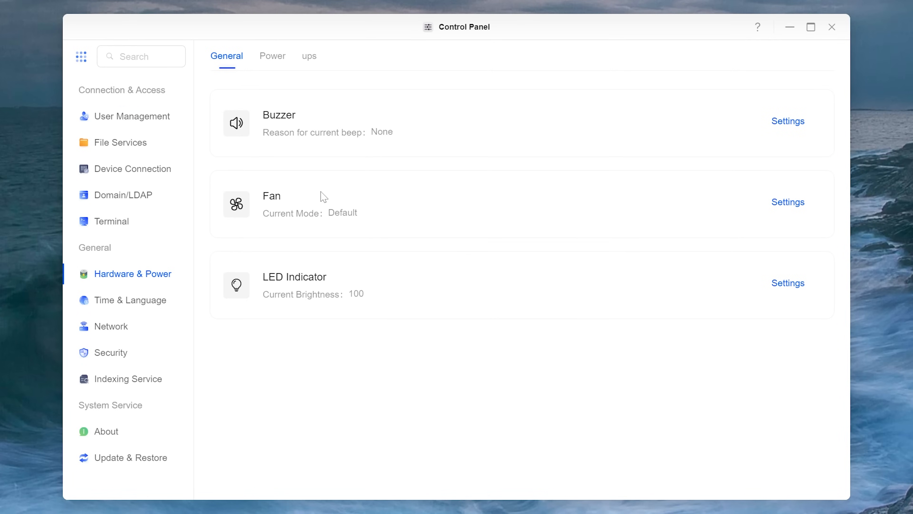
click(789, 202)
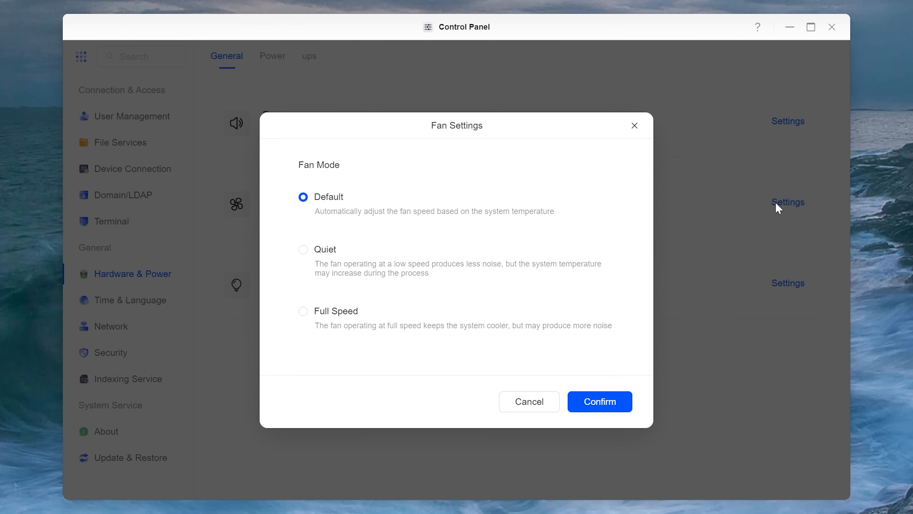
mouse_move(303, 250)
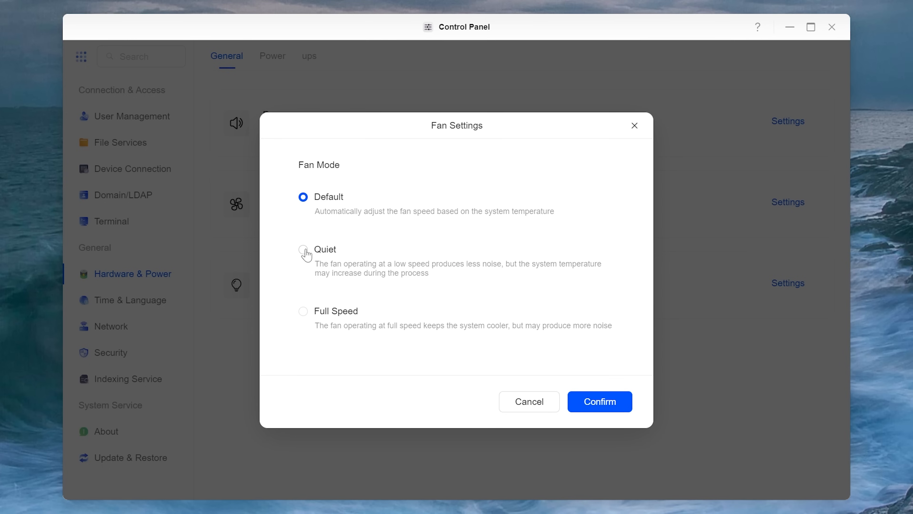
mouse_move(307, 321)
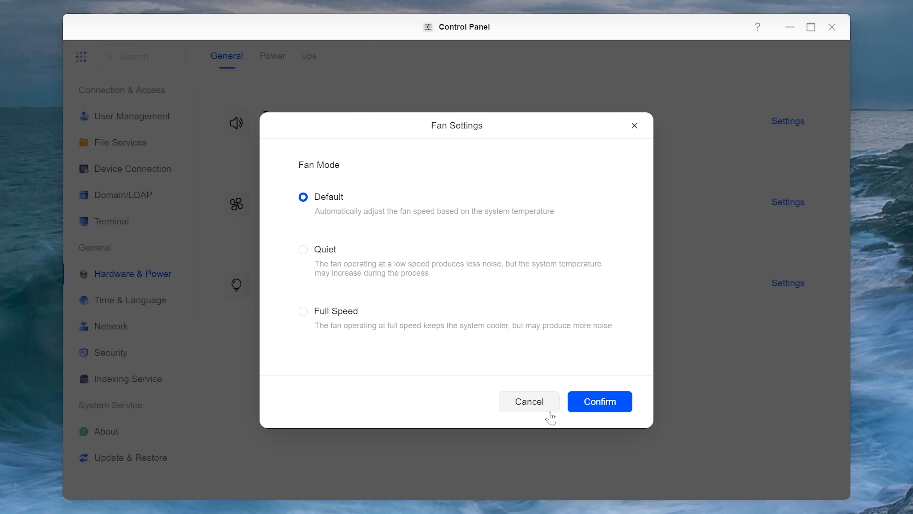
click(528, 402)
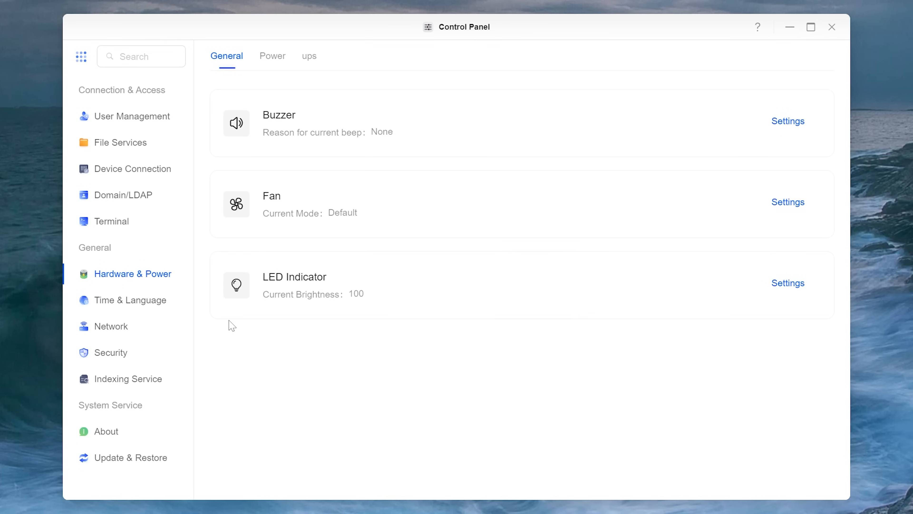
mouse_move(454, 405)
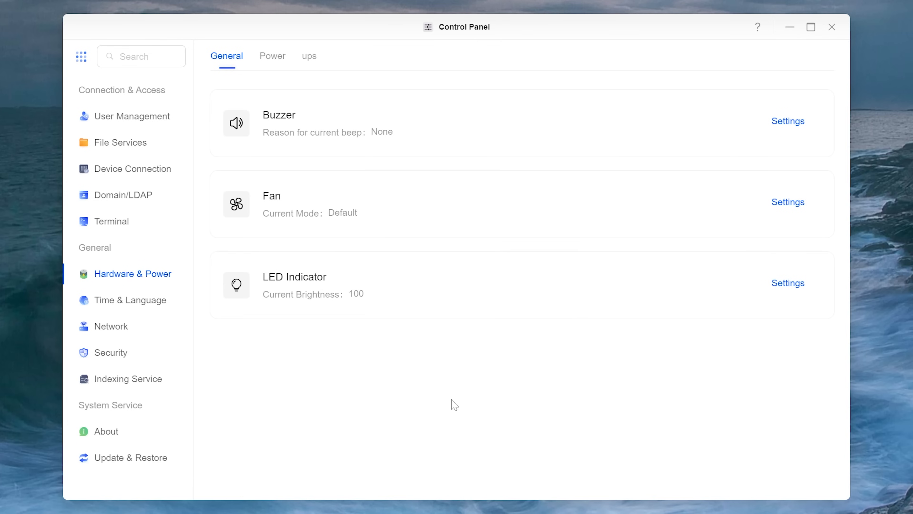
click(831, 27)
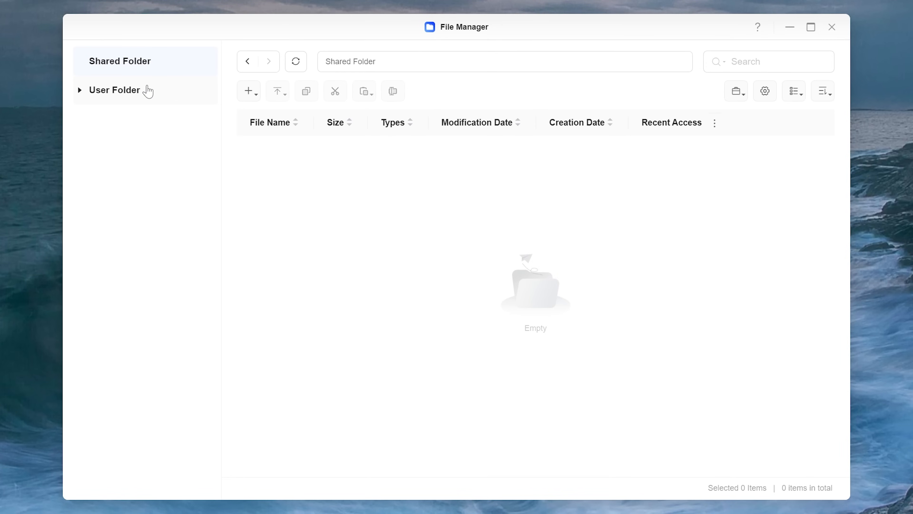
Create a new shared folder named Test from File Manager's create menu
click(247, 91)
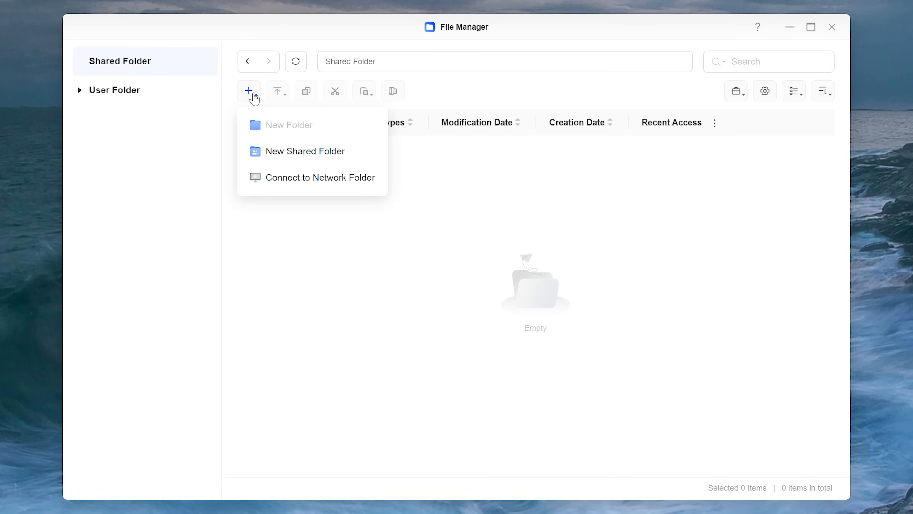
click(306, 151)
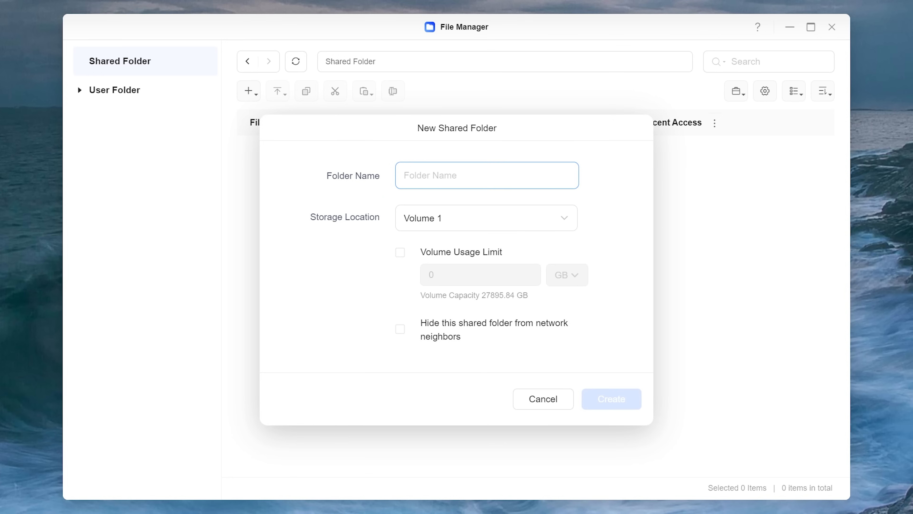
text(Tes)
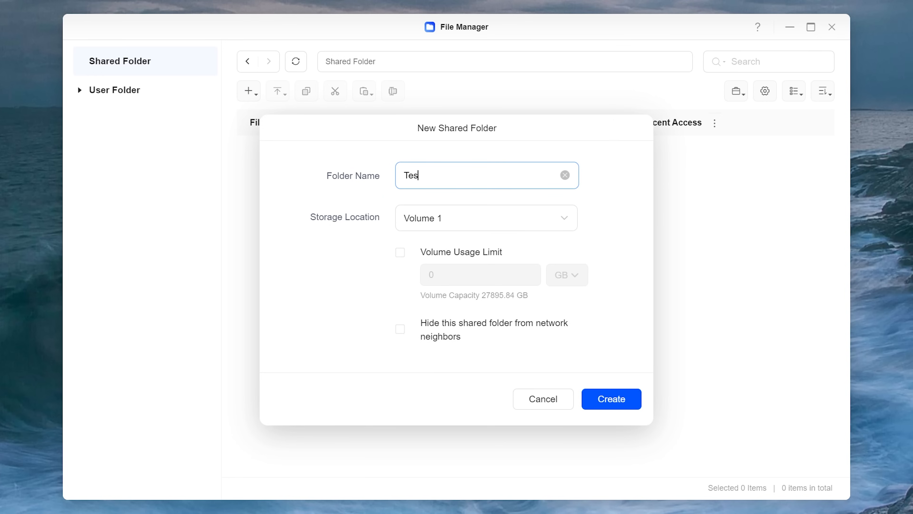
text(t)
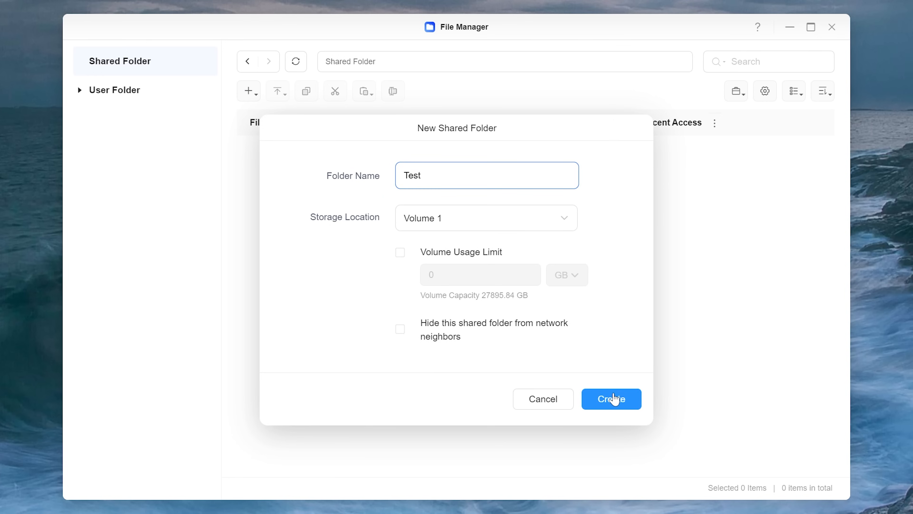
click(611, 399)
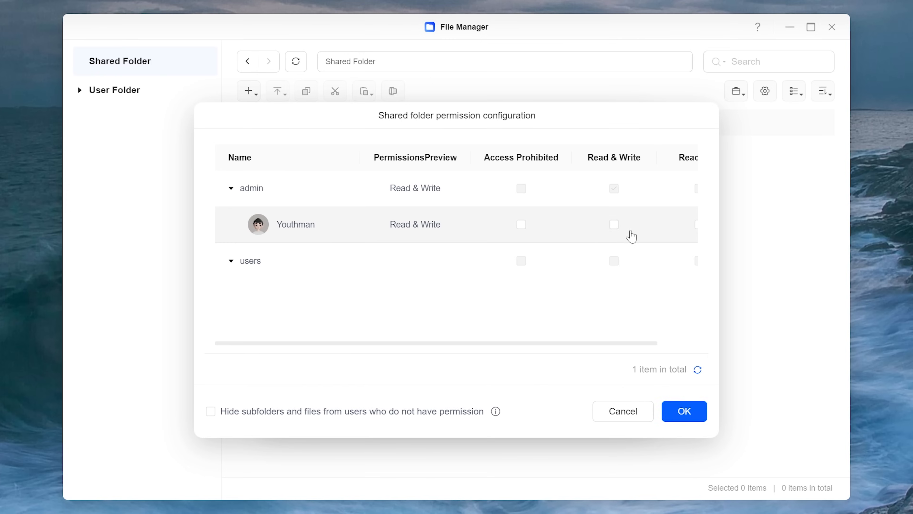
Grant the Youthman user Read & Write access to Test and confirm the permissions
click(612, 224)
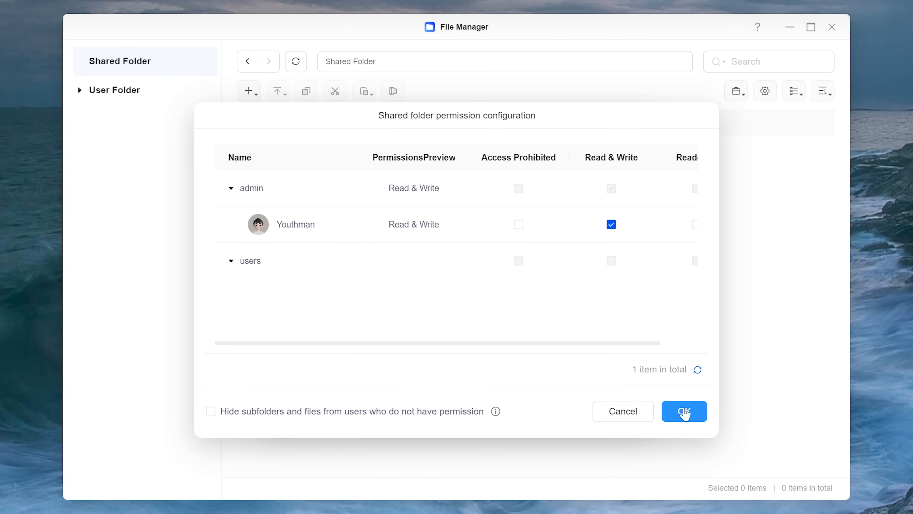
click(684, 411)
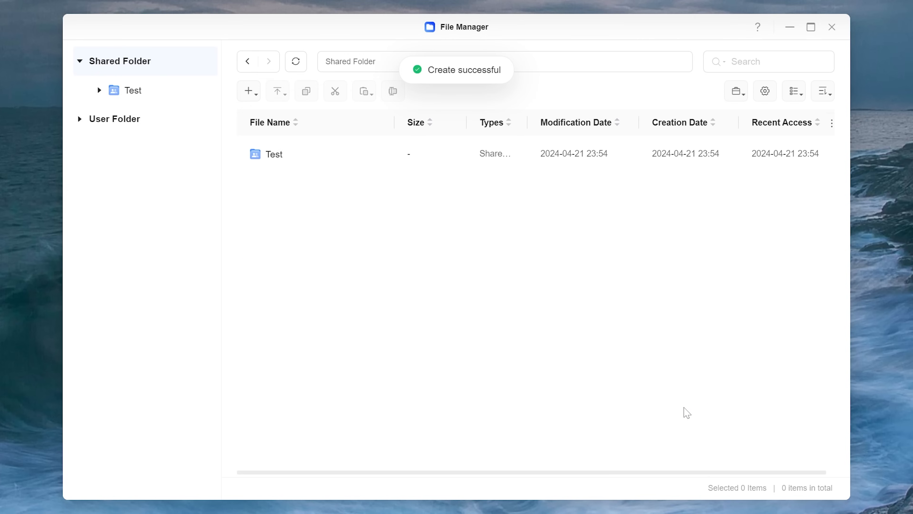
click(832, 26)
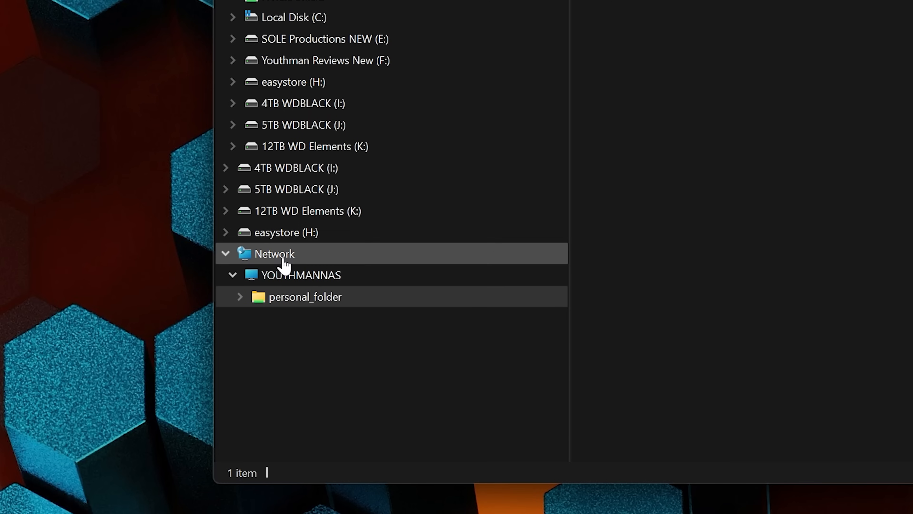
Browse to YOUTHMANNAS on the network and copy the Valencia Monza review .mp4 into the Test share
click(301, 275)
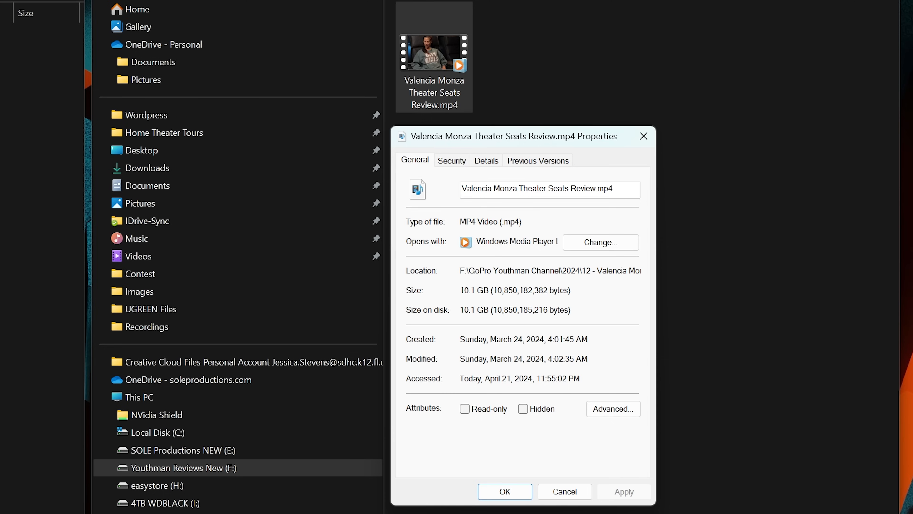
mouse_move(504, 62)
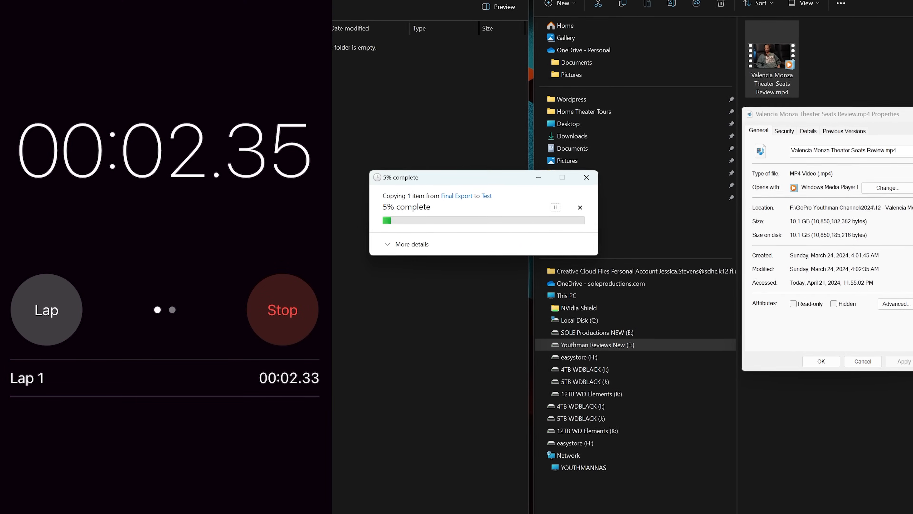
click(411, 244)
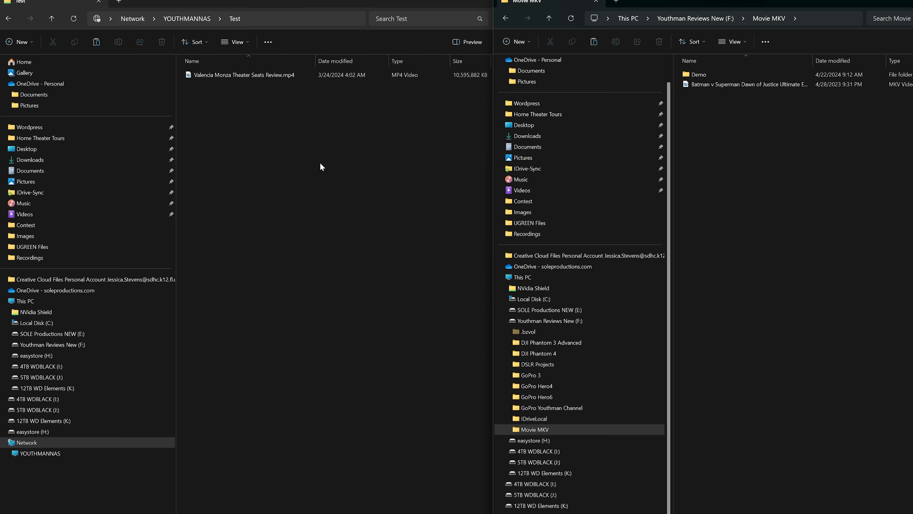
mouse_move(747, 85)
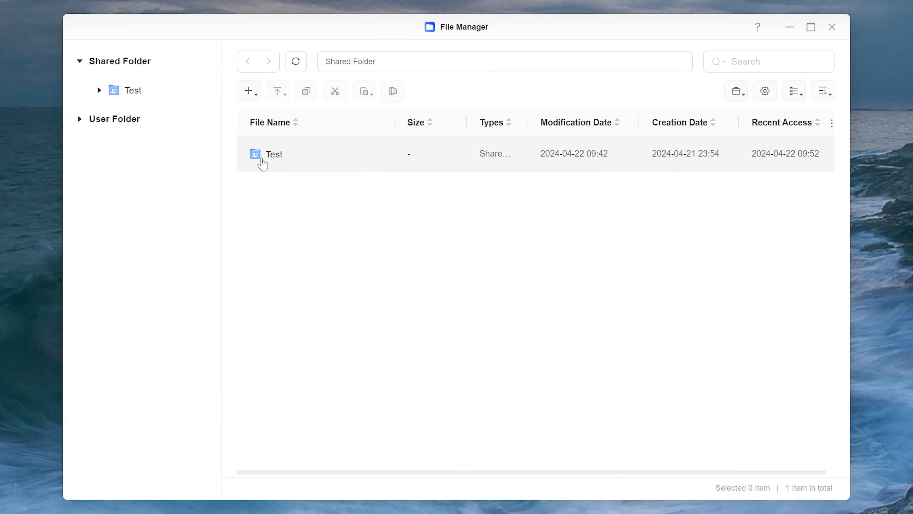
Play the Valencia Monza theater seats review video from the Test shared folder
click(274, 153)
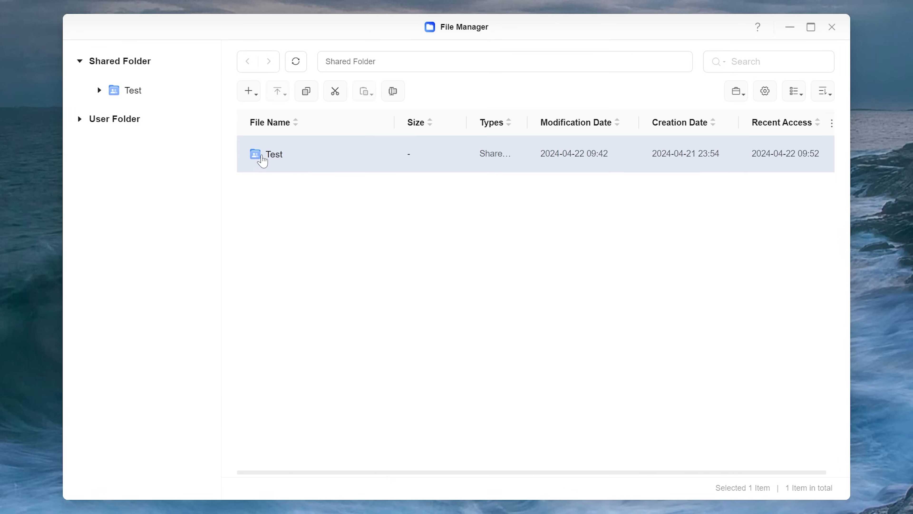
double_click(274, 153)
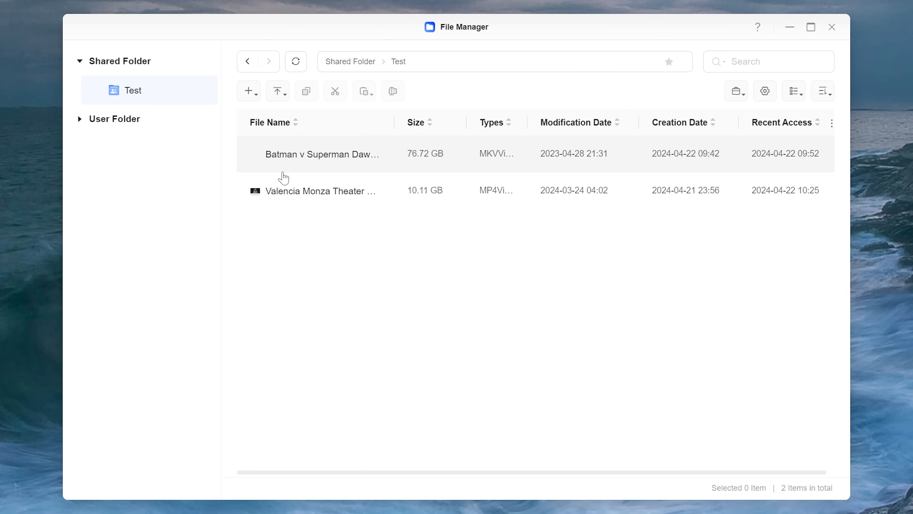
mouse_move(278, 158)
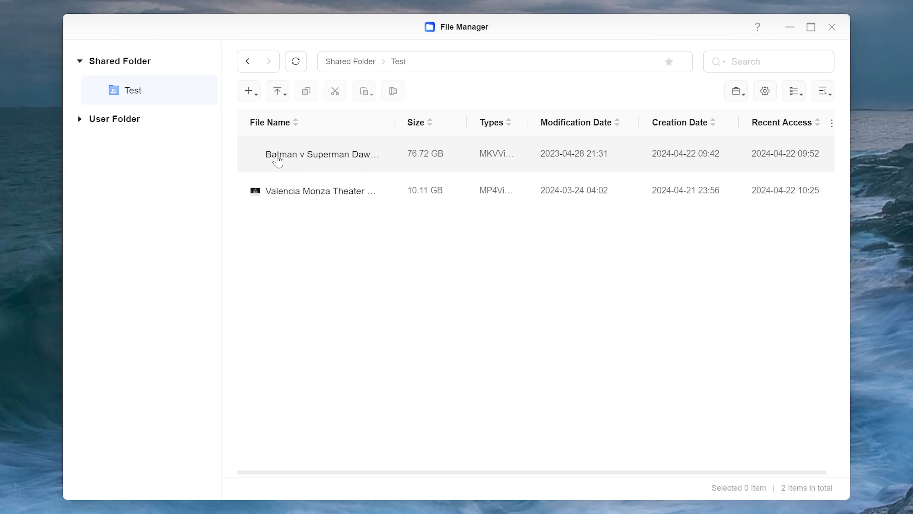
click(320, 190)
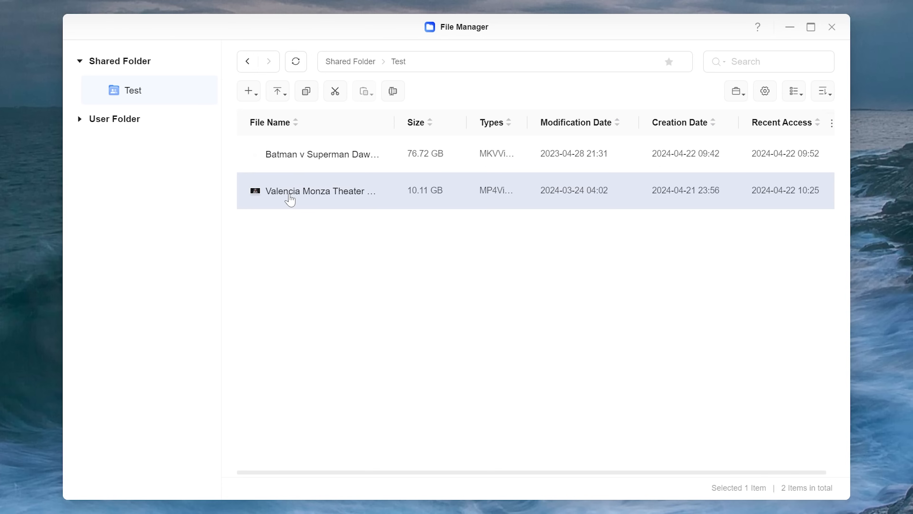
mouse_move(263, 202)
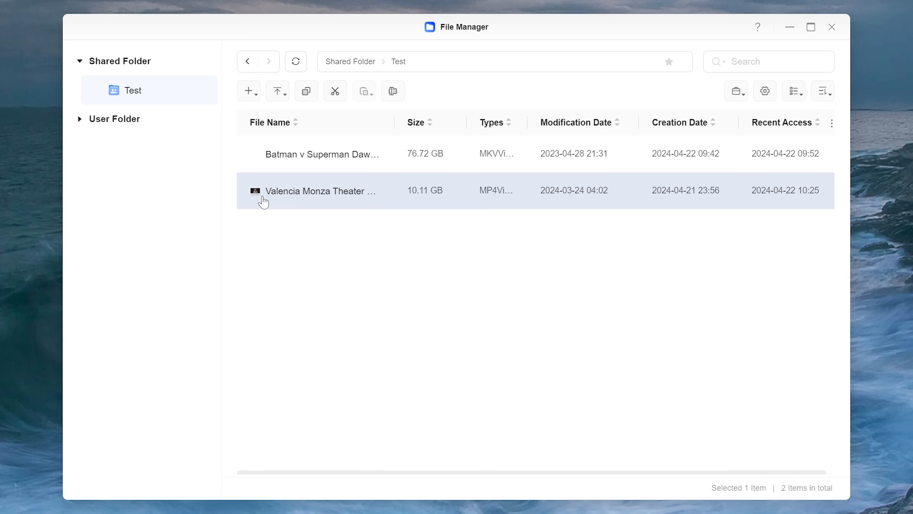
double_click(321, 190)
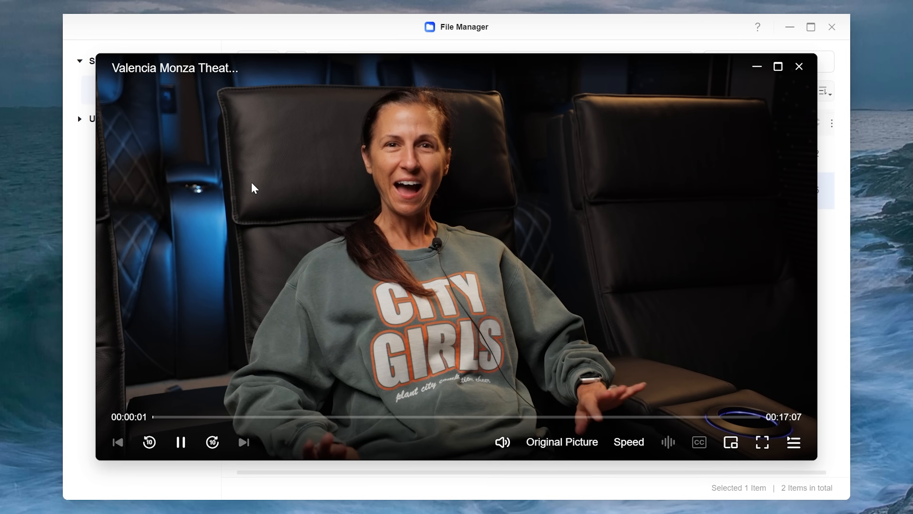
Pause playback and close the video player back to the NAS desktop
click(180, 442)
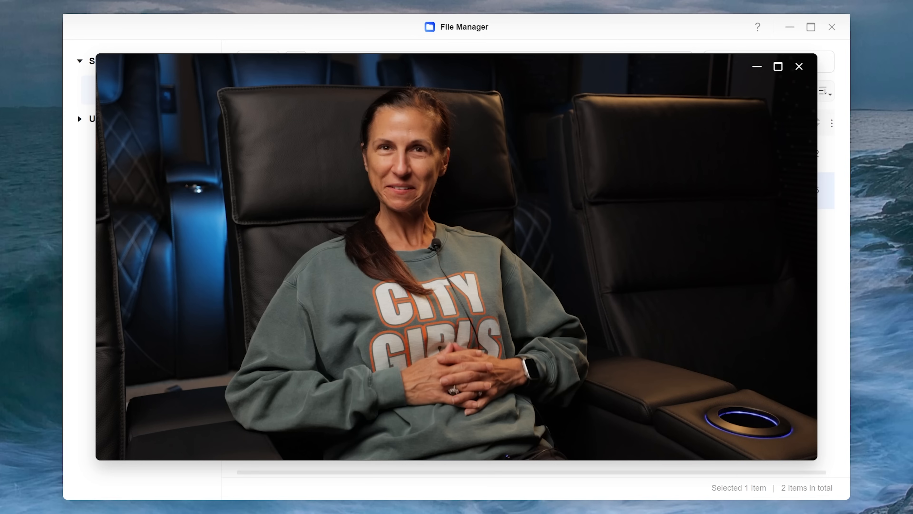
click(799, 67)
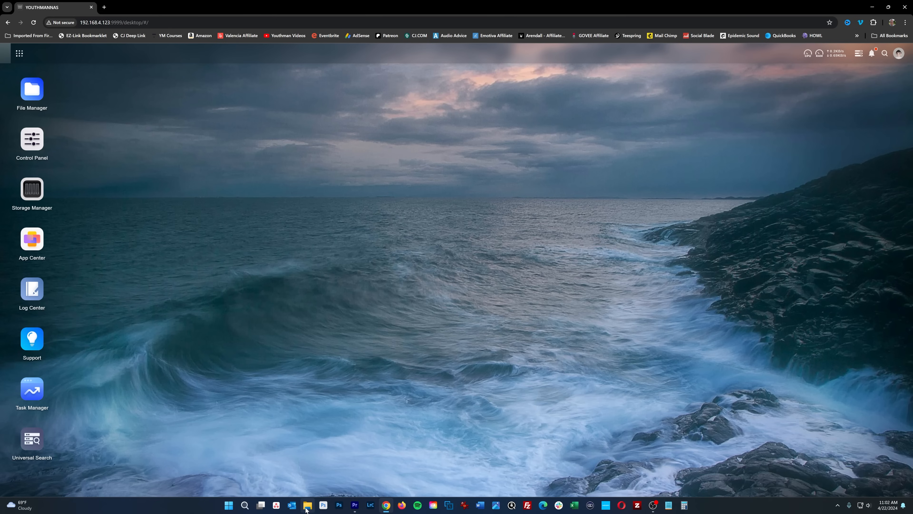
List YOUTHMANNAS's shares in File Explorer and get denied opening personal_folder, dismissing the error
click(307, 505)
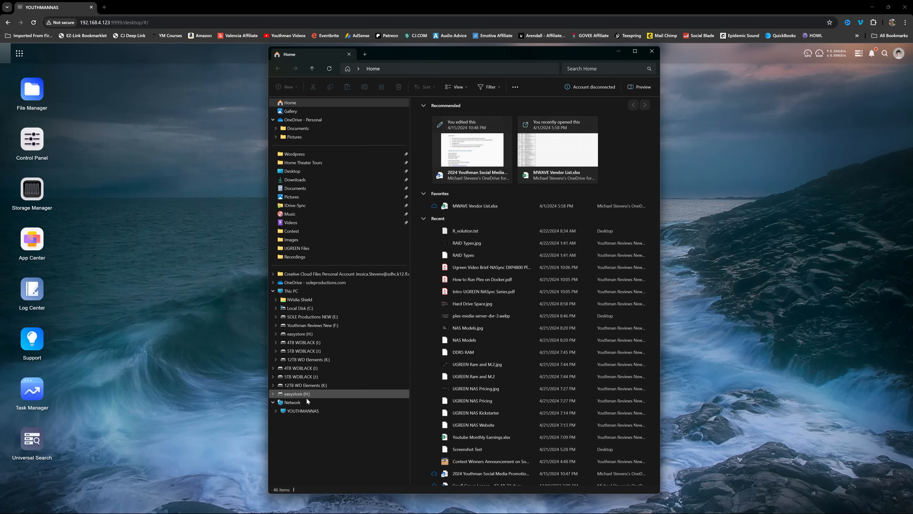
click(302, 410)
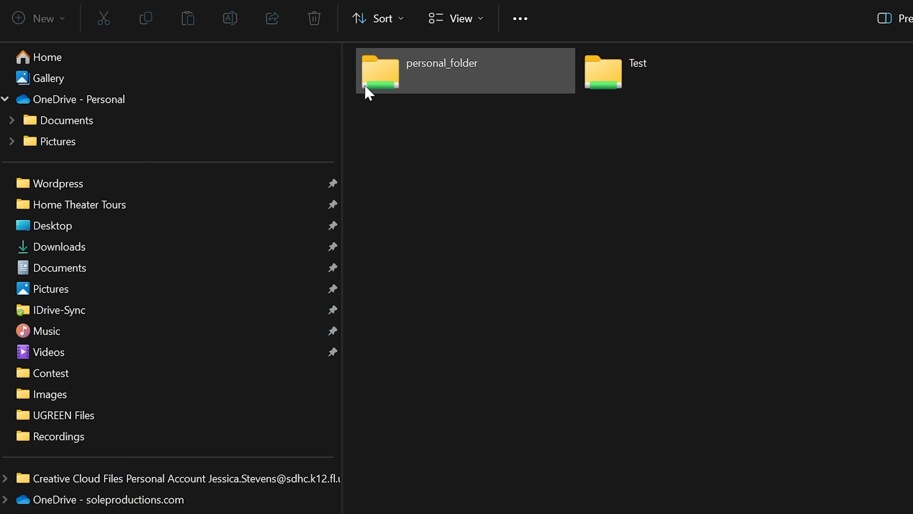
click(602, 72)
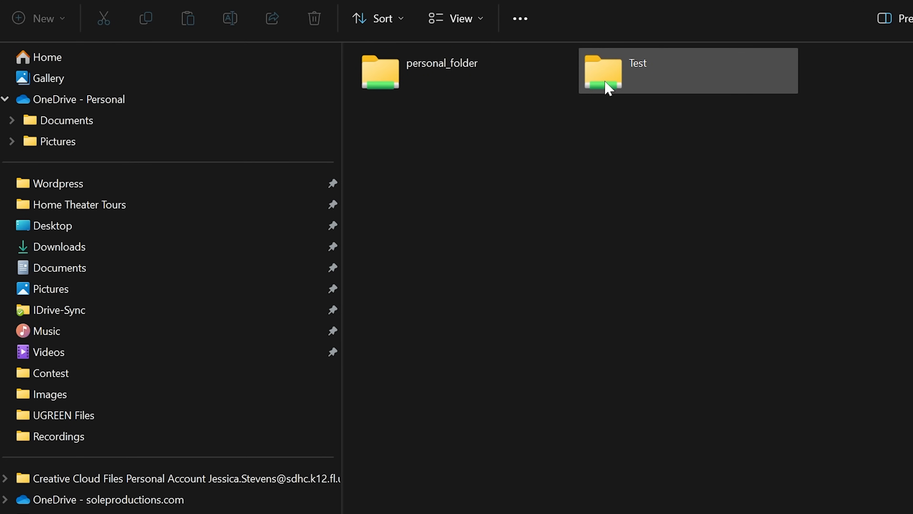
mouse_move(381, 75)
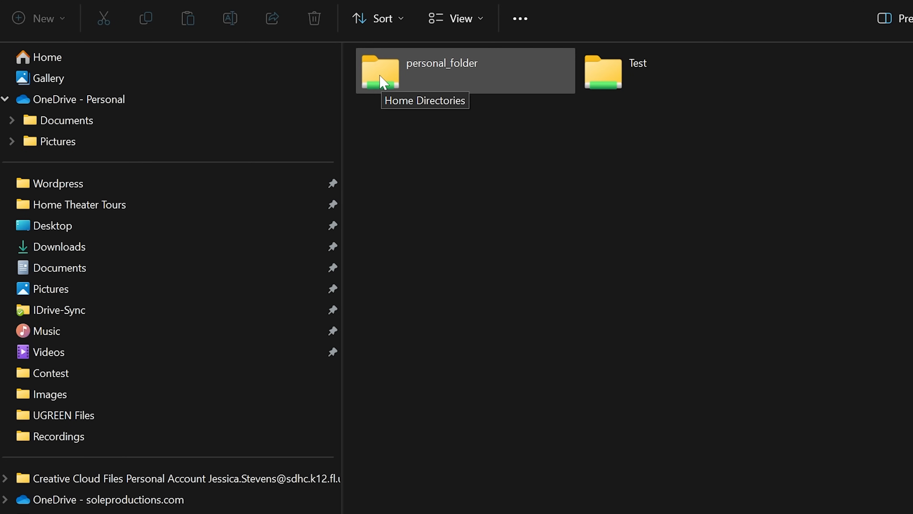
double_click(379, 71)
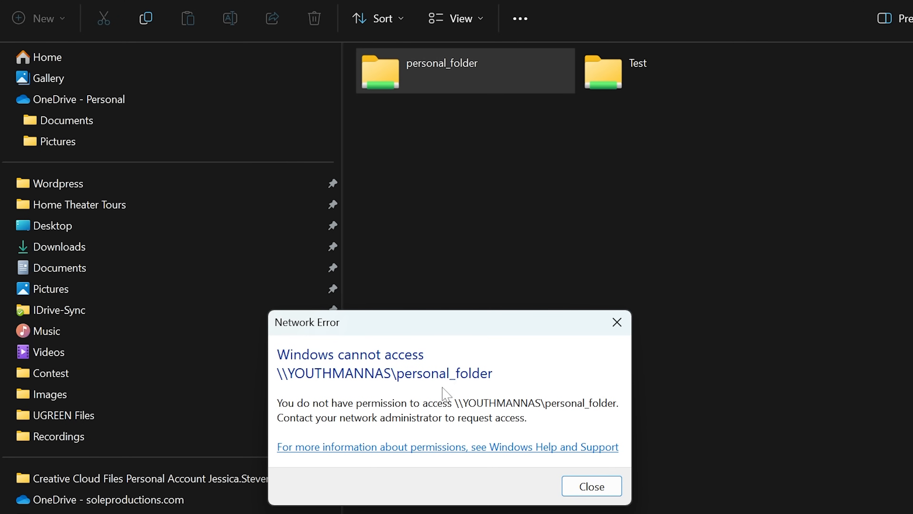
mouse_move(577, 482)
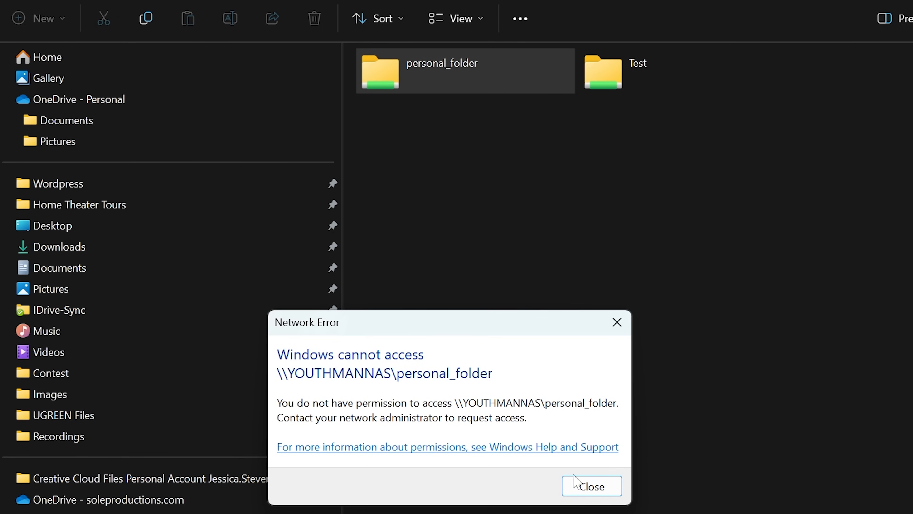
click(591, 485)
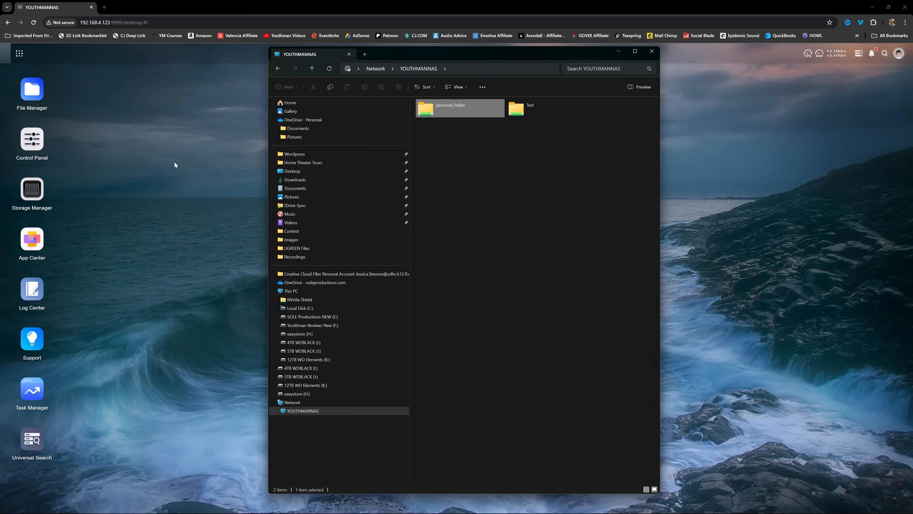
In Control Panel > User Management, enable the personal folder for the Youthman user and save
click(650, 51)
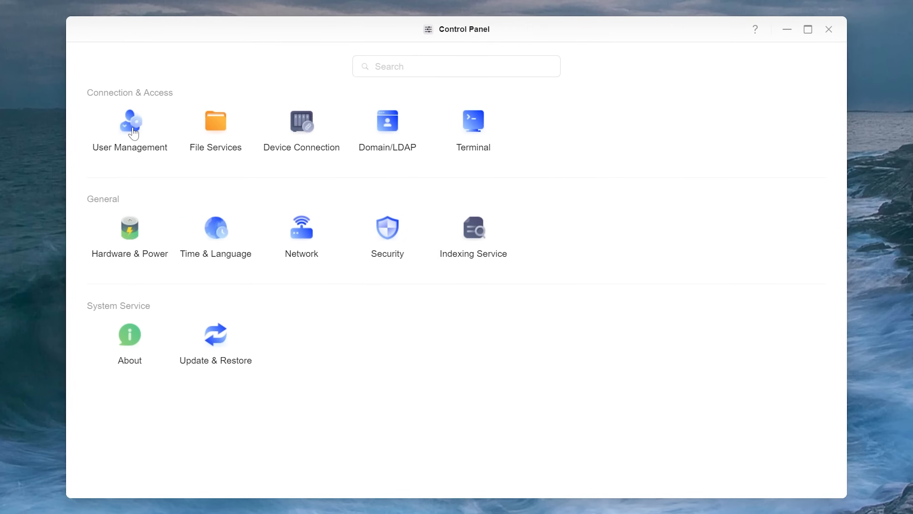
click(130, 123)
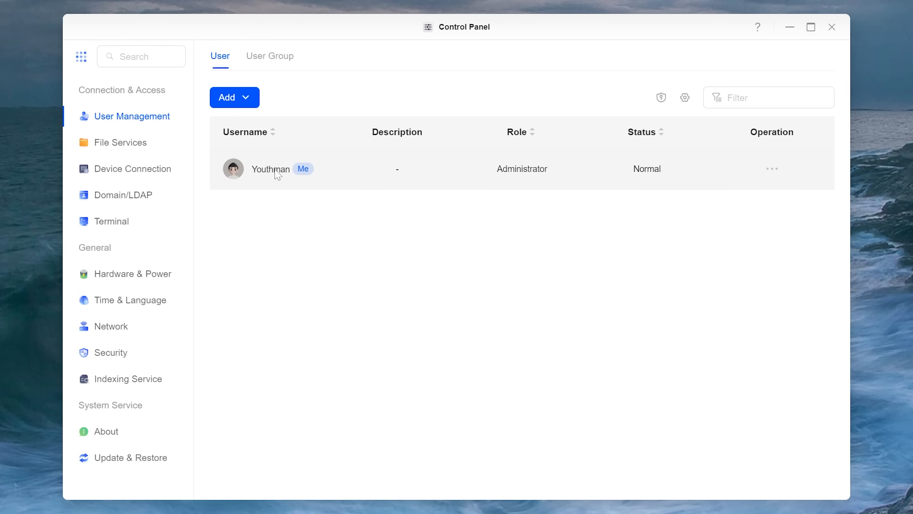
double_click(270, 168)
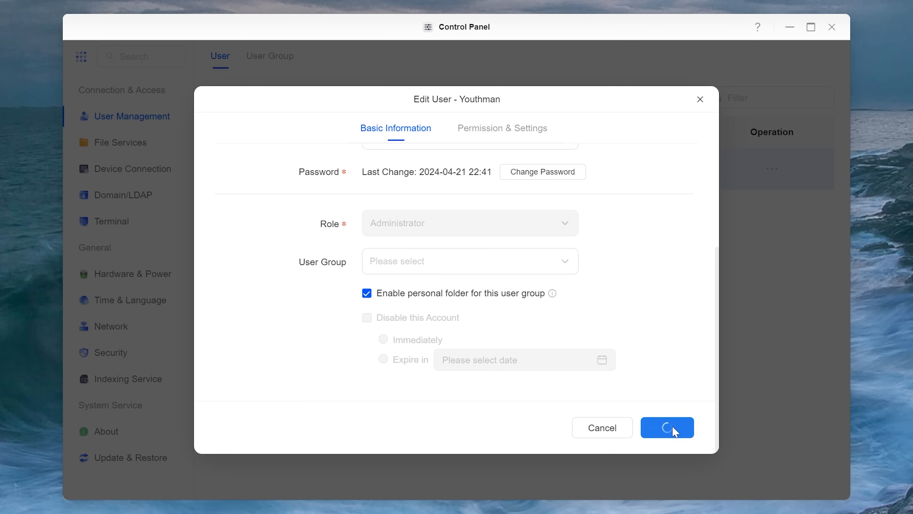
click(667, 427)
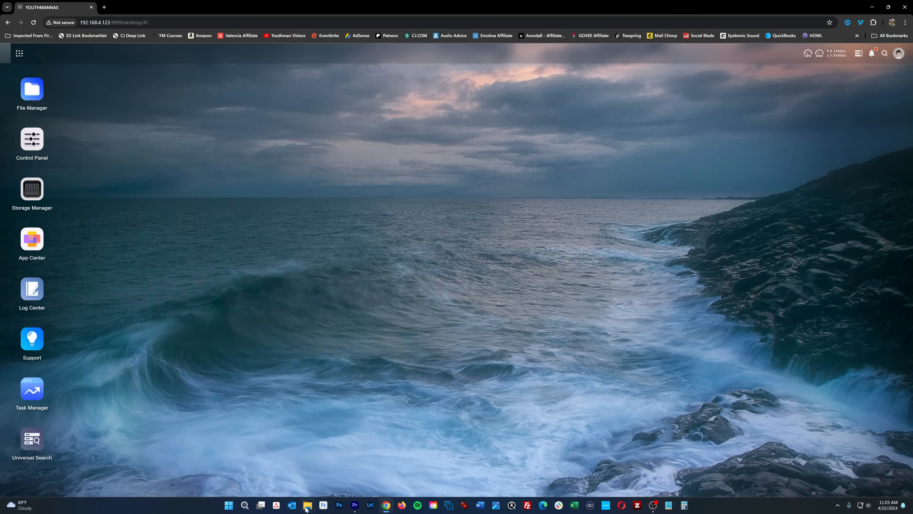
Launch the Photos app to its empty Personal Media Library
click(307, 506)
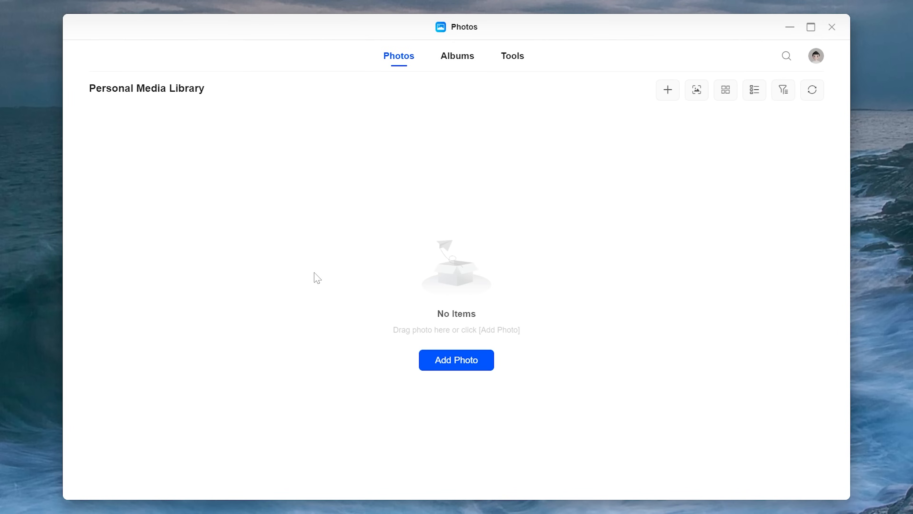
mouse_move(373, 210)
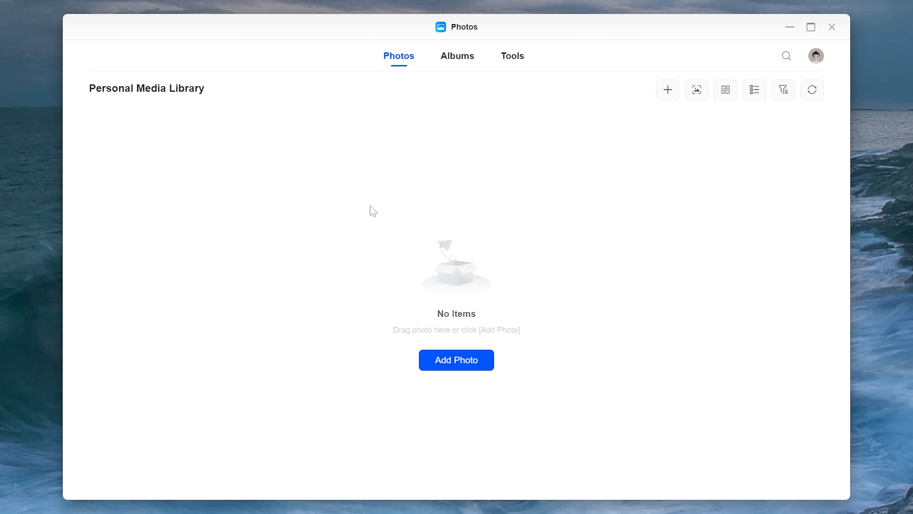
mouse_move(459, 352)
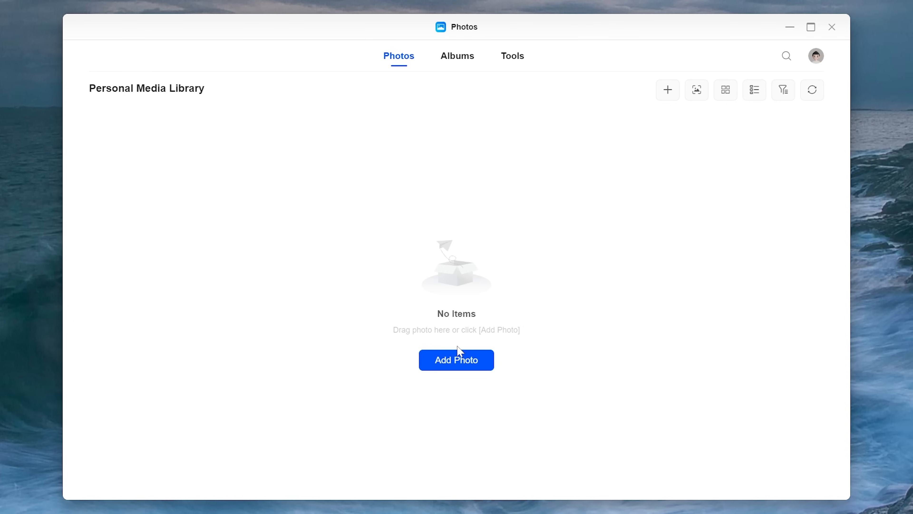
mouse_move(457, 364)
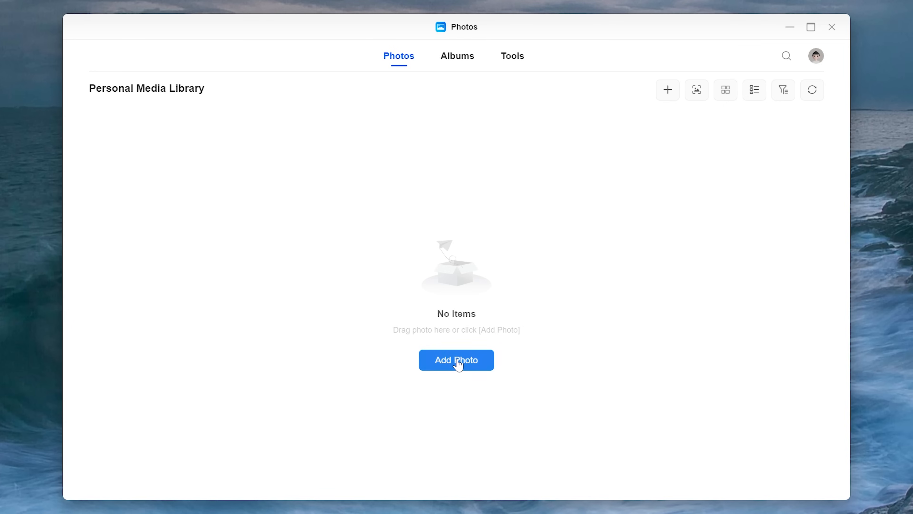
Add all photos from the computer folder to the library, choosing Overwrite for duplicates
click(456, 360)
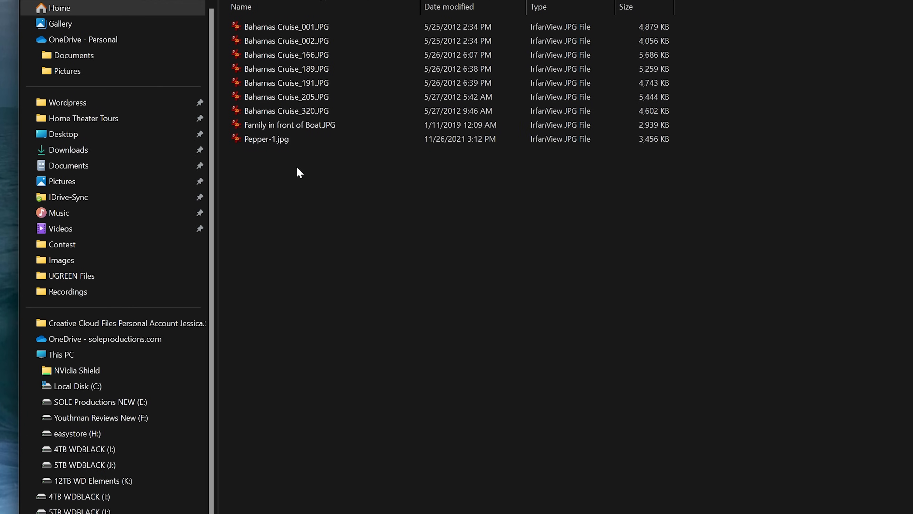
key(ctrl+a)
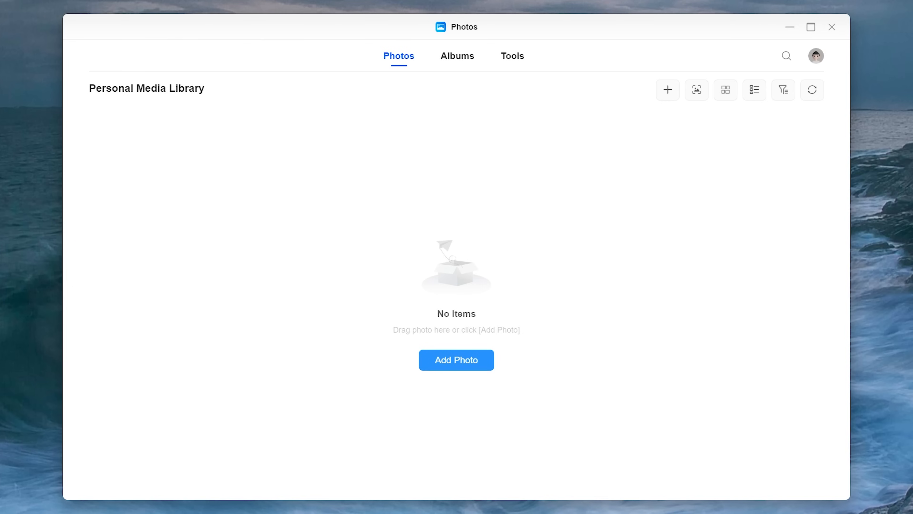
click(456, 360)
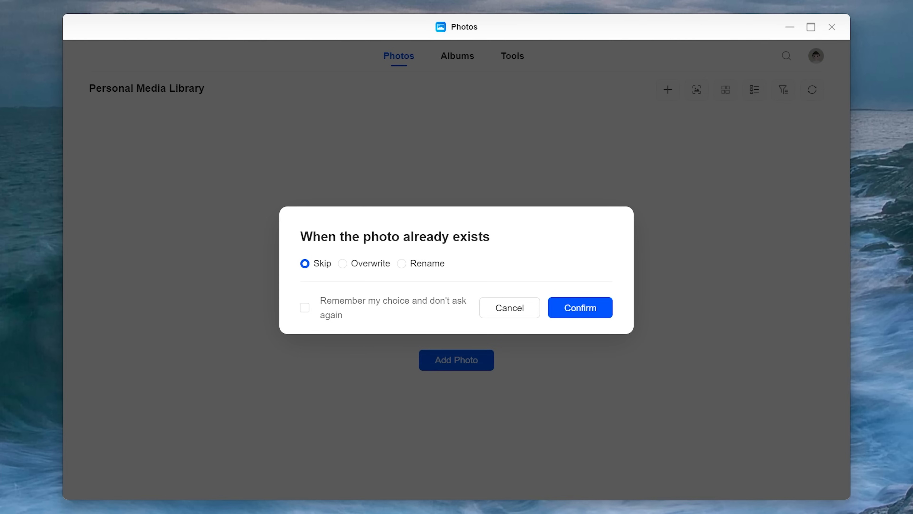
mouse_move(562, 487)
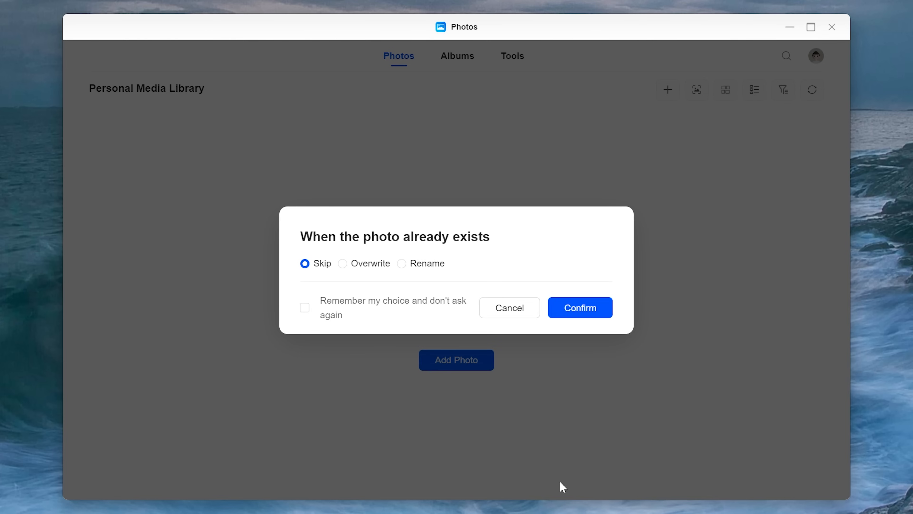
mouse_move(349, 253)
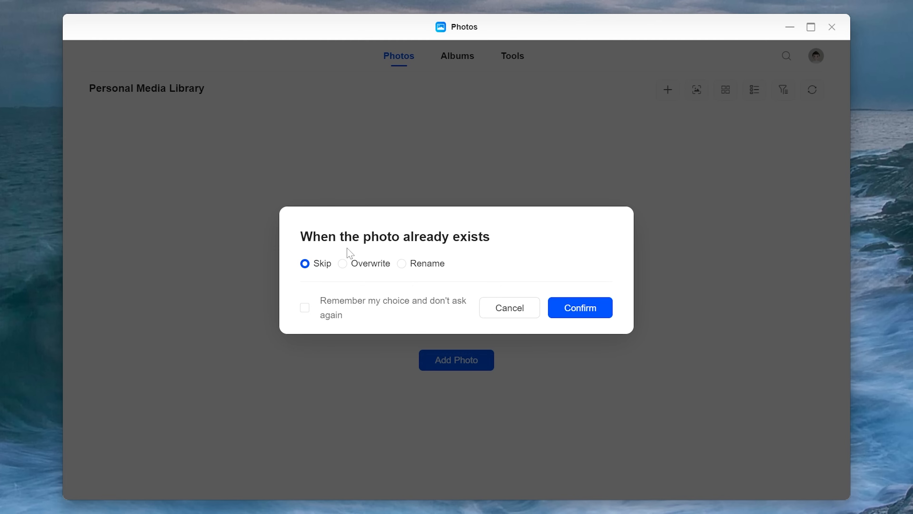
click(343, 263)
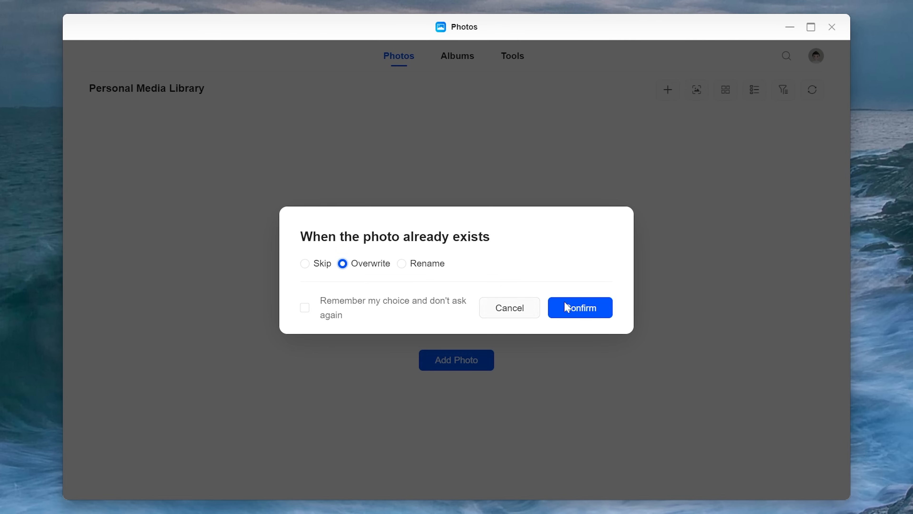
click(580, 308)
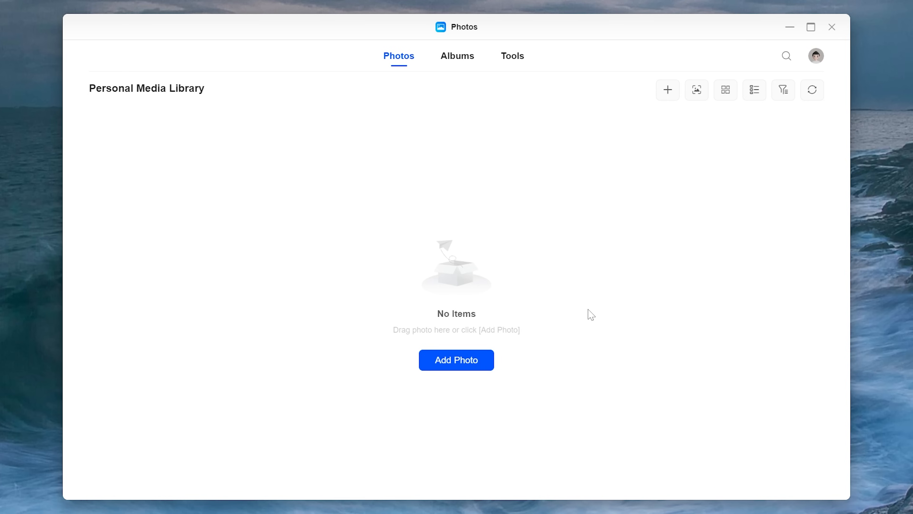
Refresh the library, browse Albums and the empty People album, then return to the albums overview
click(456, 360)
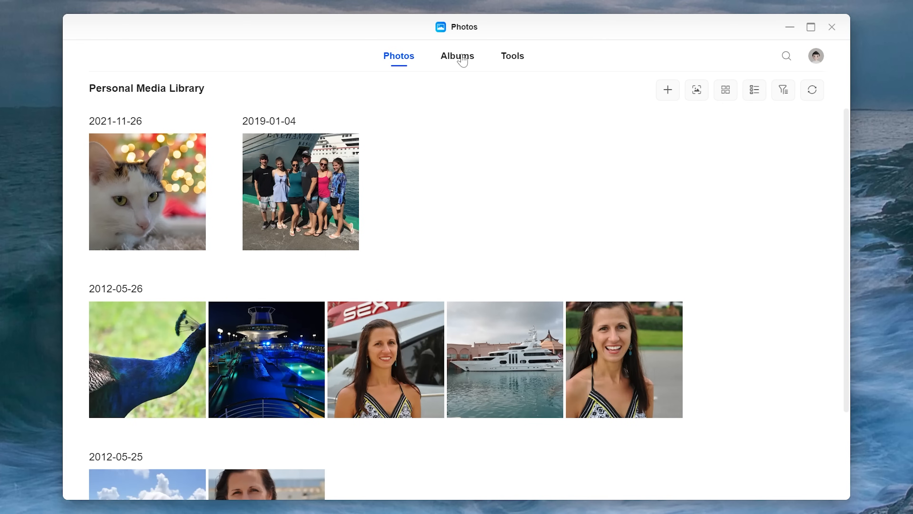
click(457, 56)
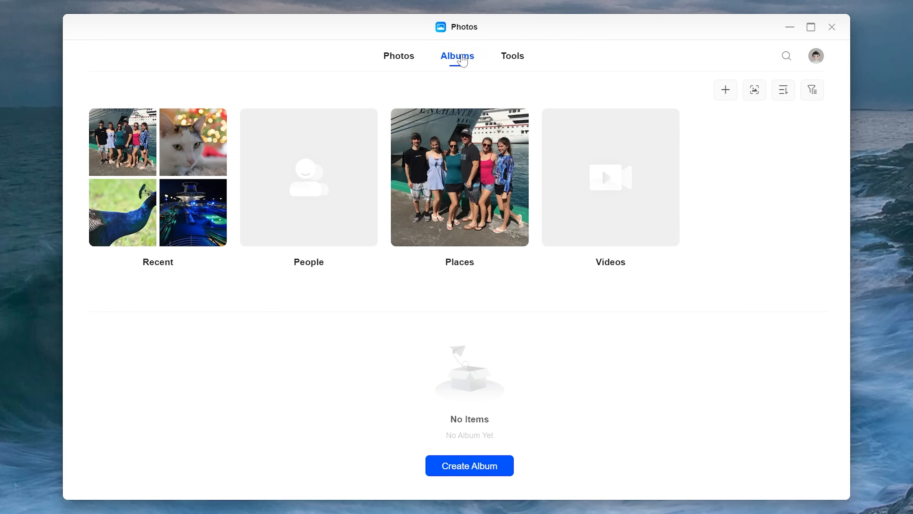
mouse_move(338, 140)
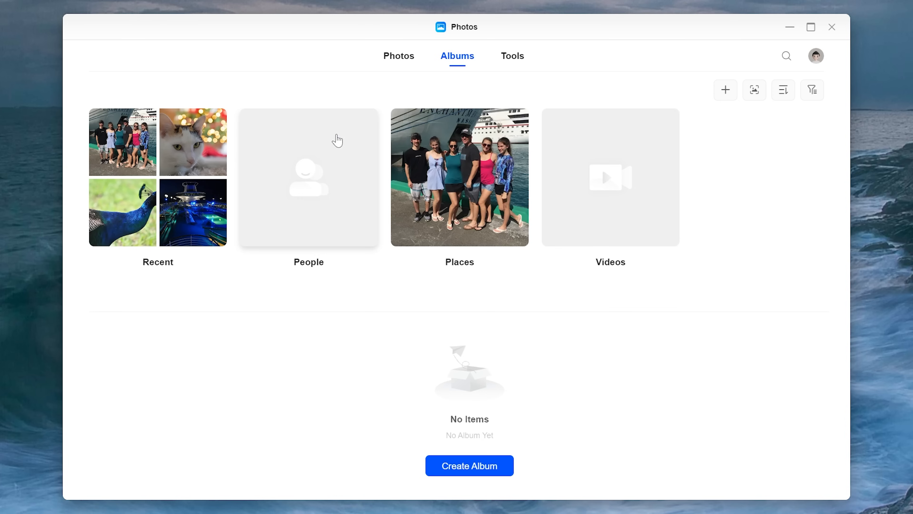
mouse_move(323, 164)
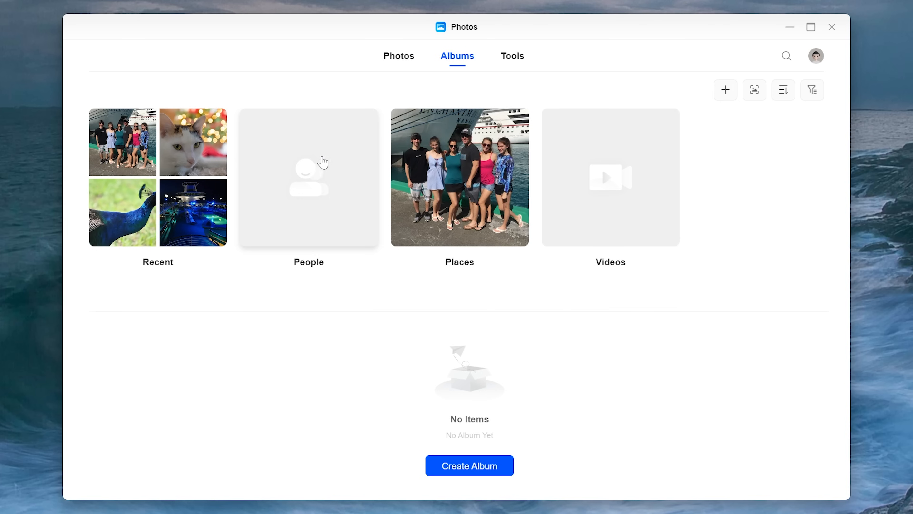
mouse_move(356, 386)
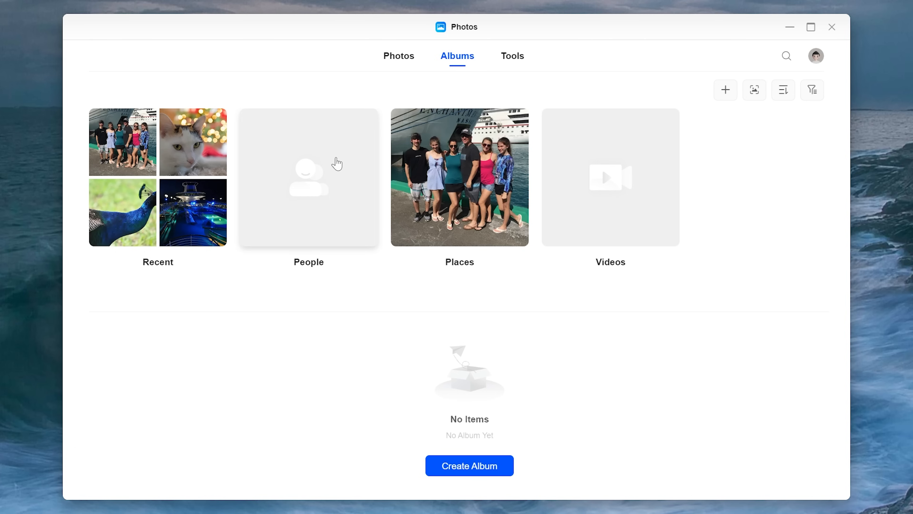
click(309, 178)
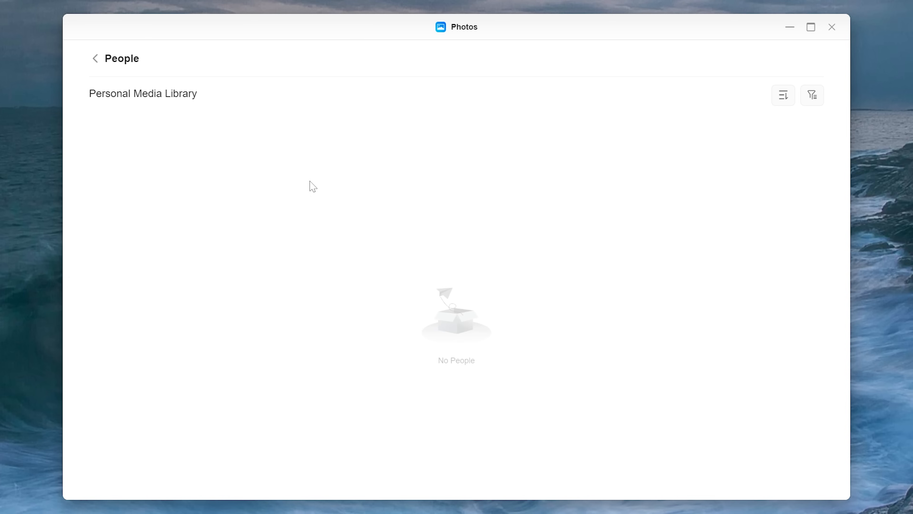
click(95, 58)
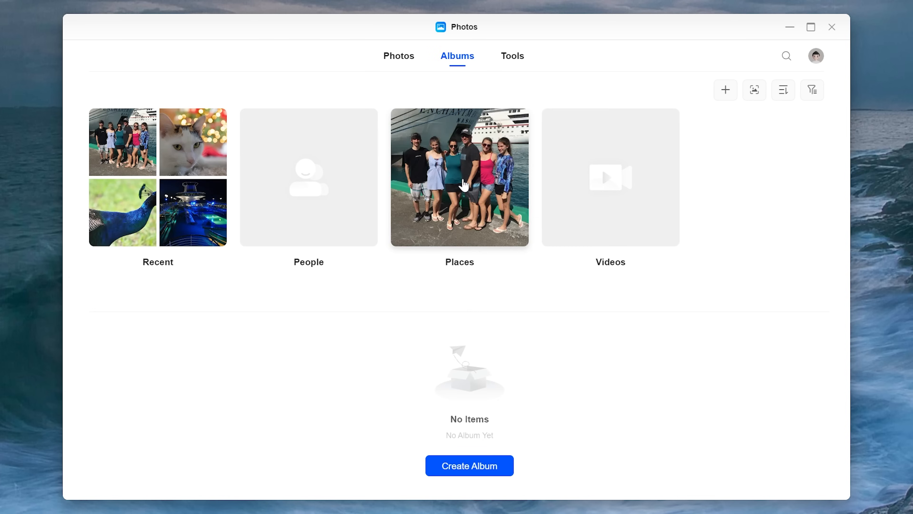
Open the Places map and view the group photo pinned at Nassau
click(460, 177)
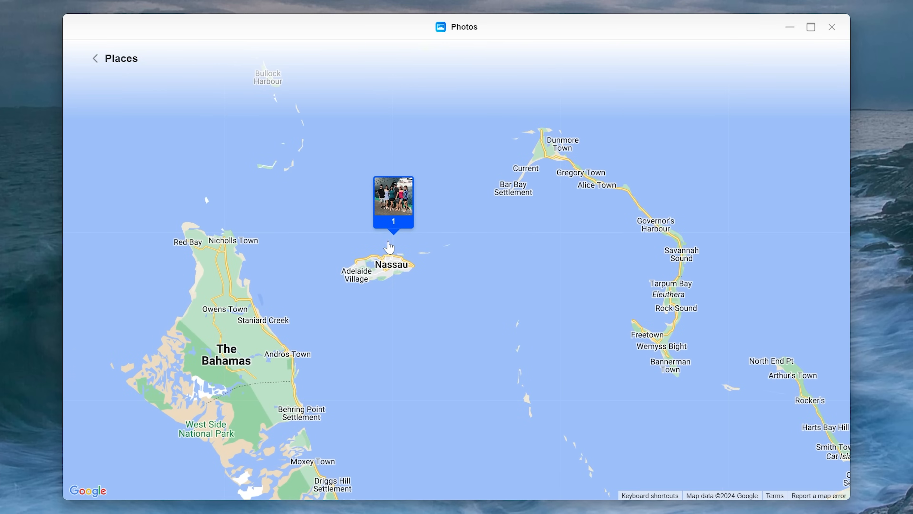
click(393, 200)
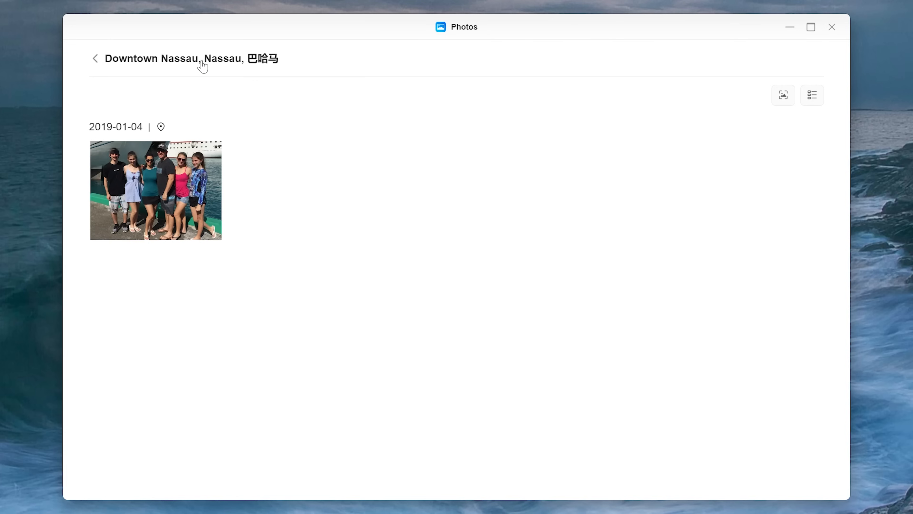
mouse_move(148, 182)
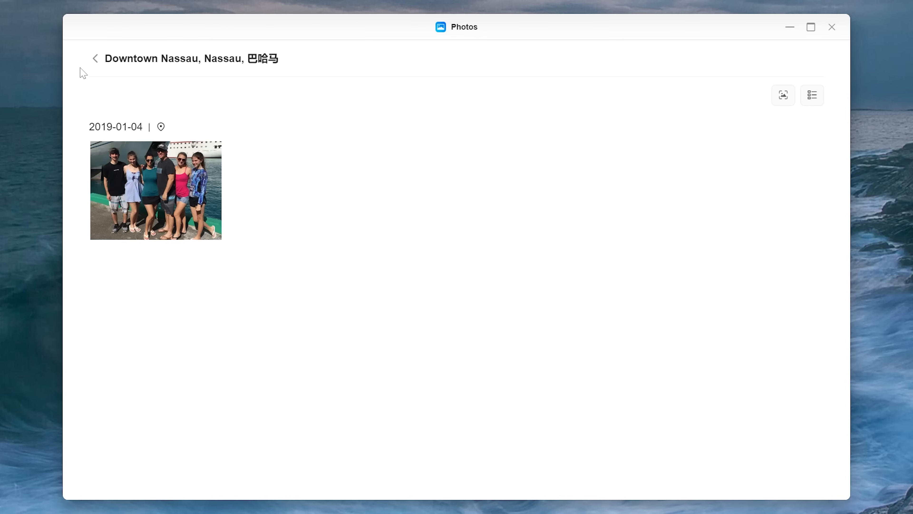
In the People album, name the recognised person with four photos Jessica
click(96, 58)
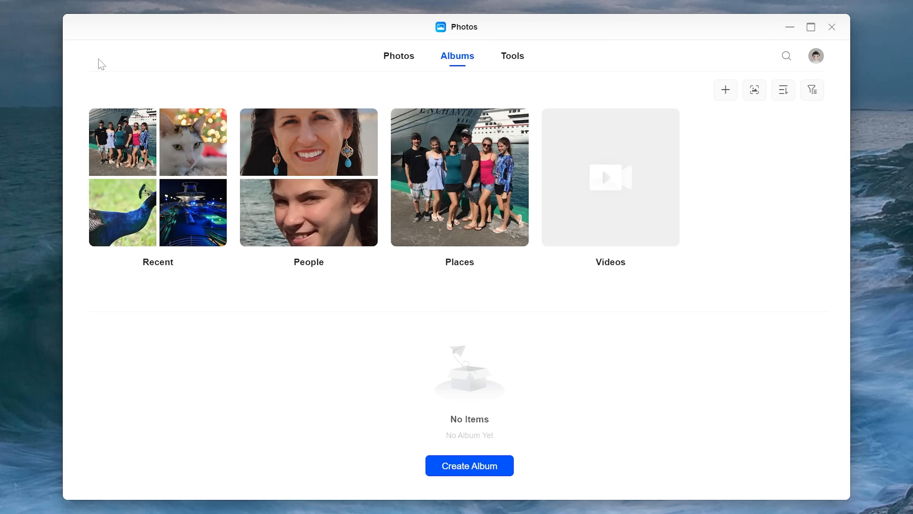
mouse_move(325, 195)
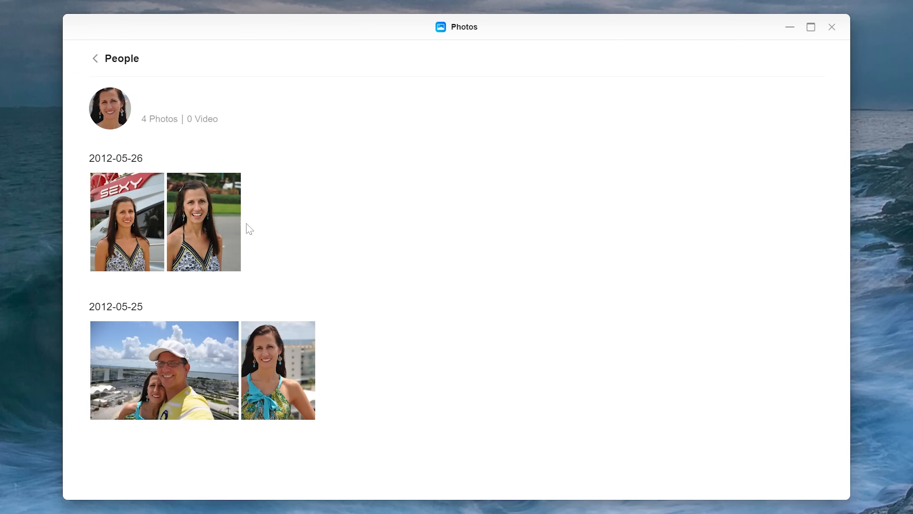
click(95, 58)
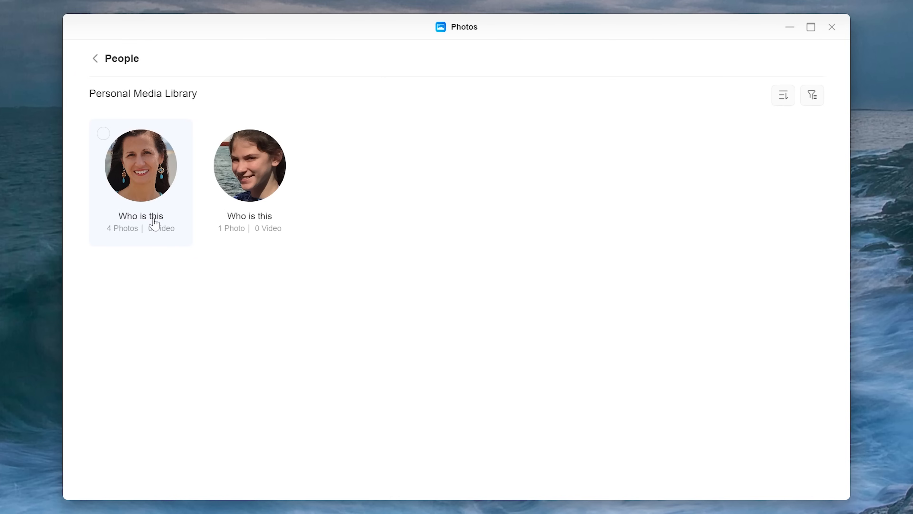
click(140, 216)
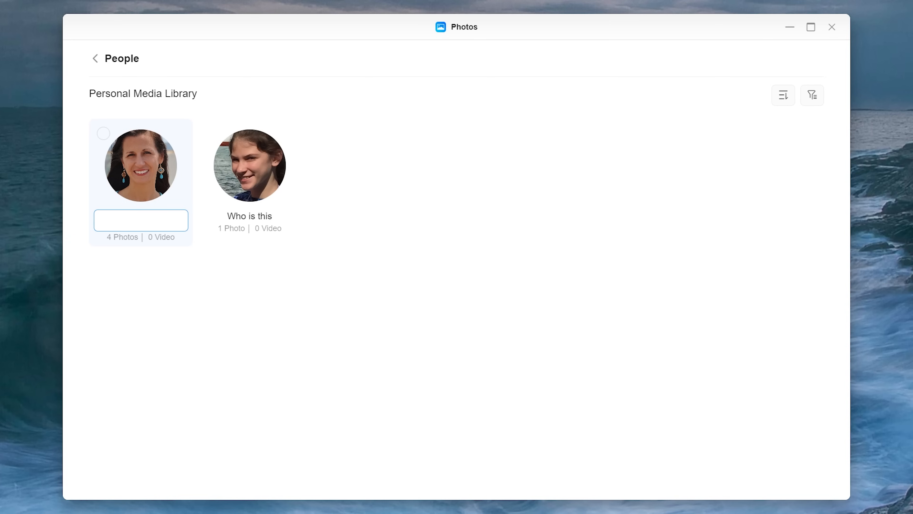
text(Jessica)
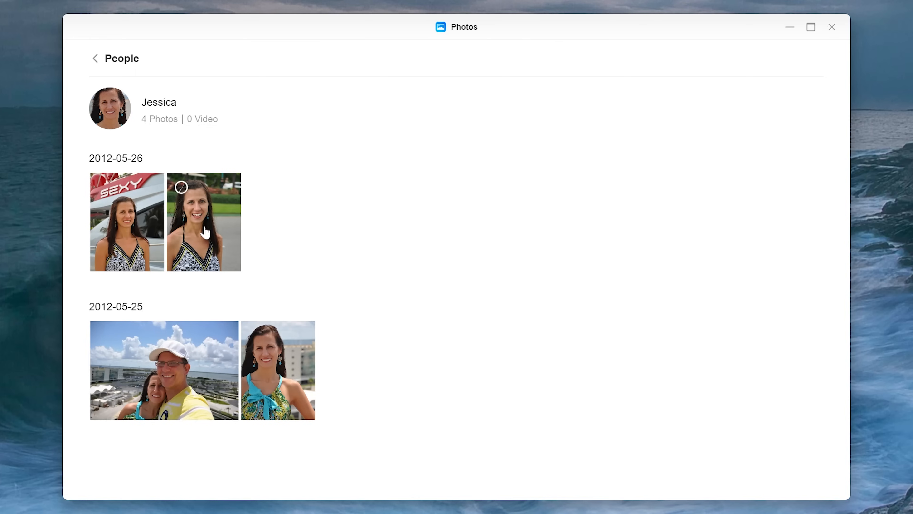
Browse the other recognised faces and return to the albums overview
click(95, 58)
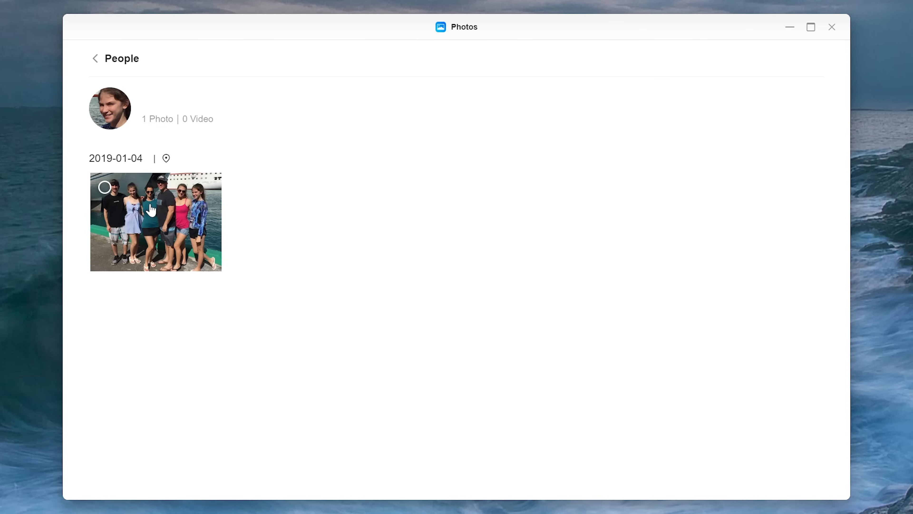
mouse_move(201, 196)
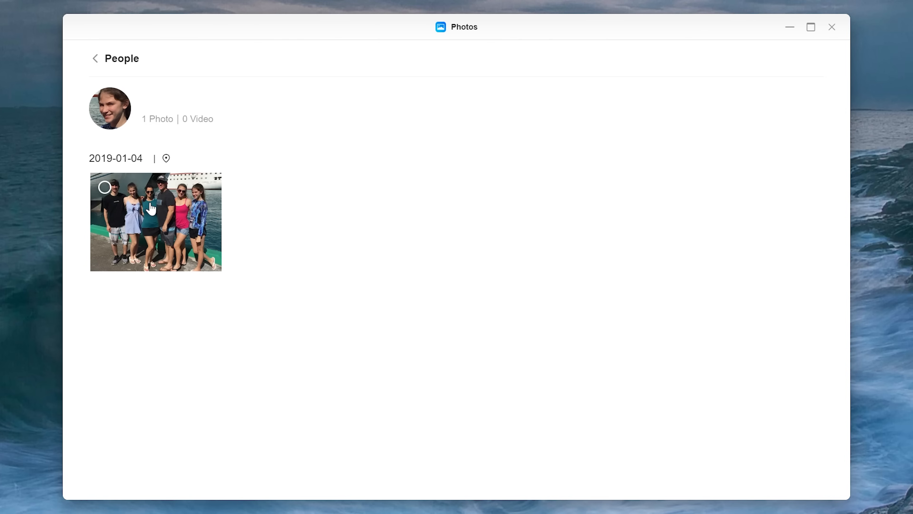
click(95, 58)
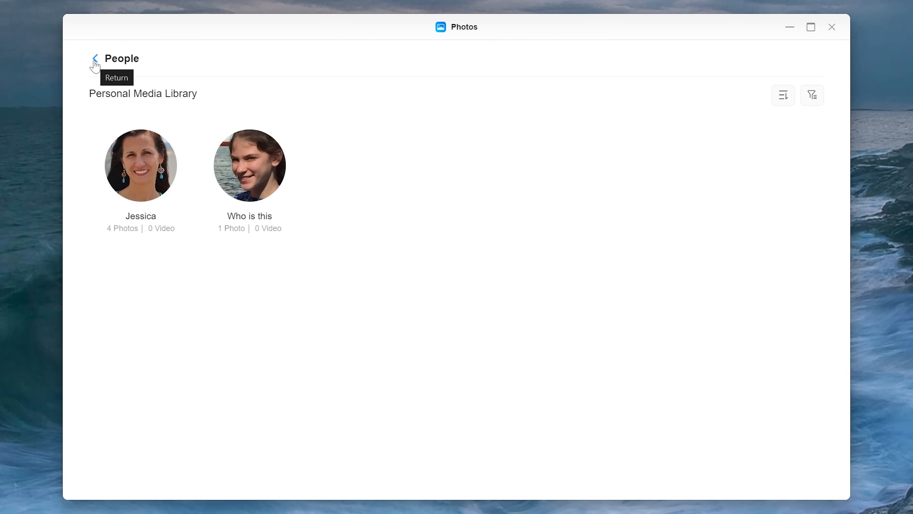
click(94, 58)
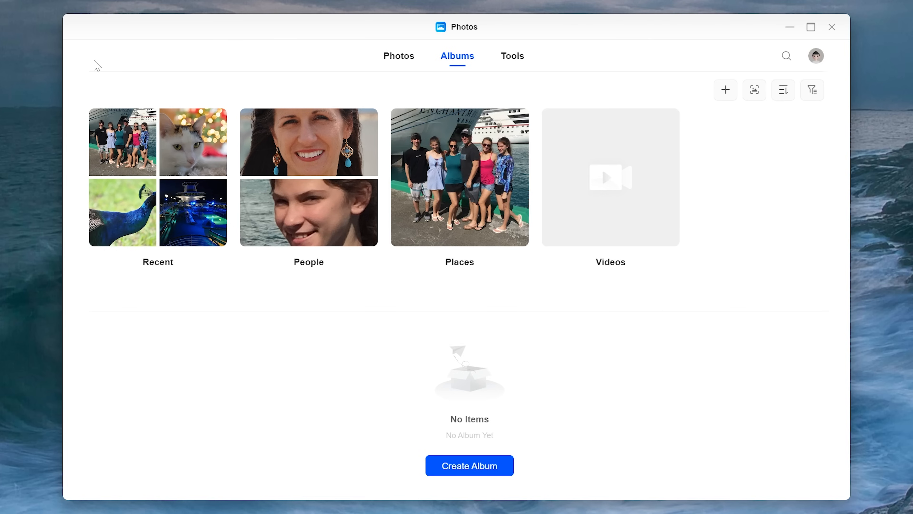
mouse_move(356, 245)
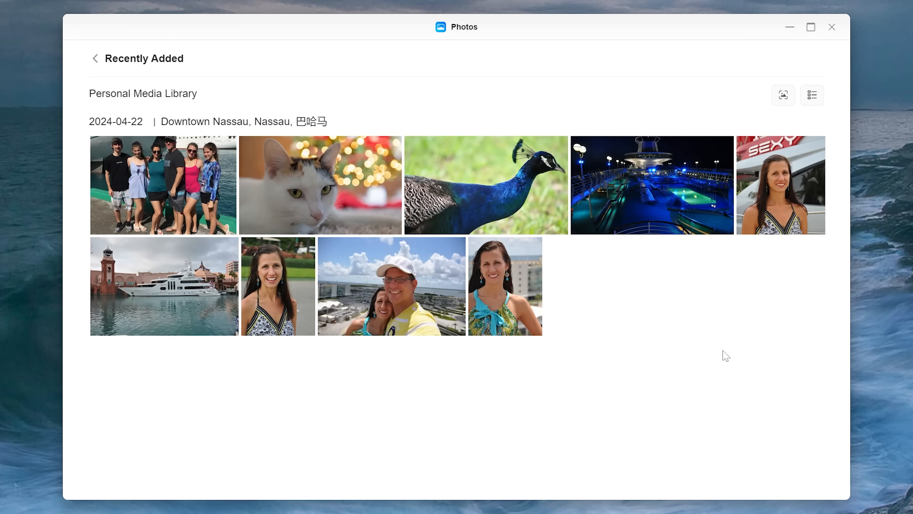
mouse_move(110, 94)
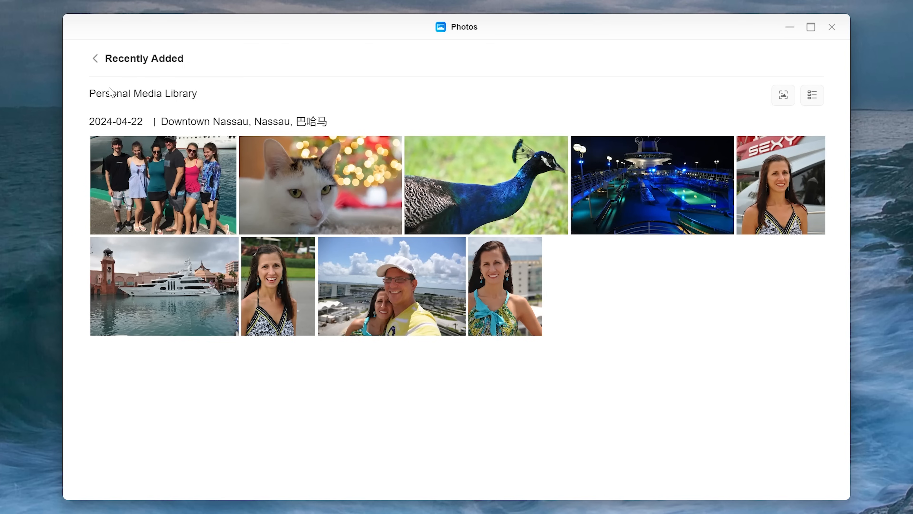
Filter the photo library by People to Jessica, leaving her four photos from 2012-05-25 and 2012-05-26
click(94, 58)
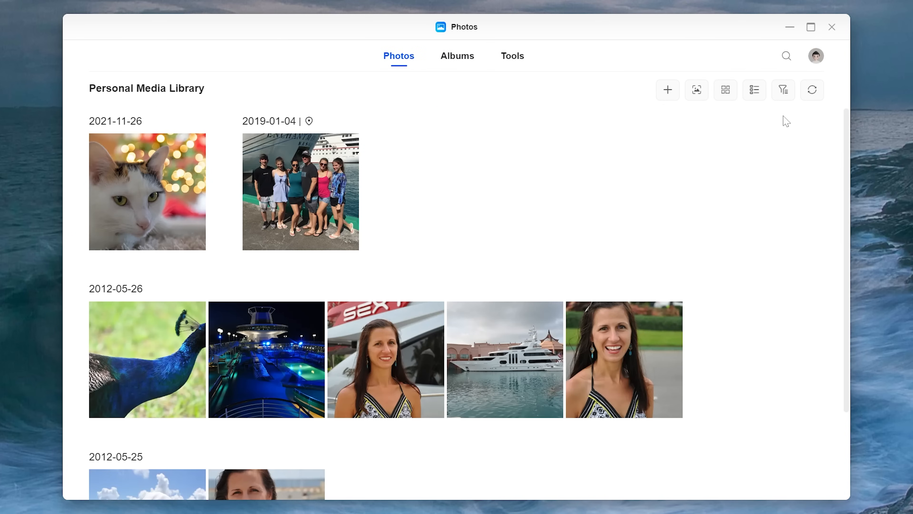
click(783, 90)
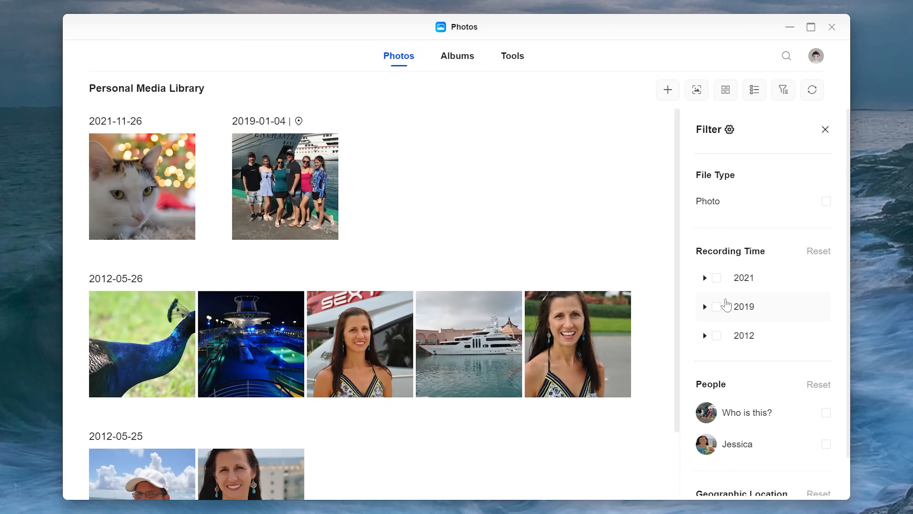
mouse_move(718, 336)
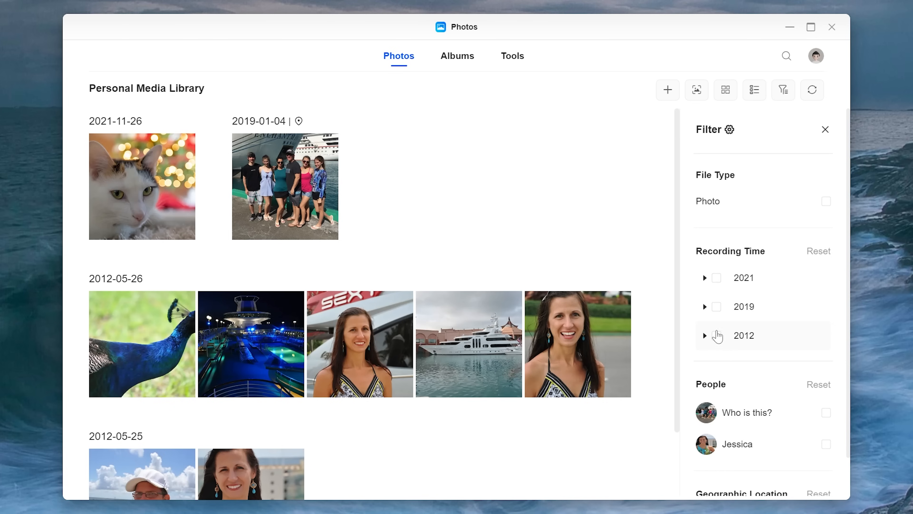
scroll(down, 3)
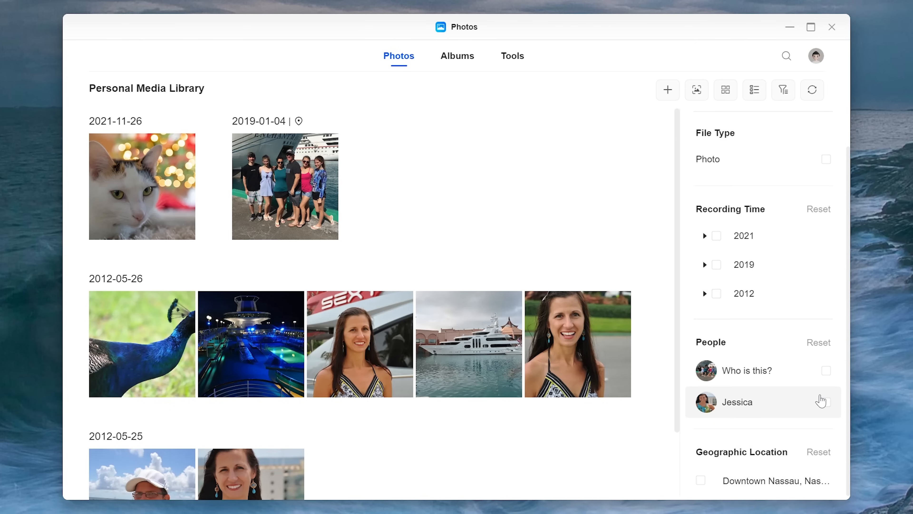
click(825, 402)
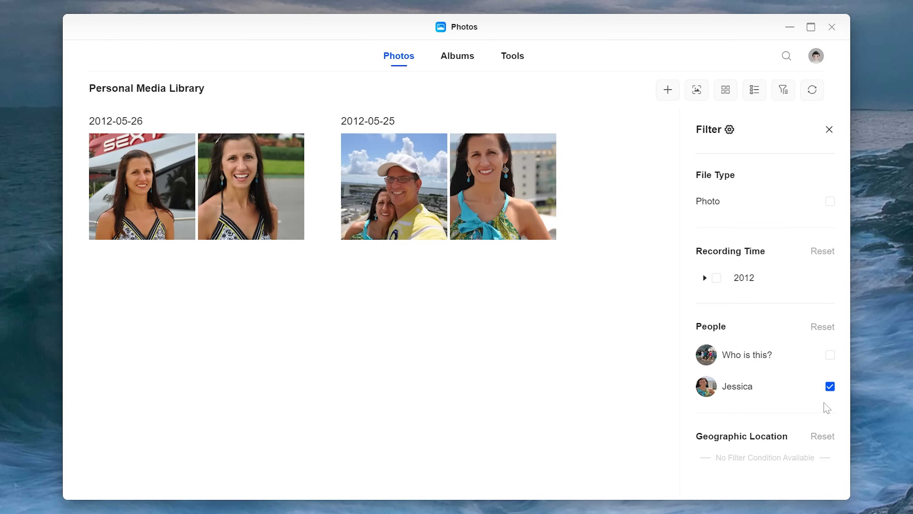
mouse_move(126, 407)
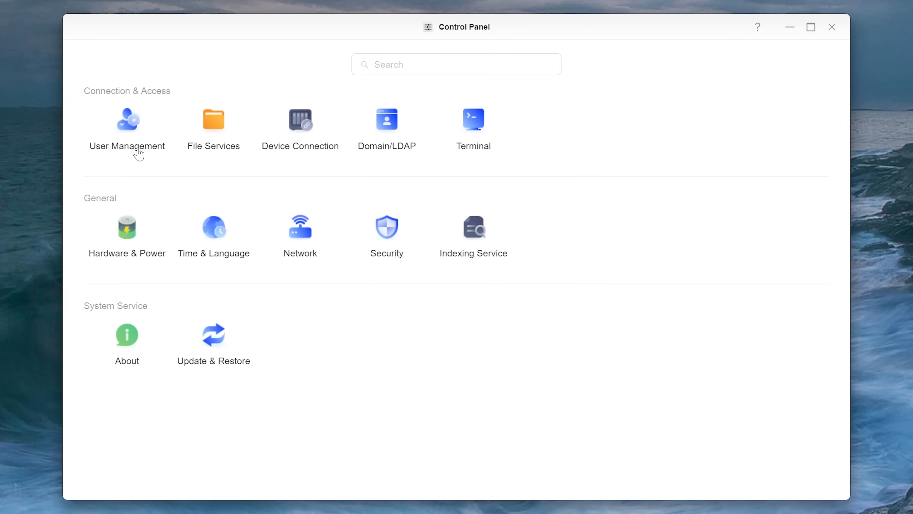
Edit user Youthman and try unchecking the personal folder, triggering the data-deletion tip
click(127, 120)
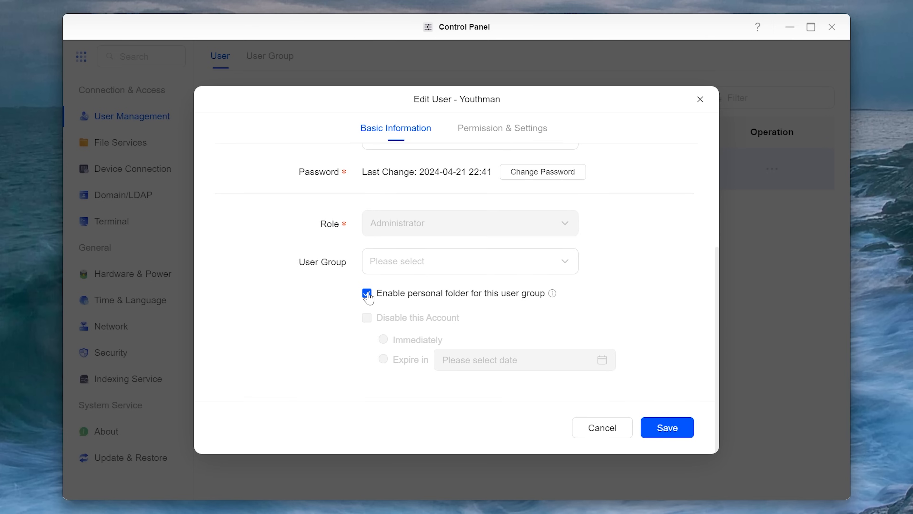
mouse_move(551, 293)
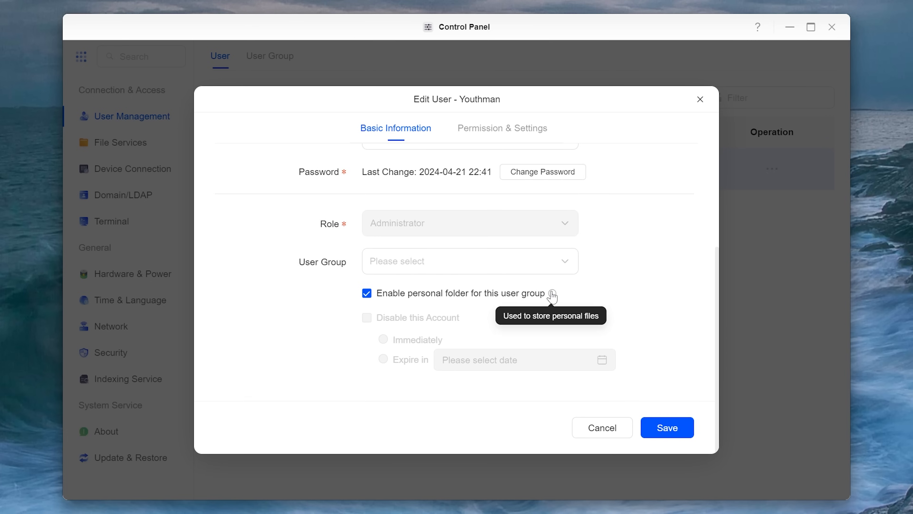
click(367, 293)
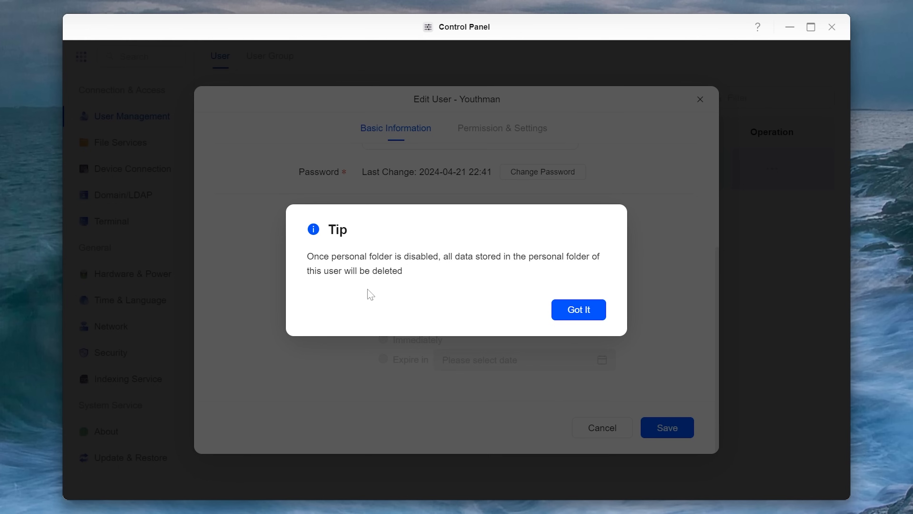
mouse_move(484, 315)
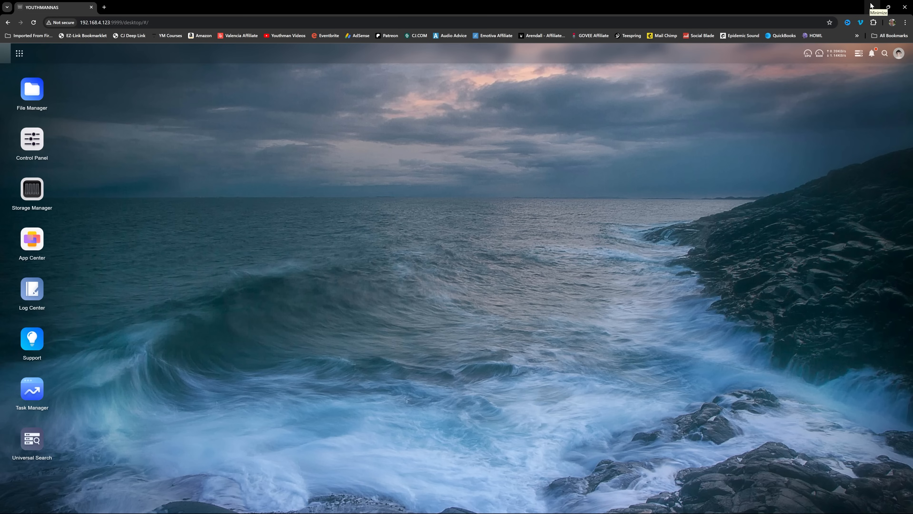
mouse_move(872, 6)
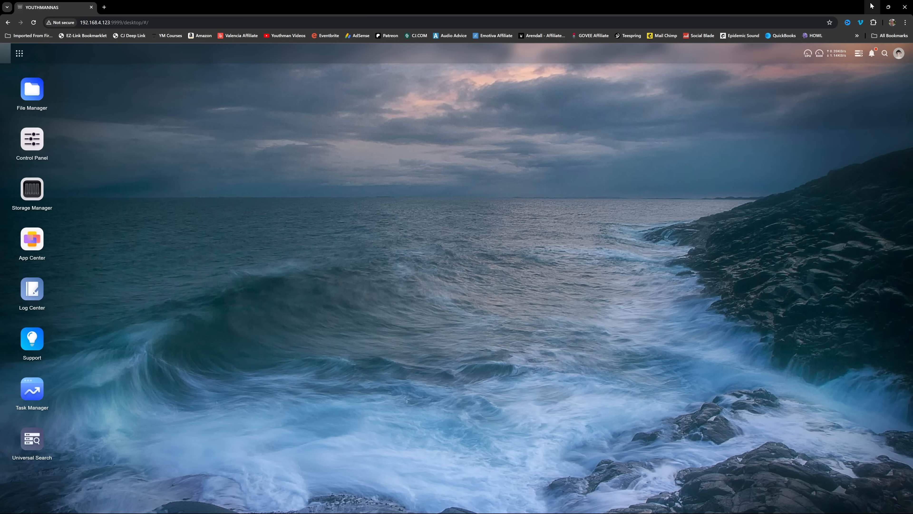
mouse_move(135, 129)
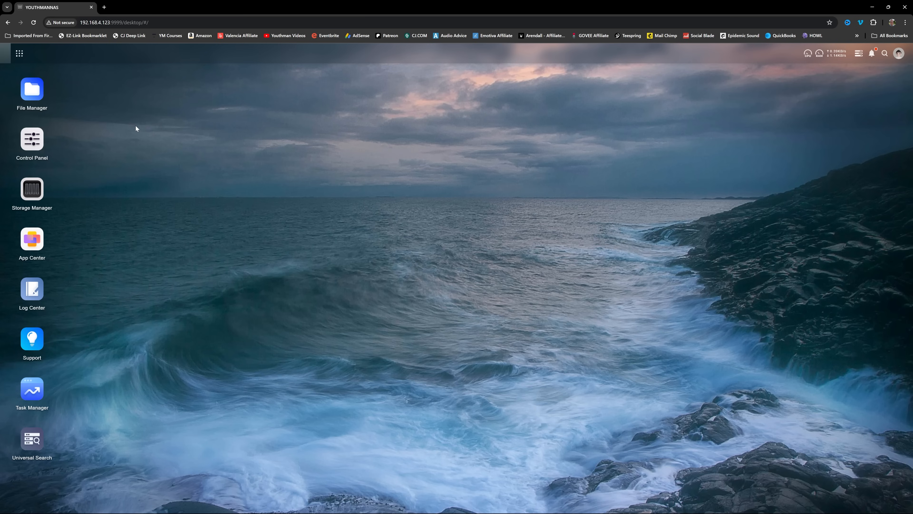
mouse_move(133, 128)
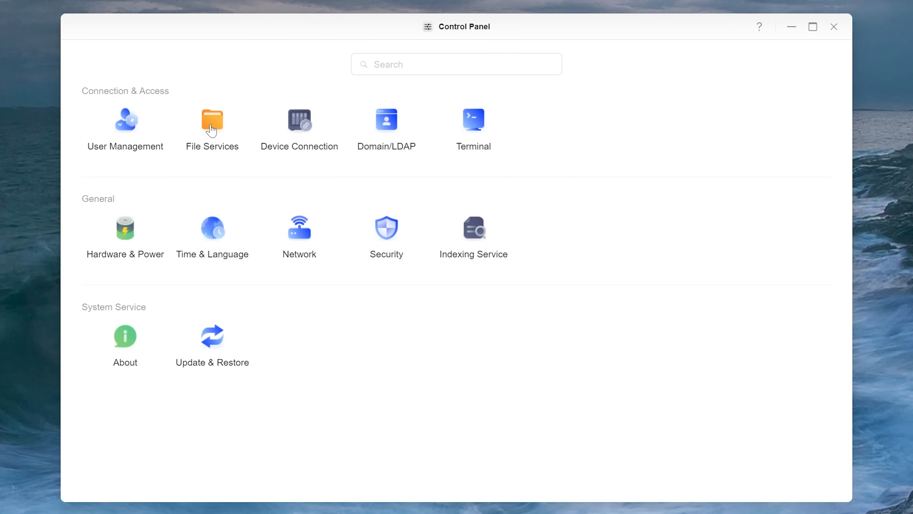
Review File Services with SMB enabled, then the NFS service settings shown enabled
click(212, 123)
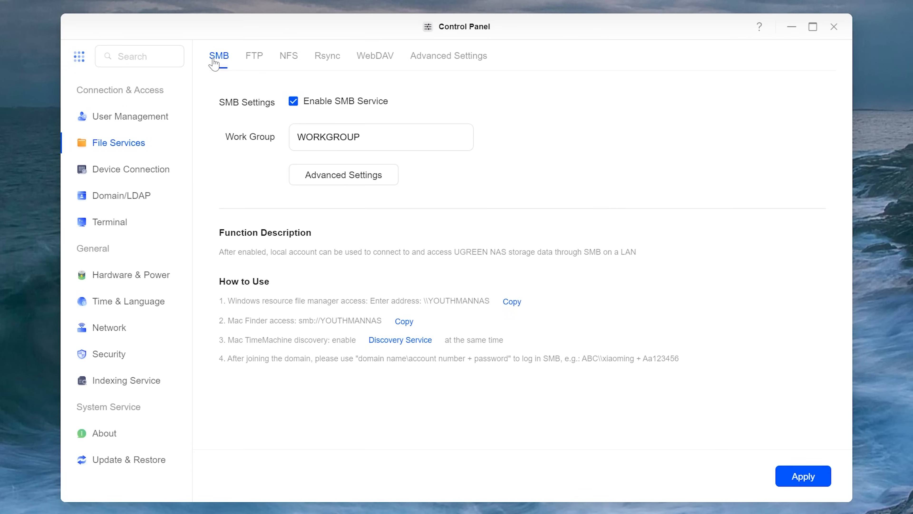
mouse_move(341, 108)
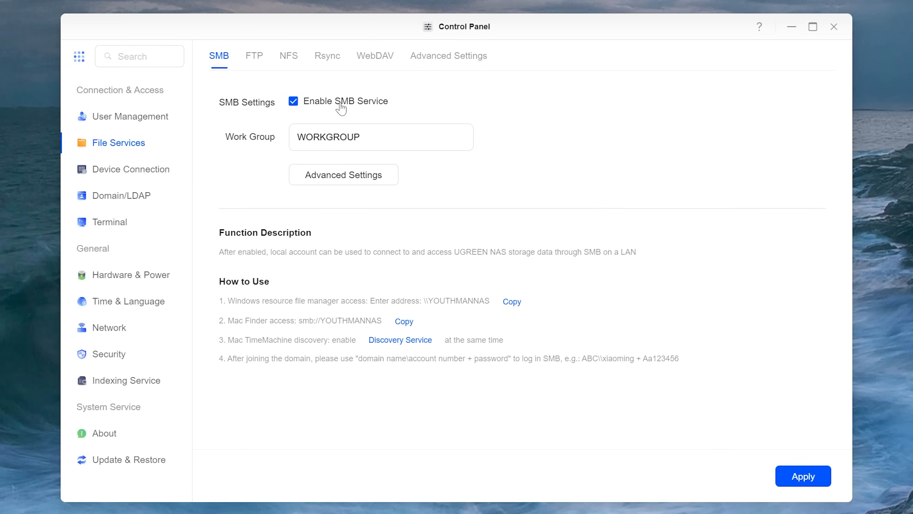
click(289, 55)
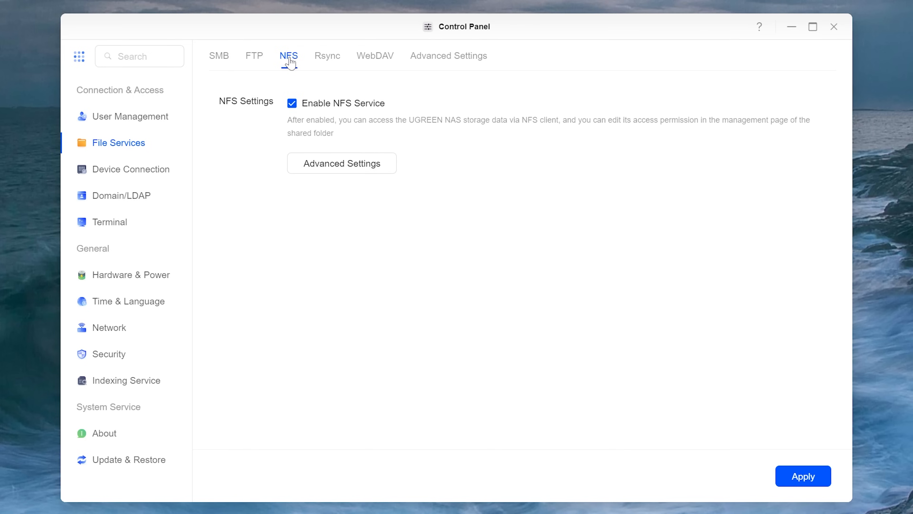
mouse_move(309, 82)
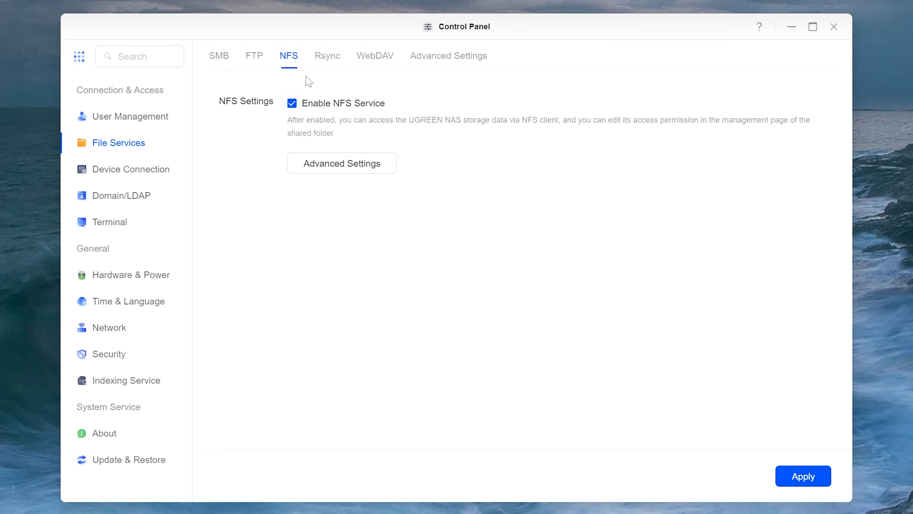
mouse_move(298, 119)
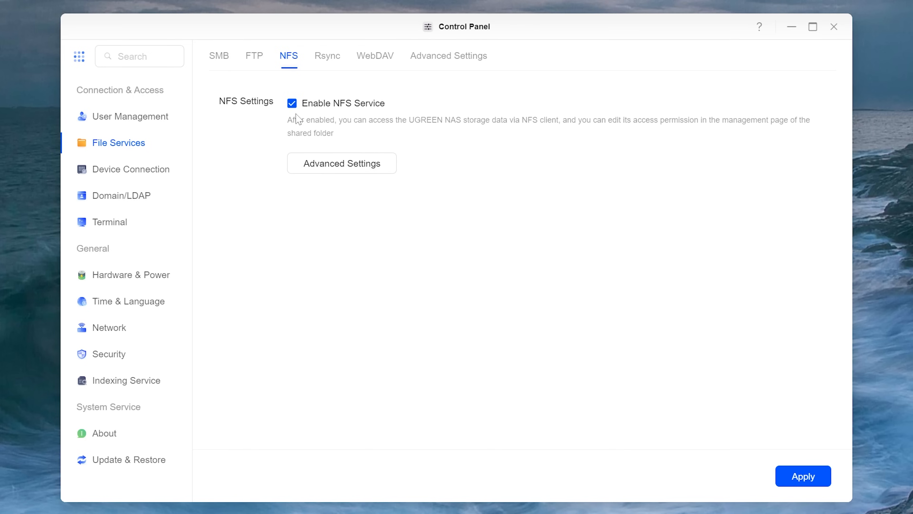
mouse_move(324, 104)
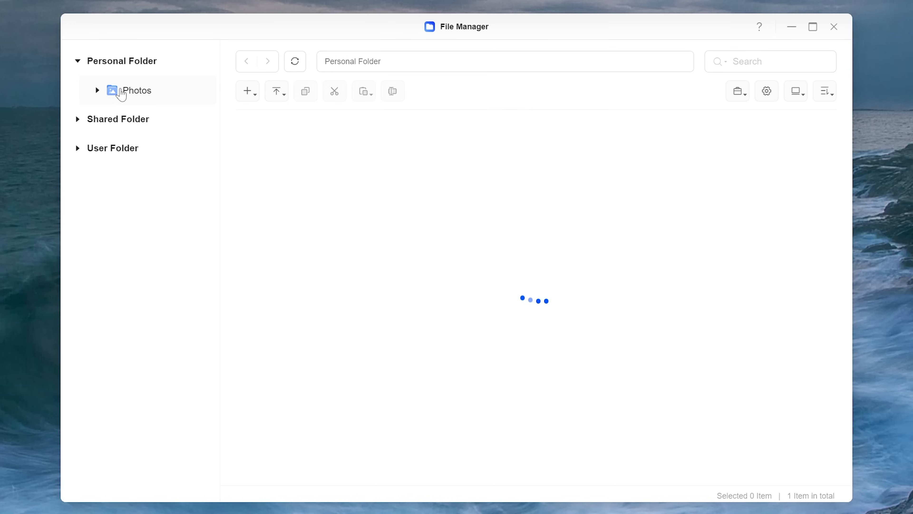
Show the Test shared folder's Properties on NFS Permissions: client * with Read & Write and Async
click(117, 119)
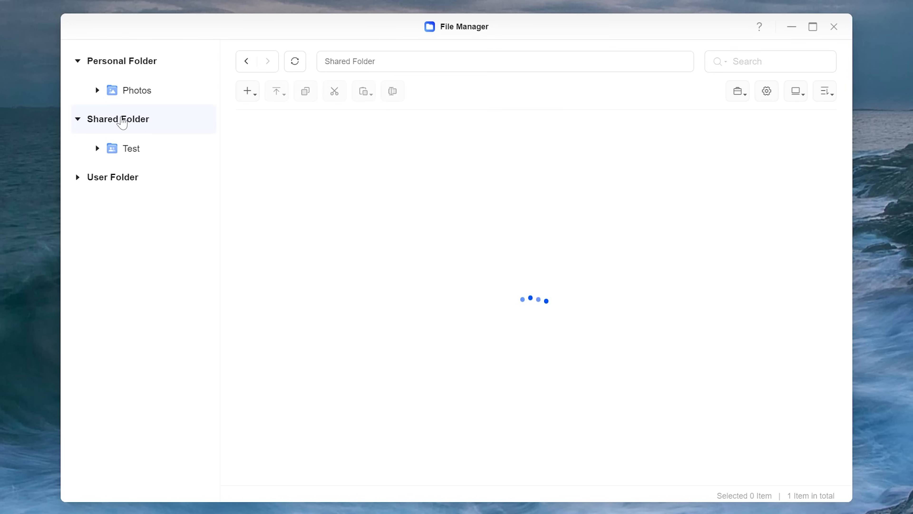
right_click(300, 171)
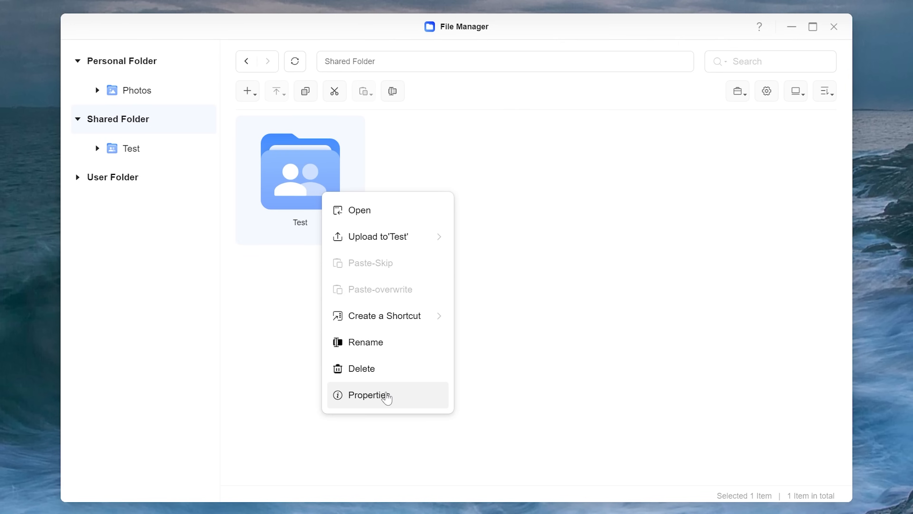
click(370, 395)
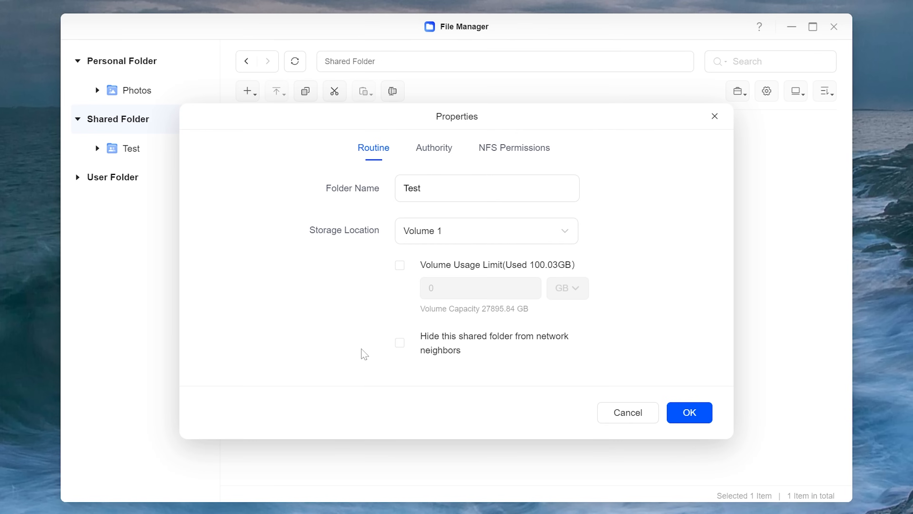
mouse_move(481, 154)
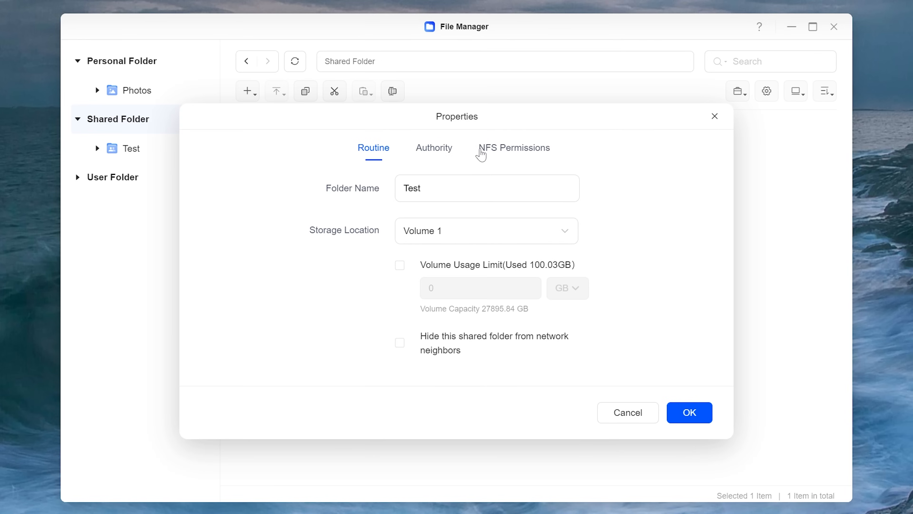
click(434, 147)
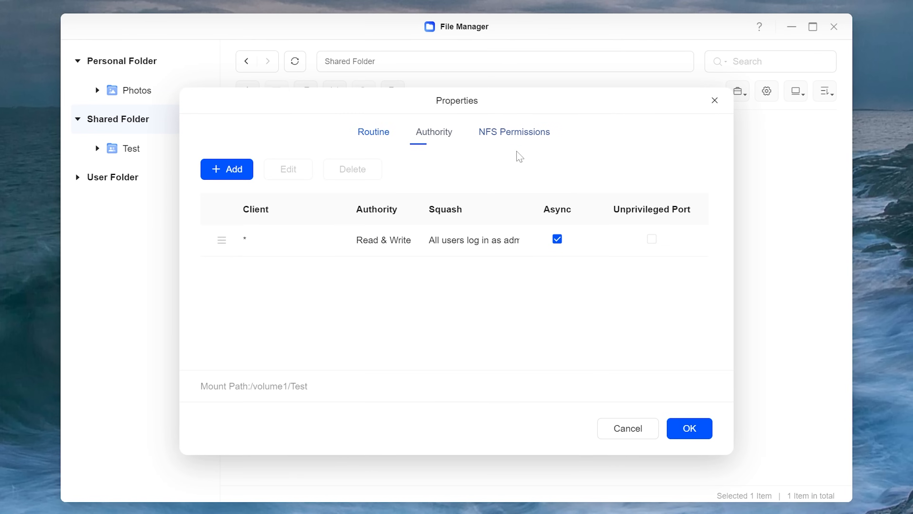
click(514, 132)
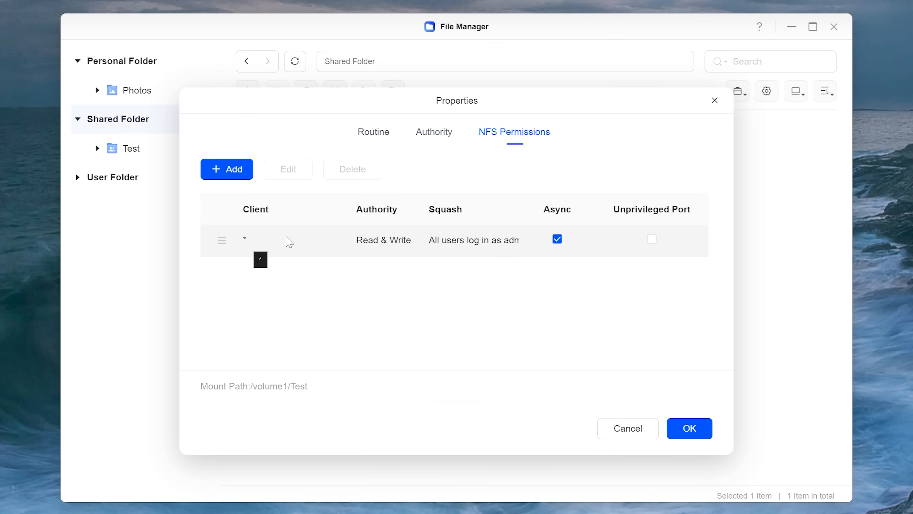
mouse_move(299, 246)
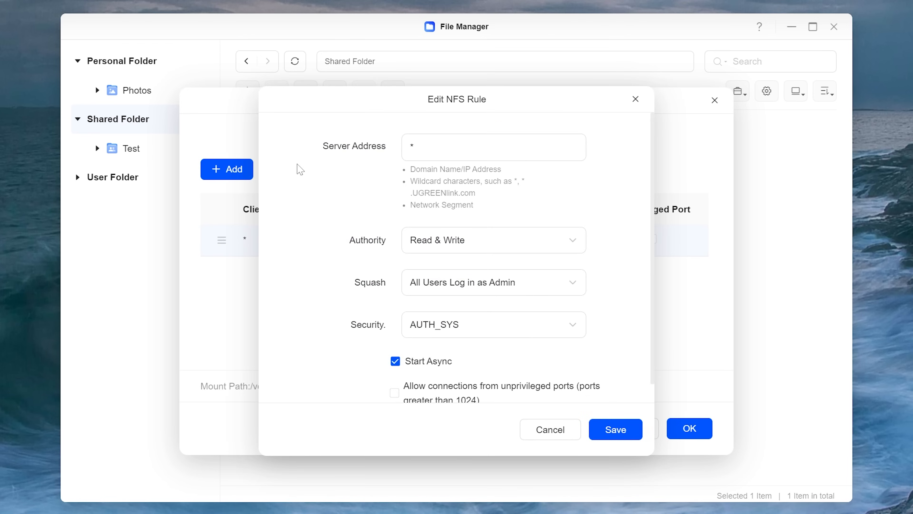
Review squash (all users as admin) and security AUTH_SYS for client *, then save the rule unchanged
click(493, 146)
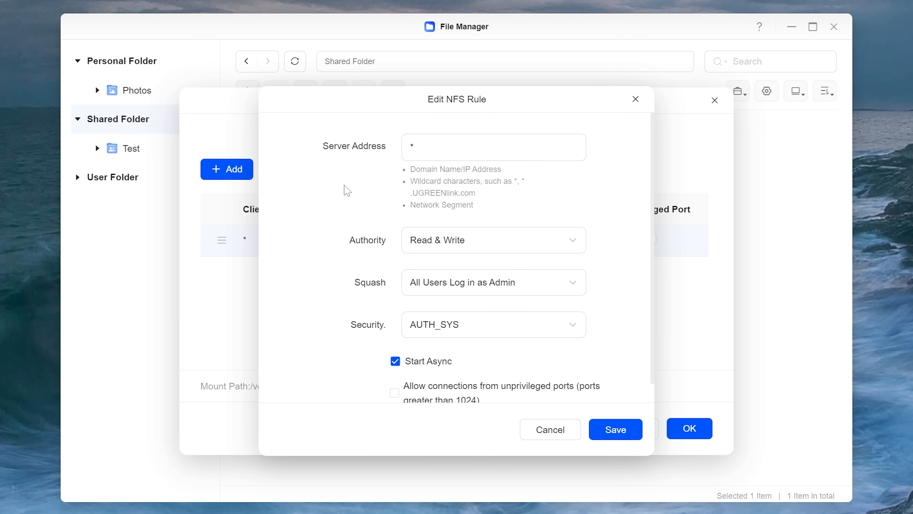
click(492, 147)
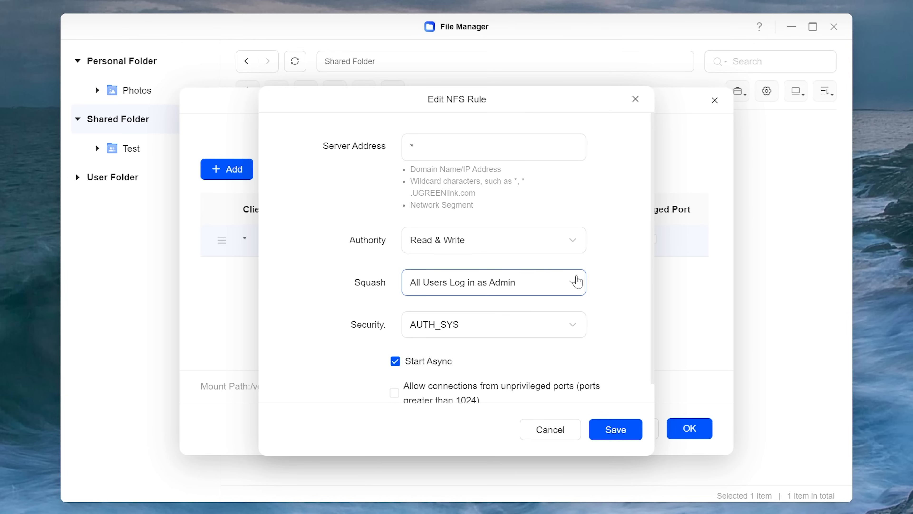
click(493, 240)
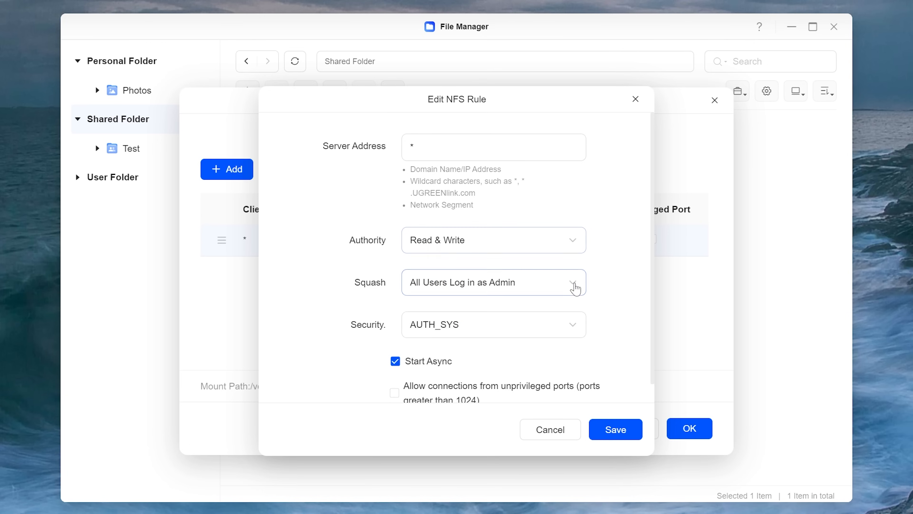
click(494, 283)
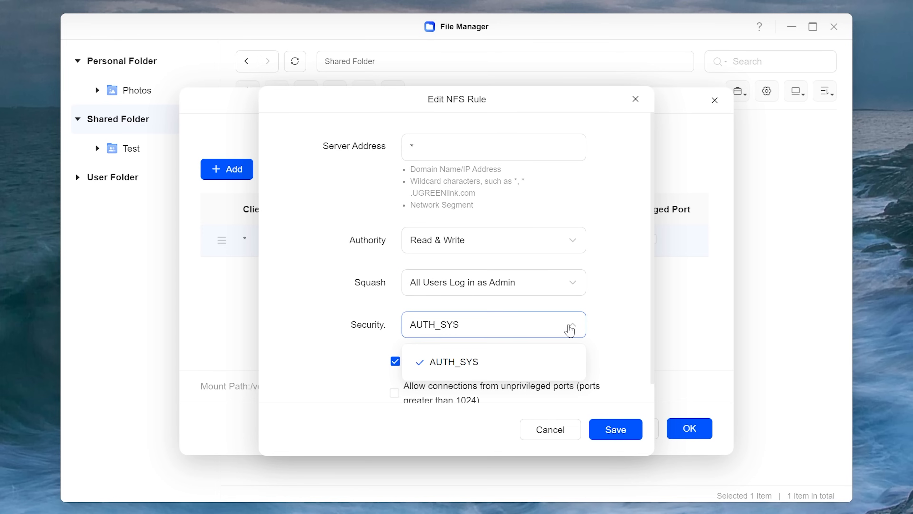
click(492, 324)
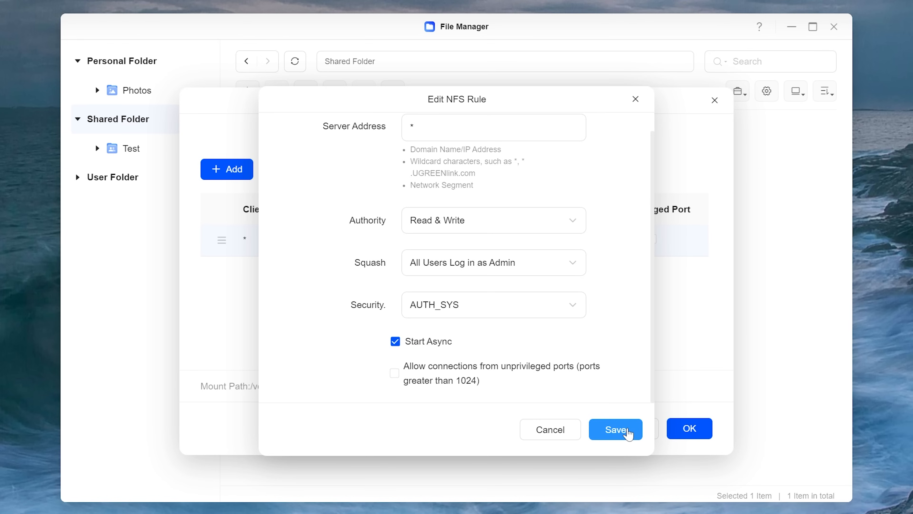
click(615, 429)
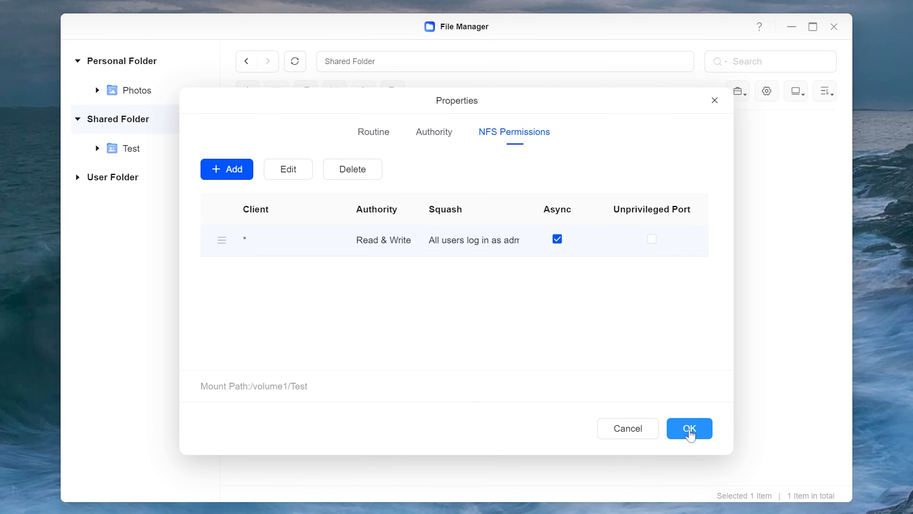